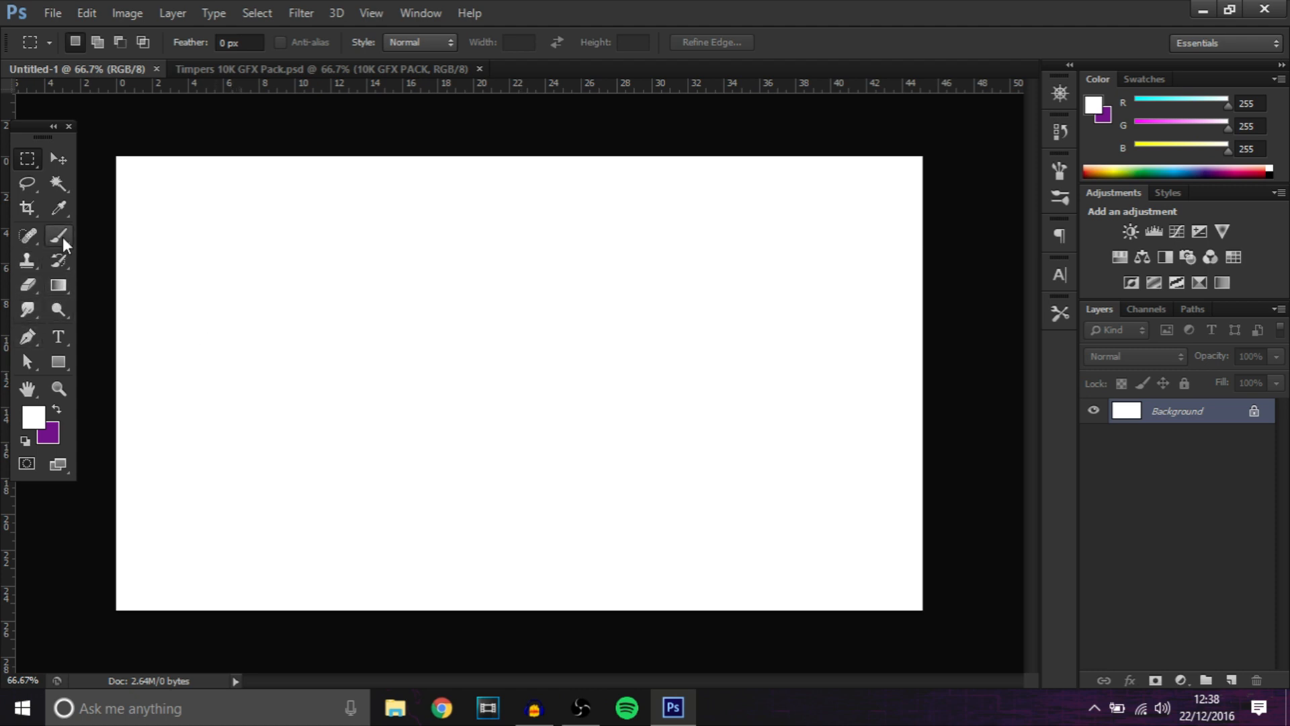
Hide the HOME (HIDE) layer in the 10K GFX Pack document and return to Untitled-1.
{"action": "left_click", "coordinate": [57, 236]}
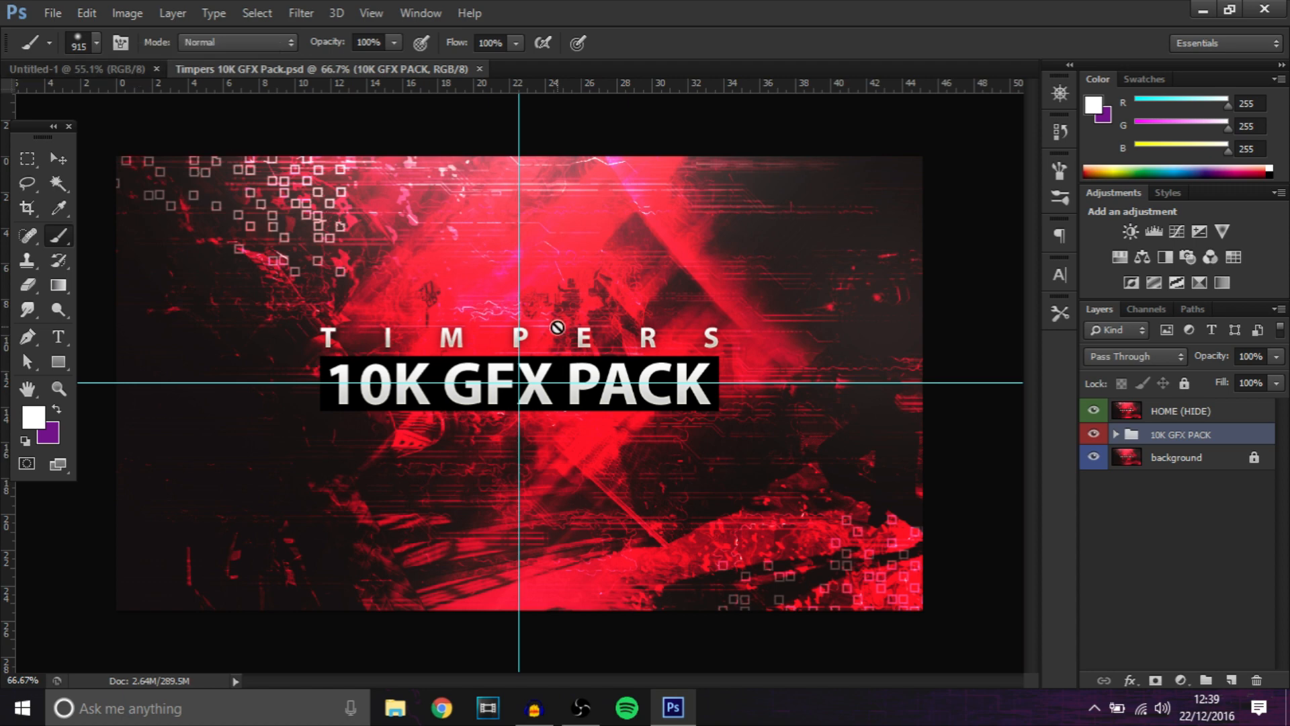
{"action": "left_click", "coordinate": [78, 68]}
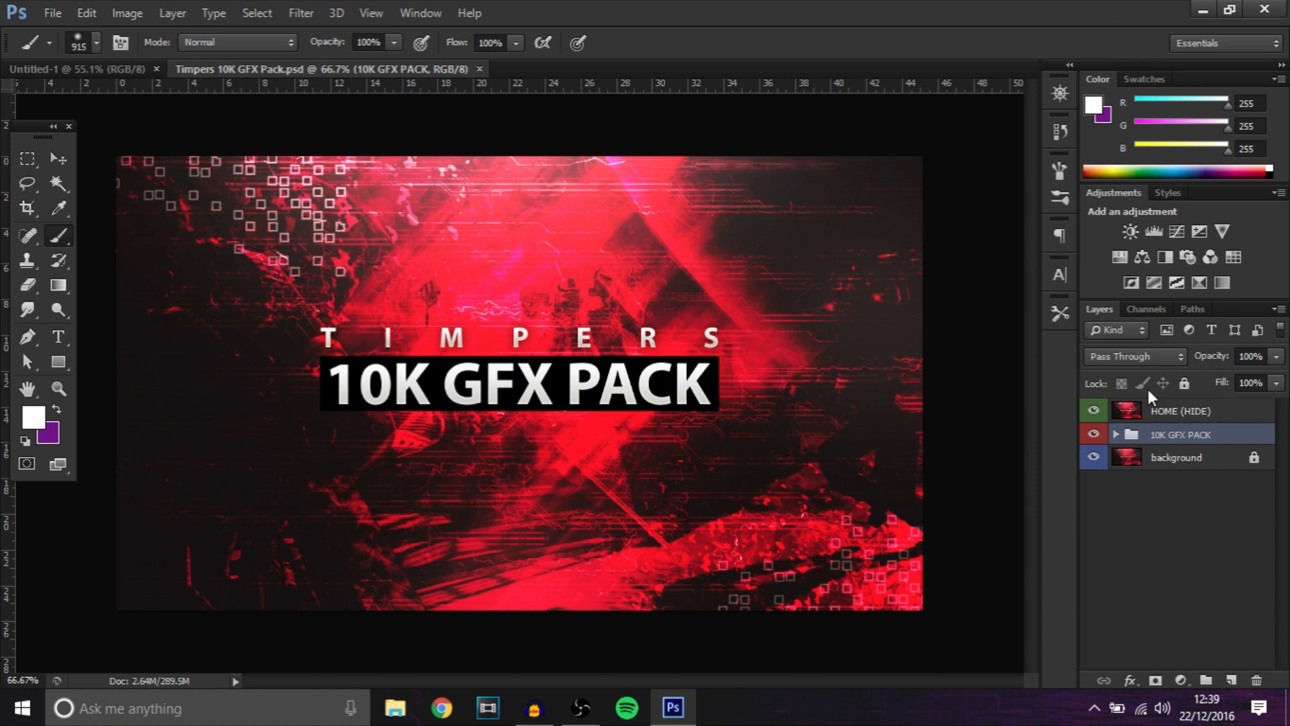
{"action": "left_click", "coordinate": [1094, 410]}
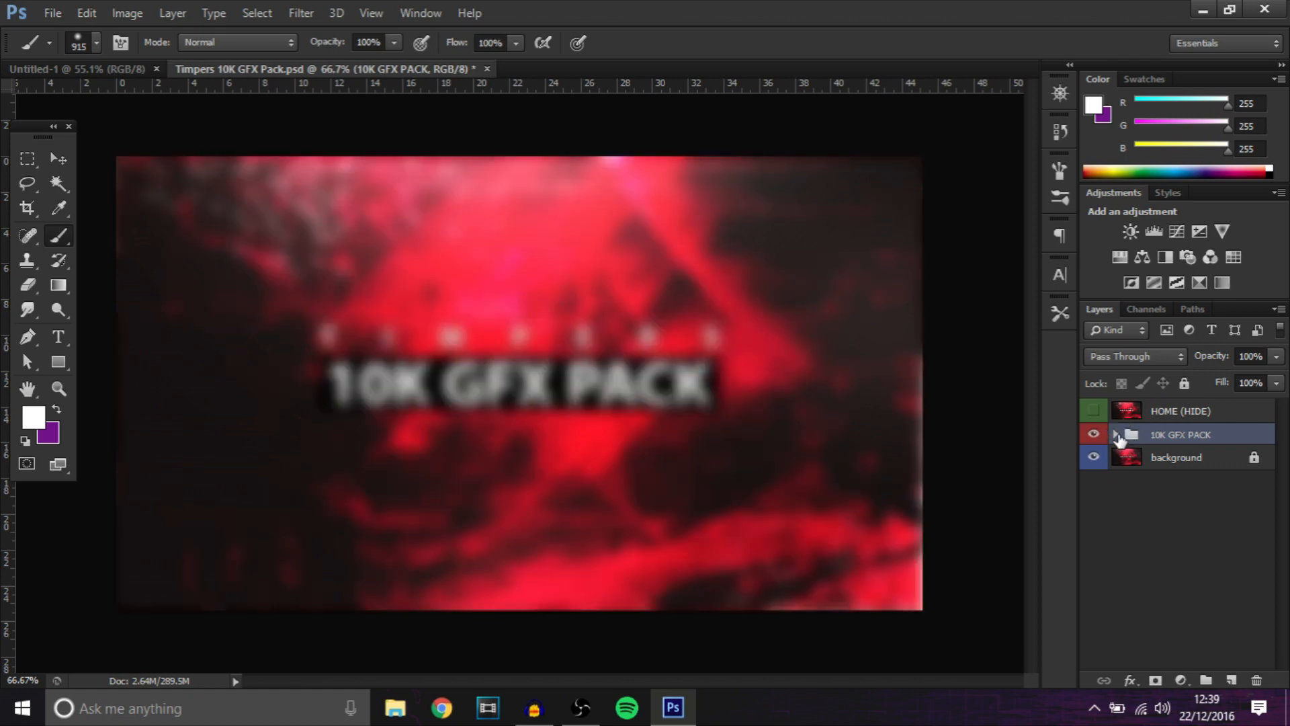
{"action": "left_click", "coordinate": [1115, 434]}
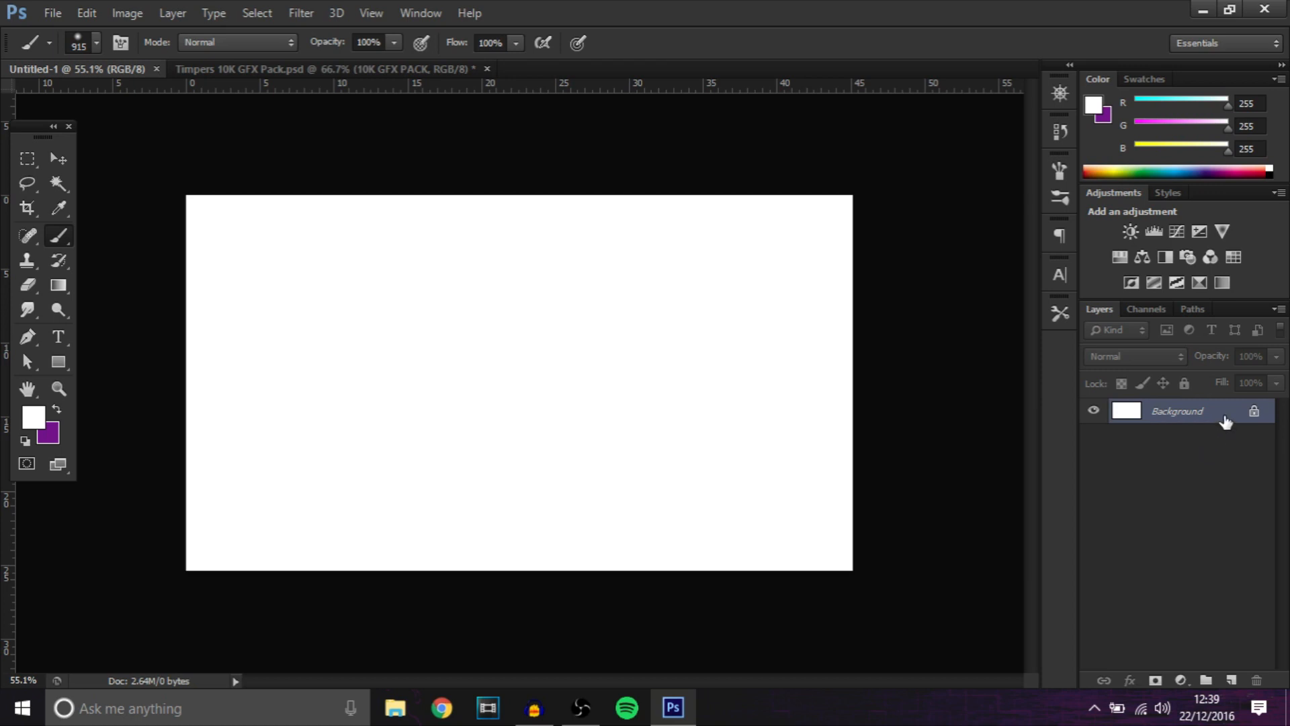
Unlock the Background layer and fill it with near-black #090909.
{"action": "double_click", "coordinate": [1177, 412]}
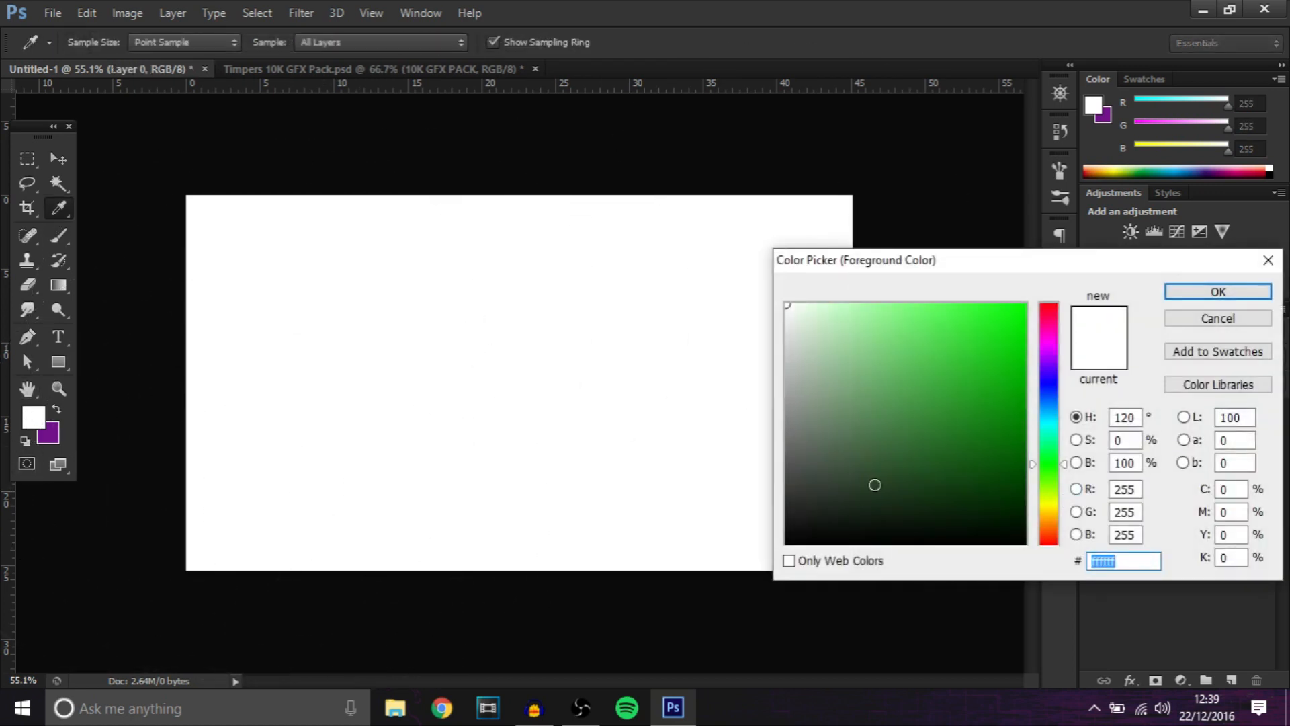
{"action": "left_click", "coordinate": [769, 535]}
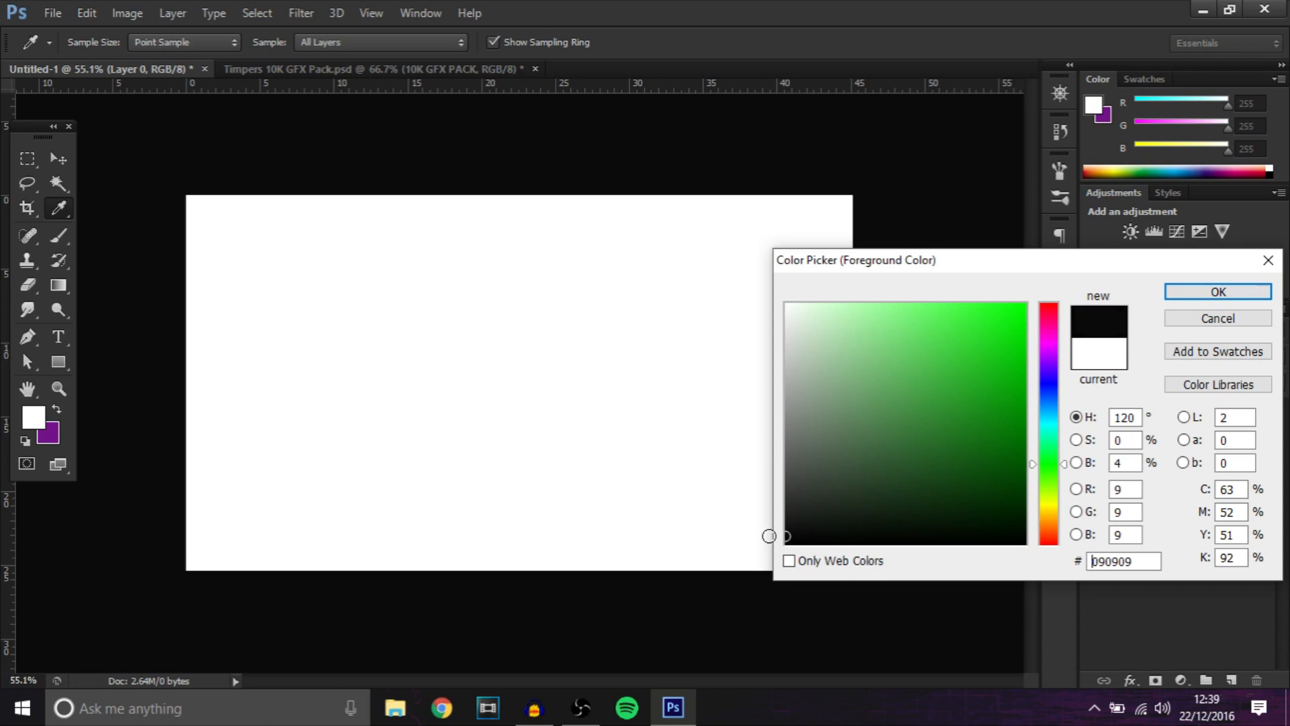
{"action": "left_click", "coordinate": [1217, 291]}
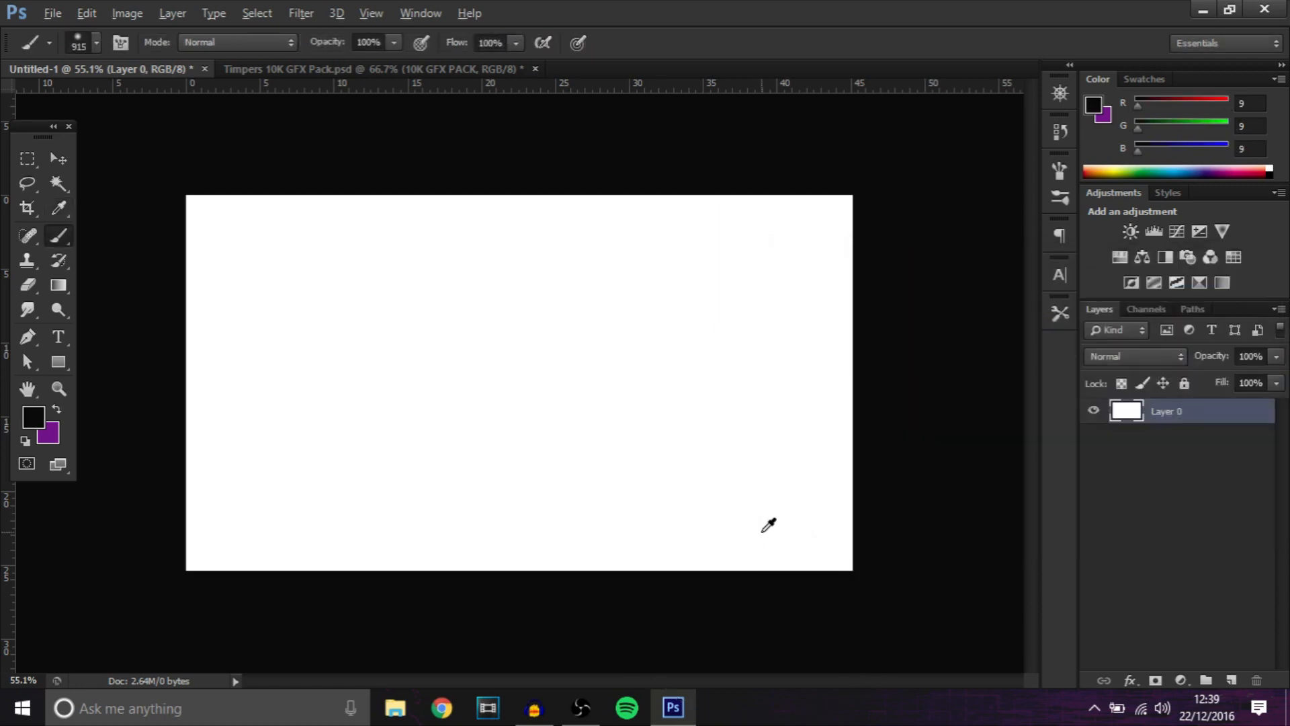
{"action": "left_click", "coordinate": [1231, 680]}
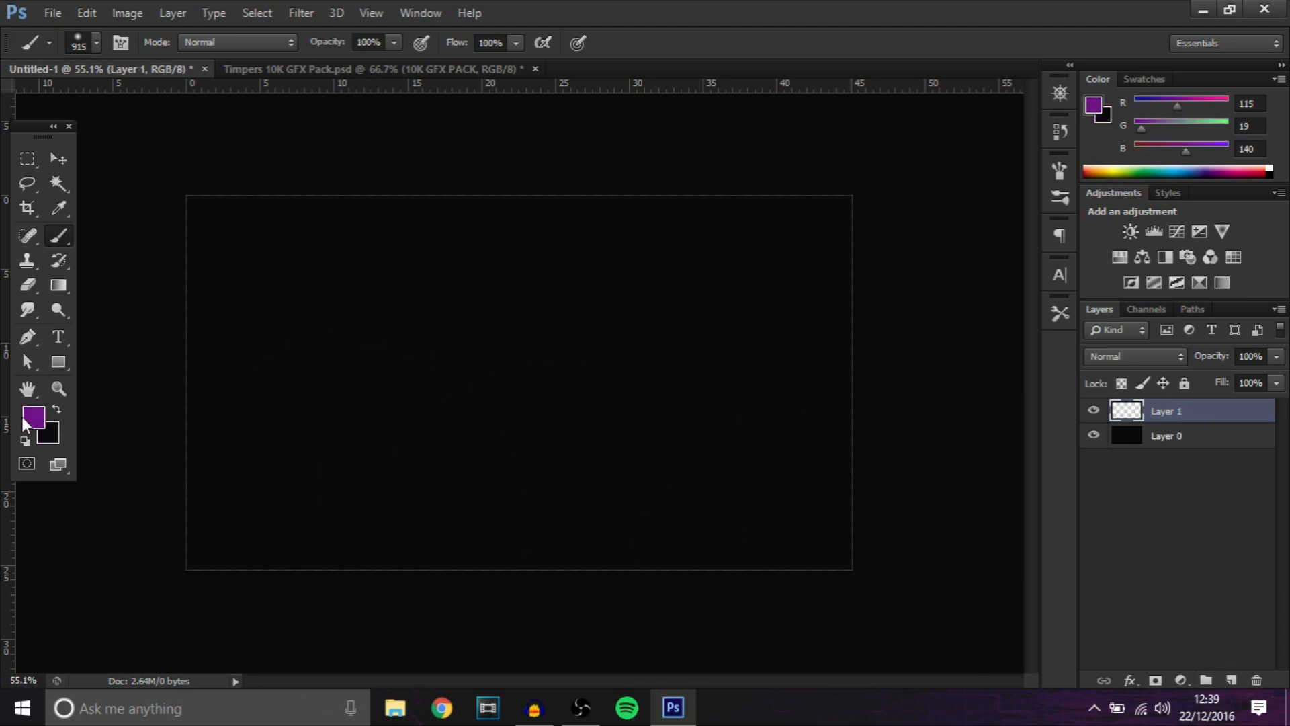
Paint a faint white soft-brush glow on a new layer at 6% opacity.
{"action": "left_click", "coordinate": [32, 417]}
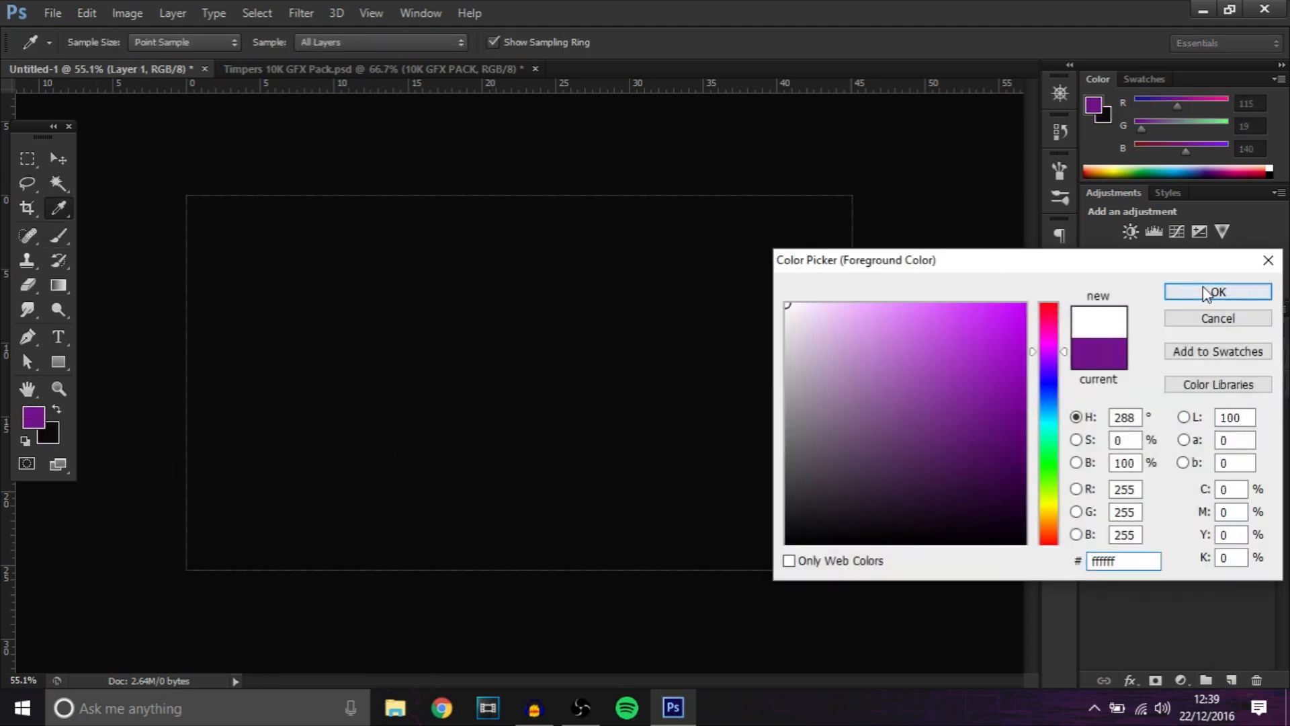
{"action": "left_click", "coordinate": [1218, 292]}
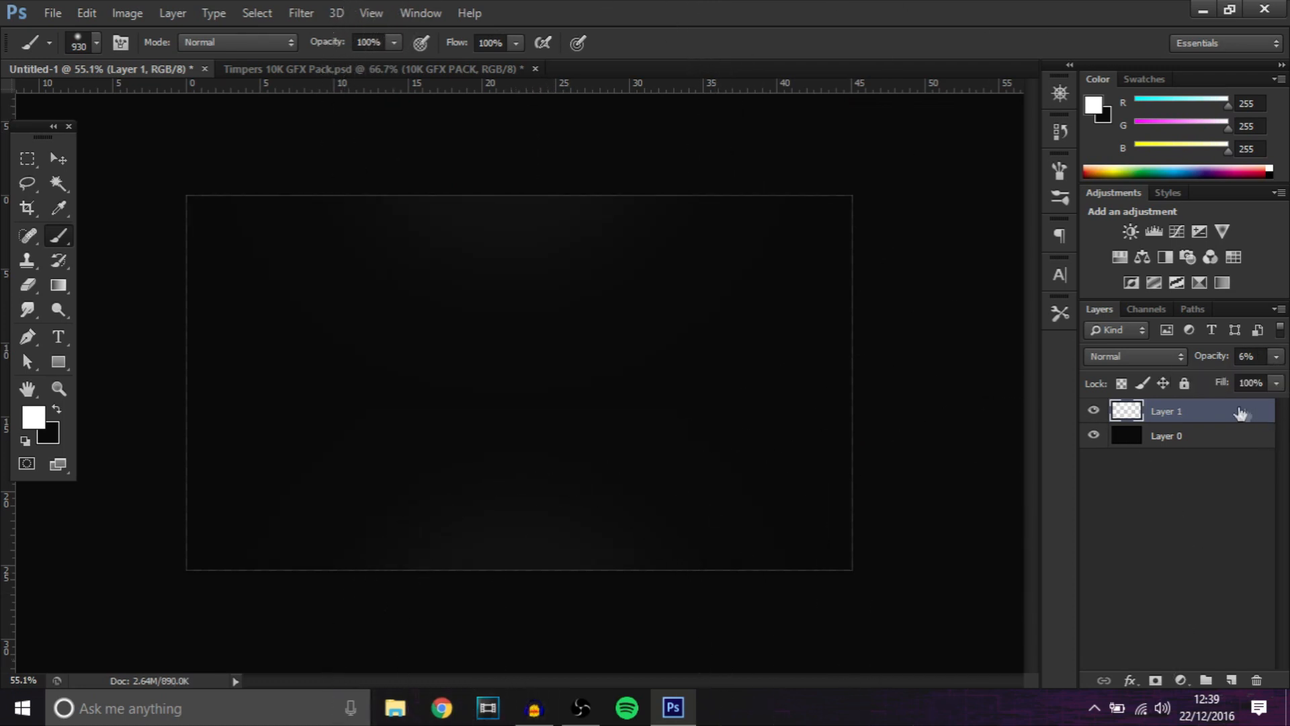
{"action": "left_click", "coordinate": [58, 158]}
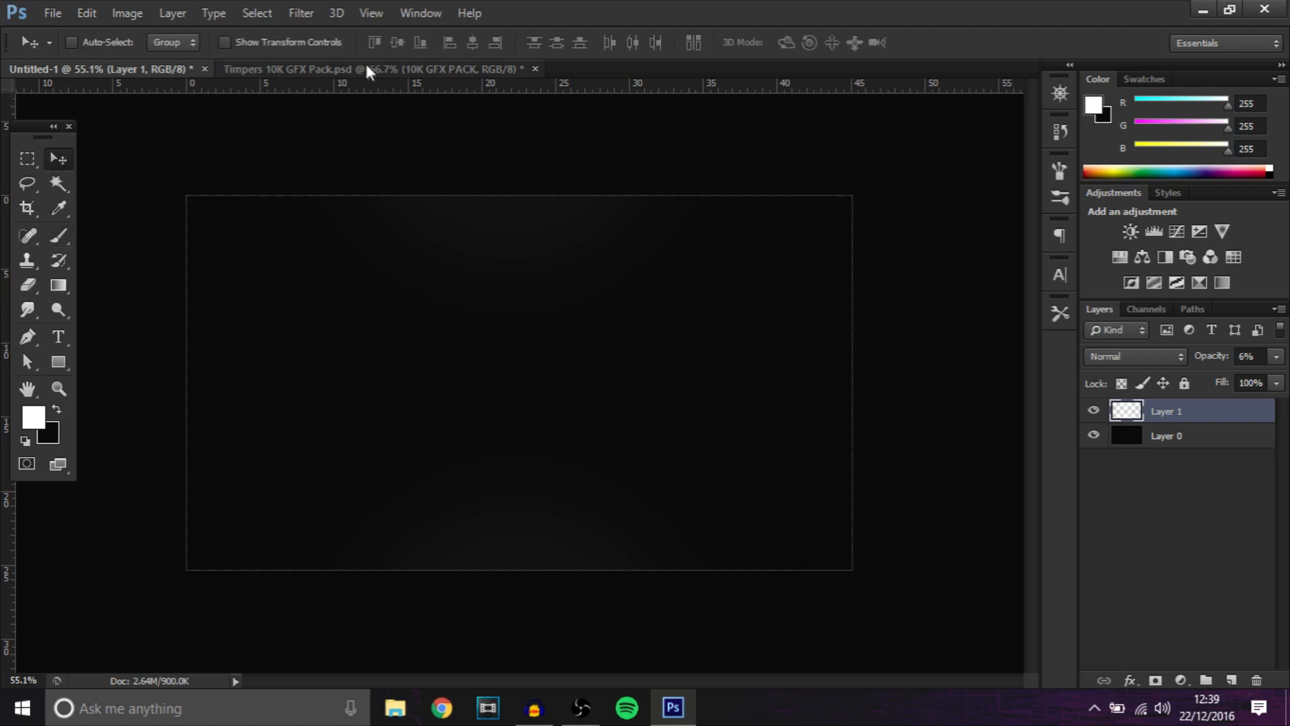
Bring the 10K texture onto the canvas and recolour it deep blue with Hue -125.
{"action": "left_click", "coordinate": [376, 69]}
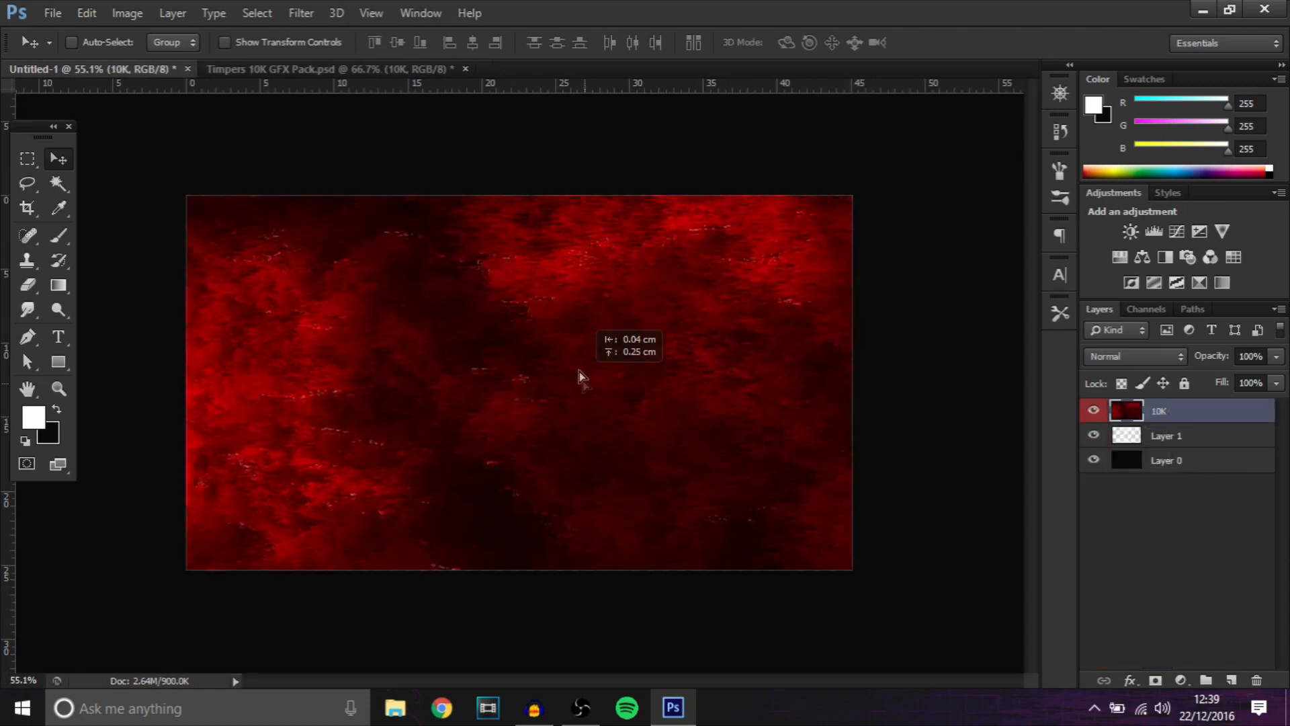
{"action": "left_click_drag", "start_coordinate": [581, 377], "coordinate": [557, 380]}
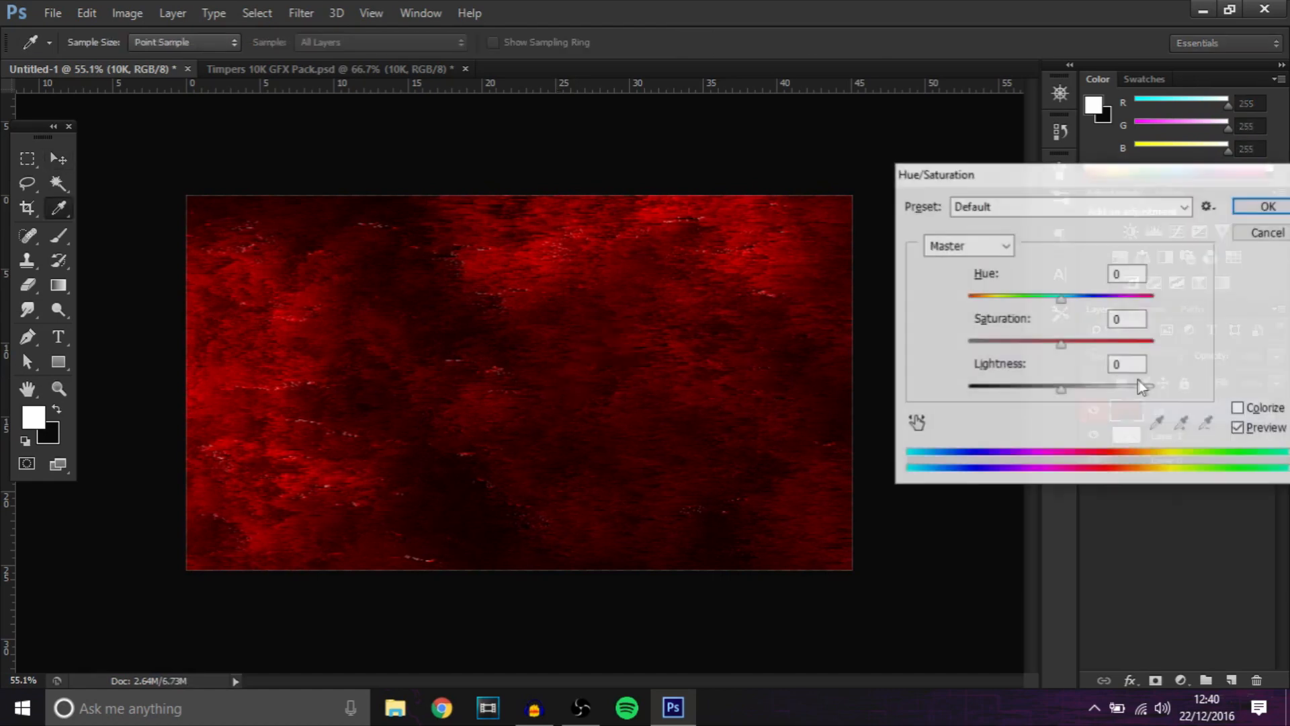
{"action": "left_click_drag", "start_coordinate": [1061, 297], "coordinate": [988, 297]}
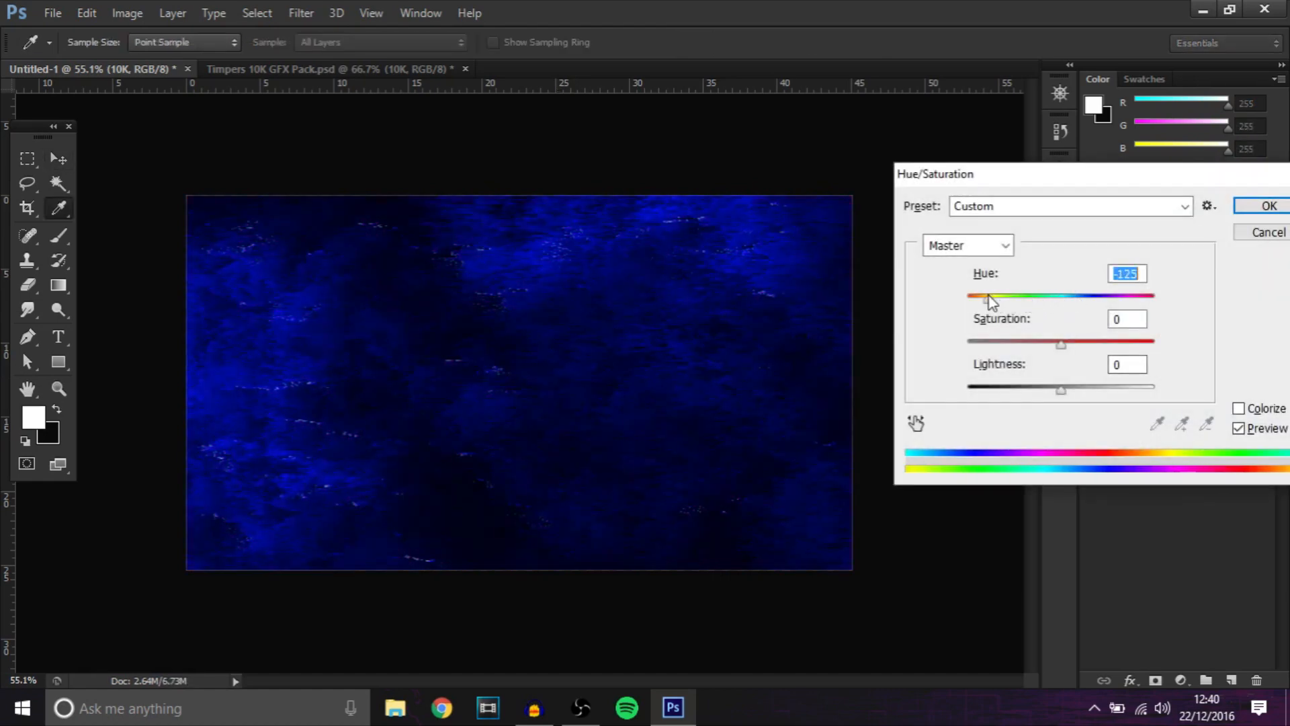
{"action": "left_click_drag", "start_coordinate": [996, 295], "coordinate": [988, 296]}
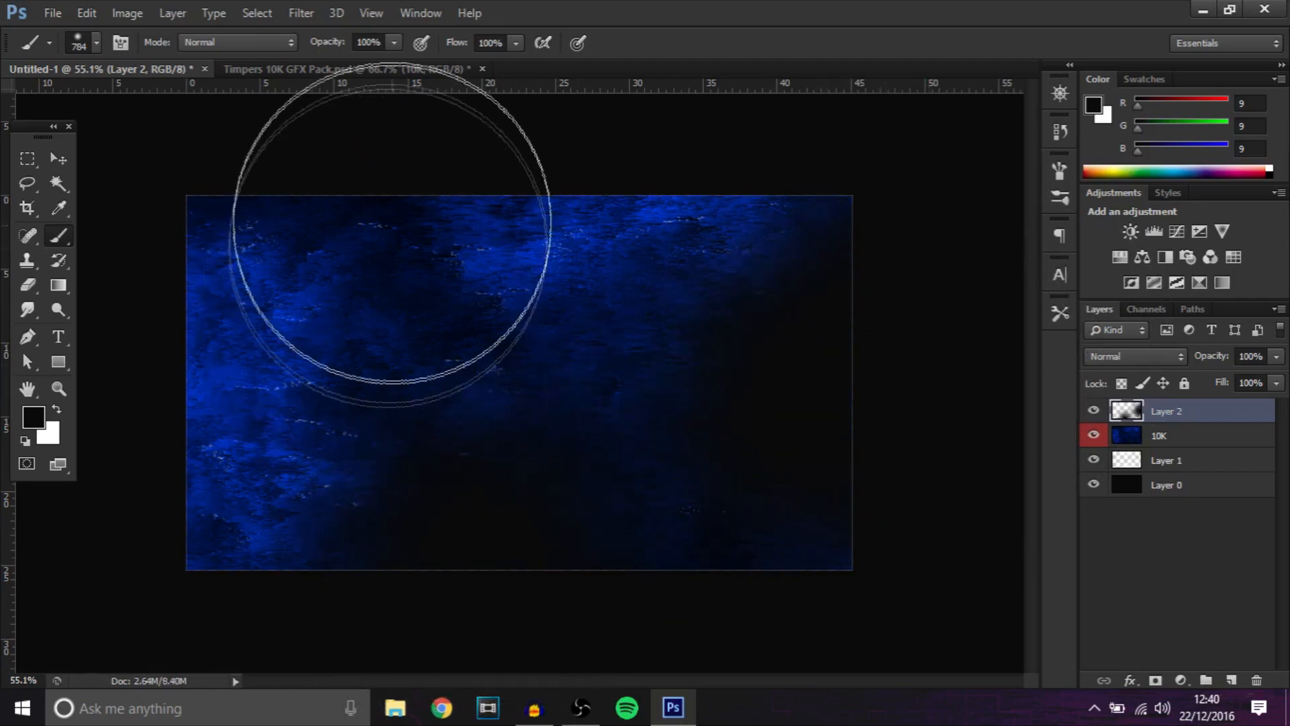
Blend the dark cloud layer as Soft Light at 36% opacity and add a new empty layer.
{"action": "left_click", "coordinate": [1135, 355]}
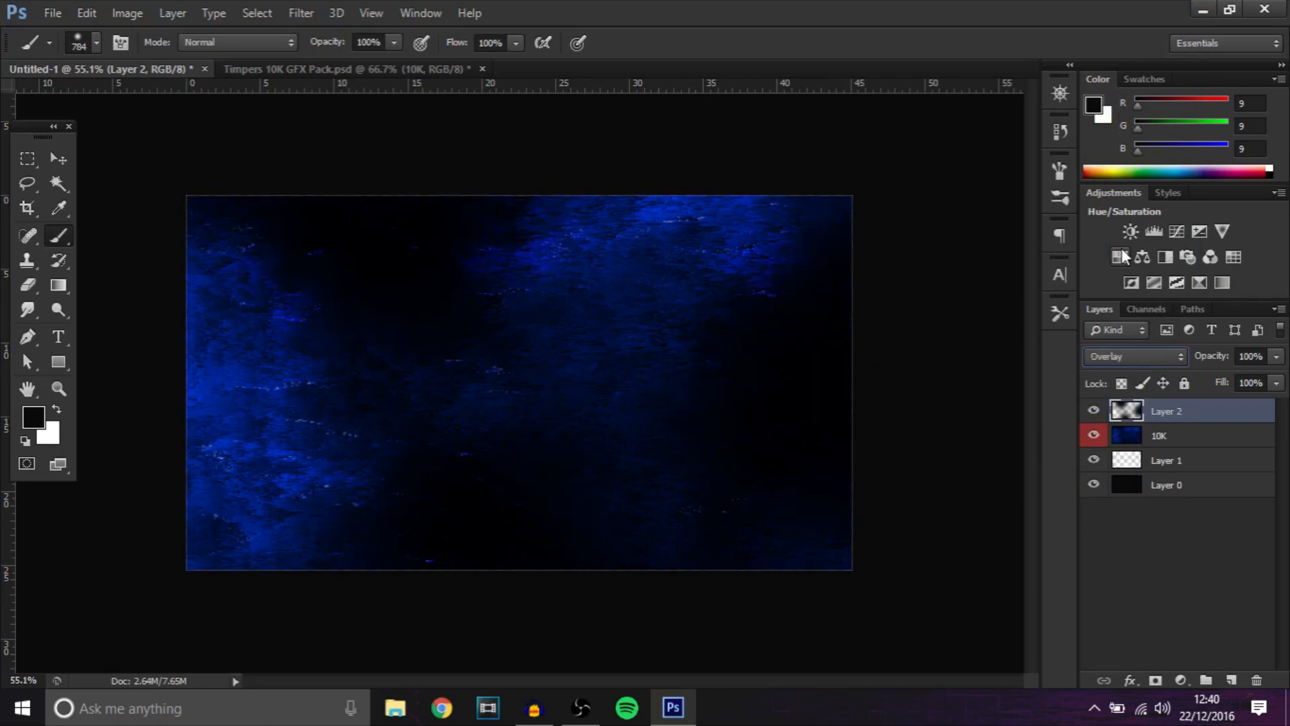
{"action": "left_click", "coordinate": [1135, 355]}
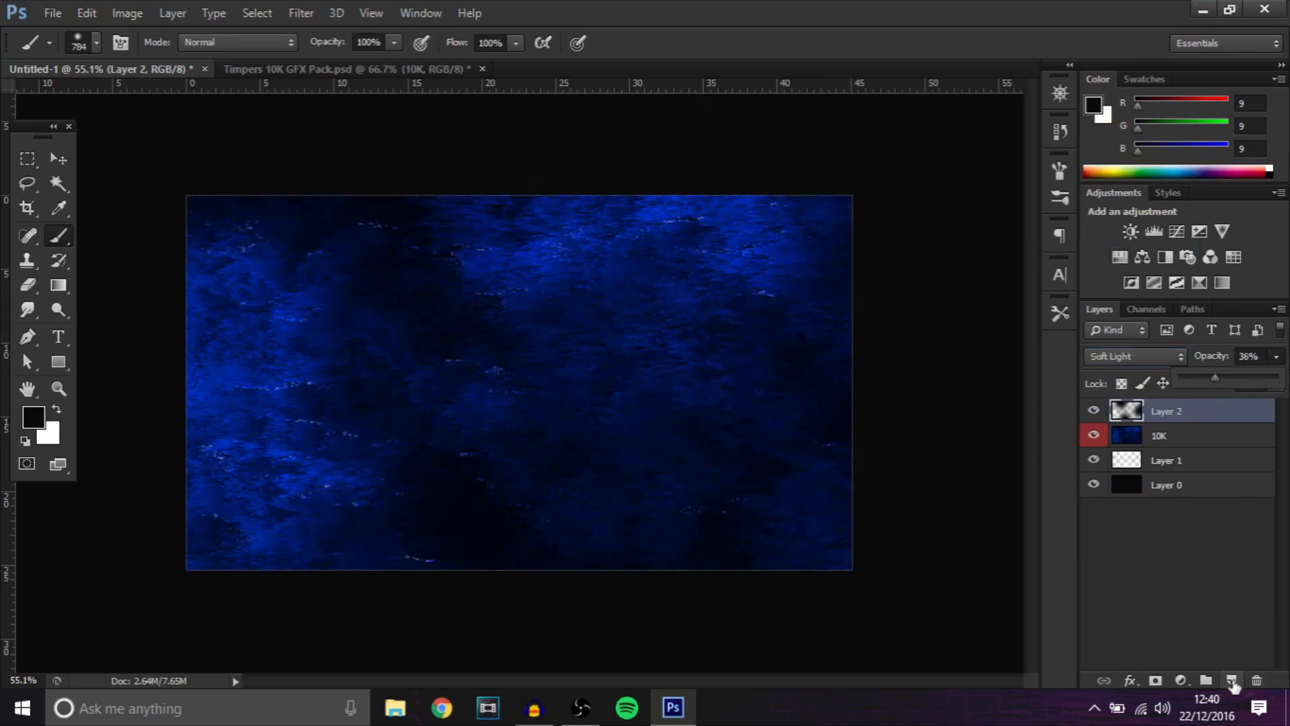
{"action": "left_click", "coordinate": [1233, 680]}
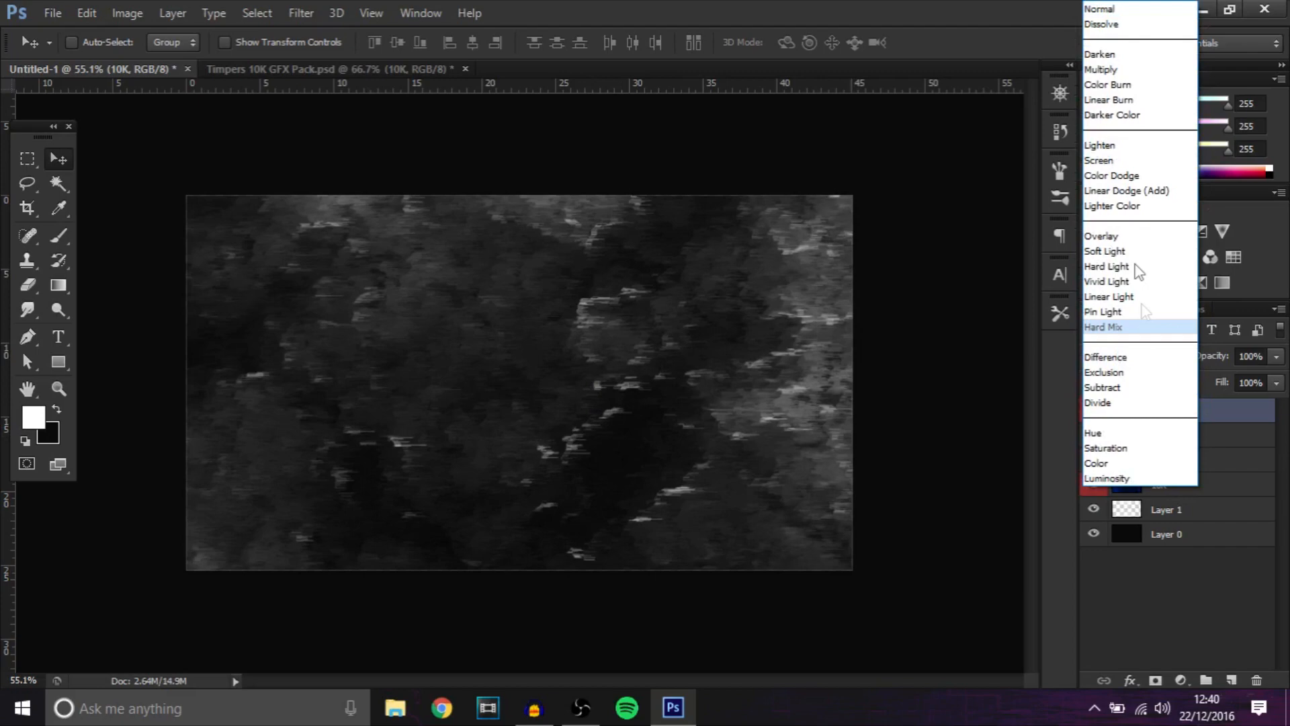
Blend the grey texture as Color Dodge and bring in the grid texture, changing its blend.
{"action": "left_click", "coordinate": [1112, 175]}
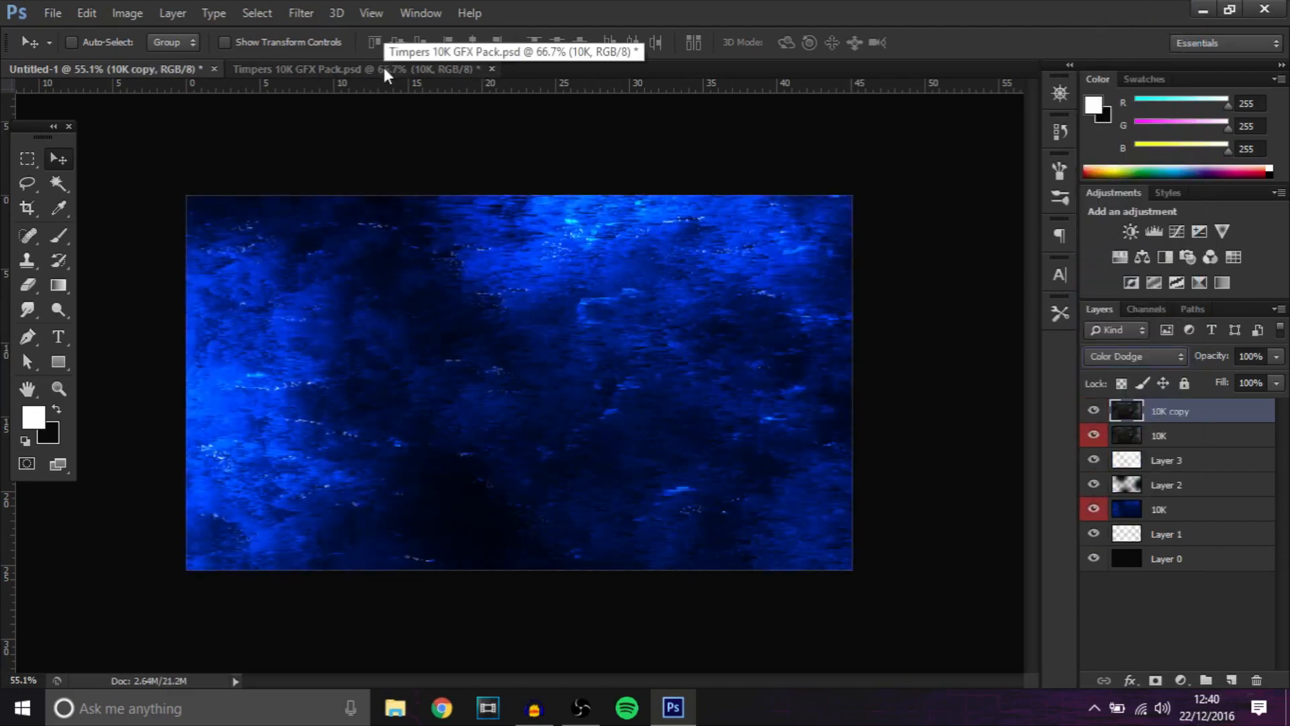
{"action": "left_click", "coordinate": [354, 69]}
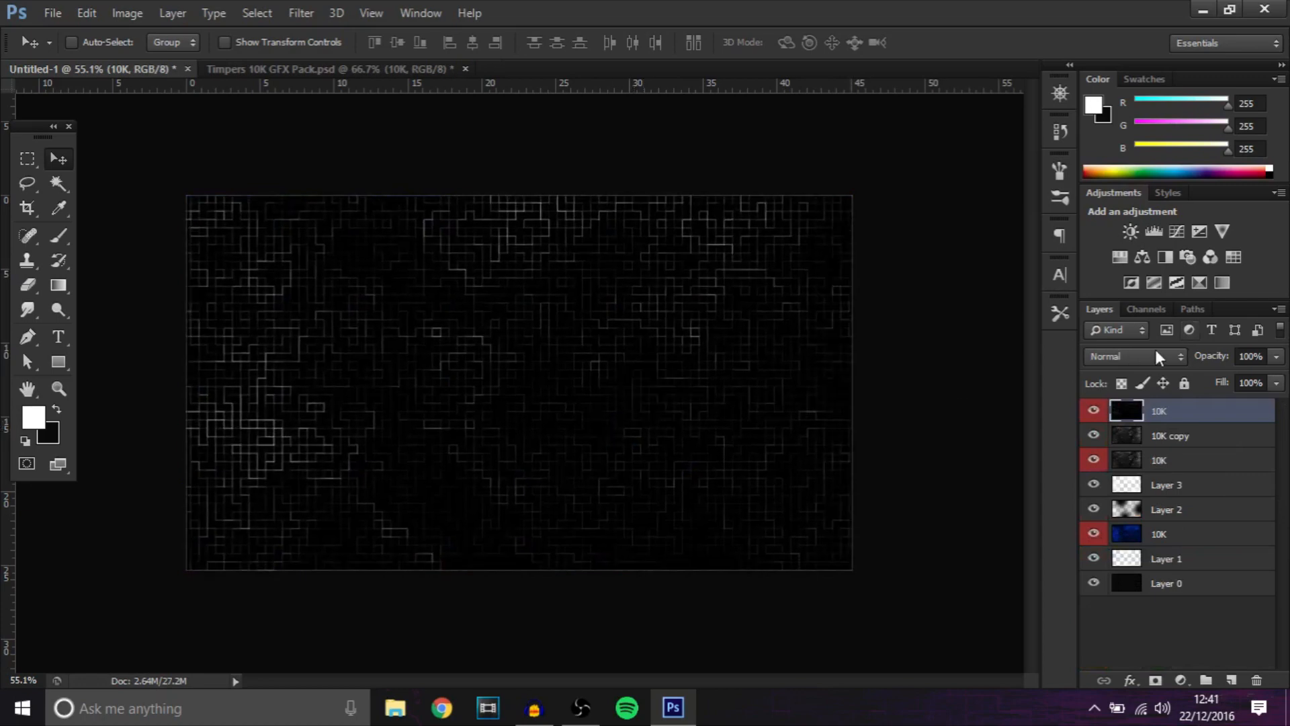
{"action": "left_click", "coordinate": [1136, 355]}
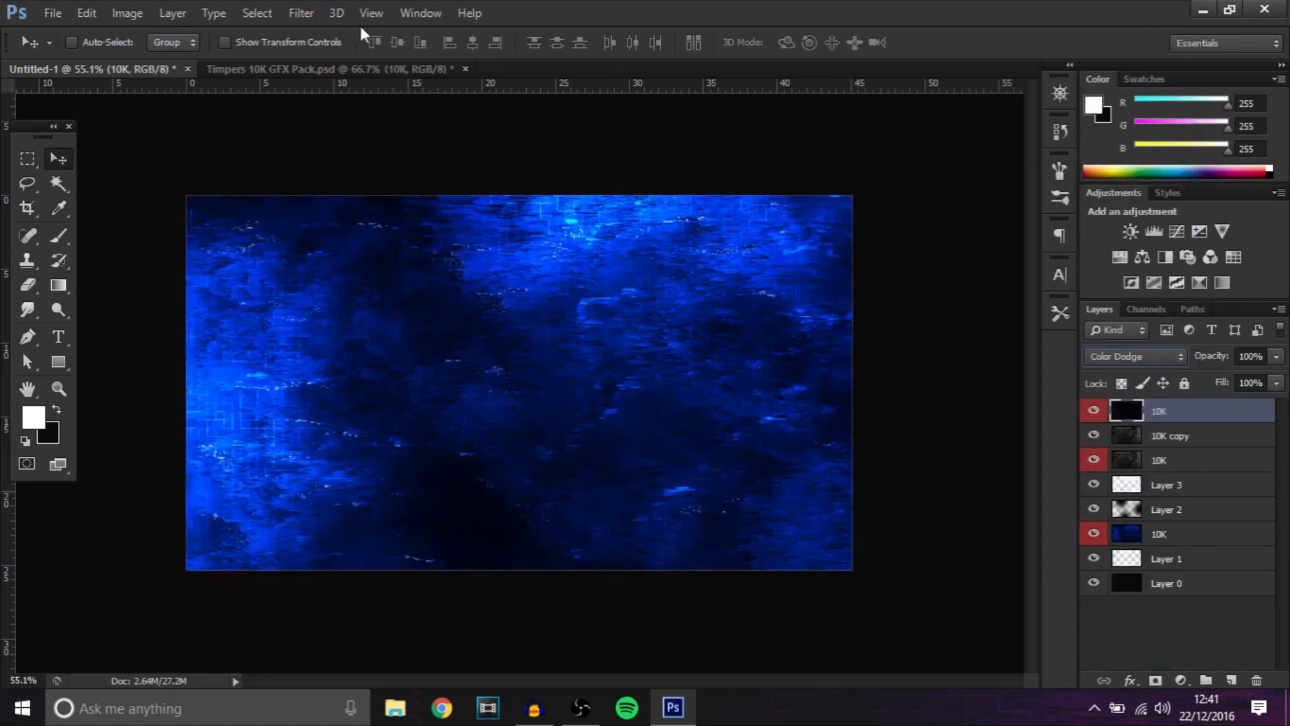
Add the smoky and maze textures from the pack, blended in Color Dodge for blue glow.
{"action": "left_click", "coordinate": [333, 69]}
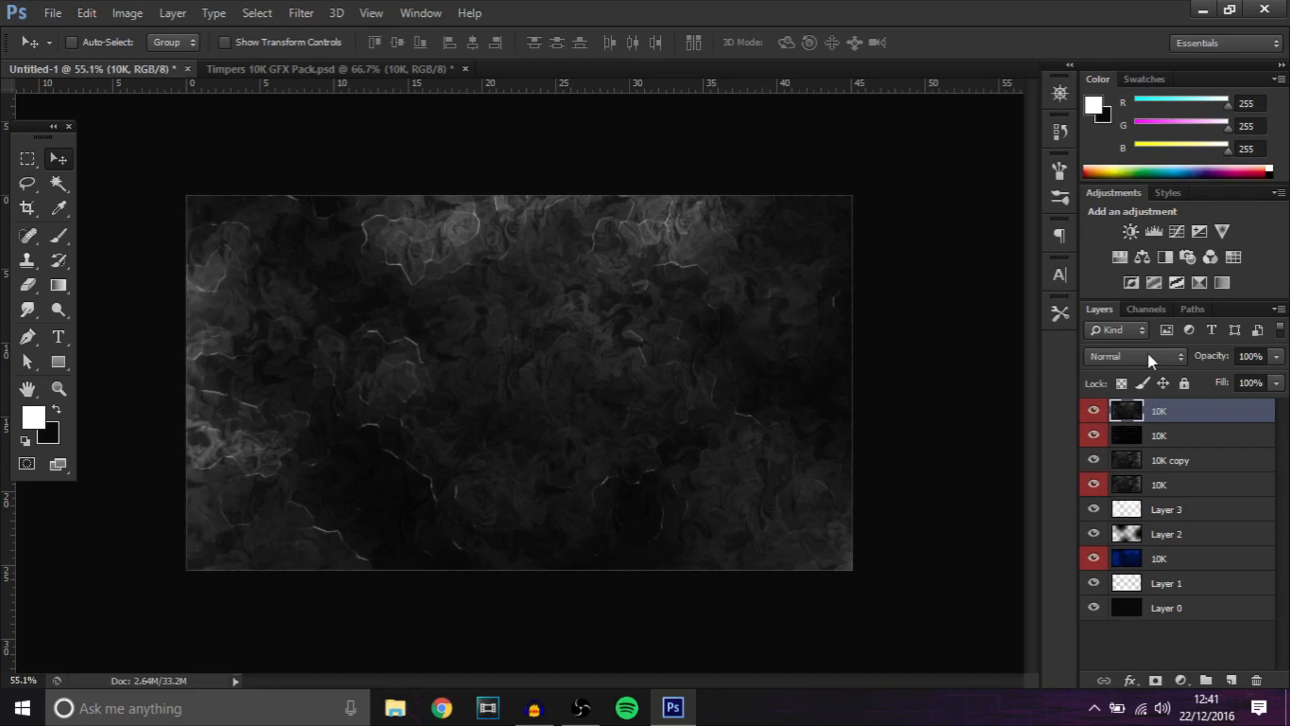
{"action": "left_click", "coordinate": [1134, 355]}
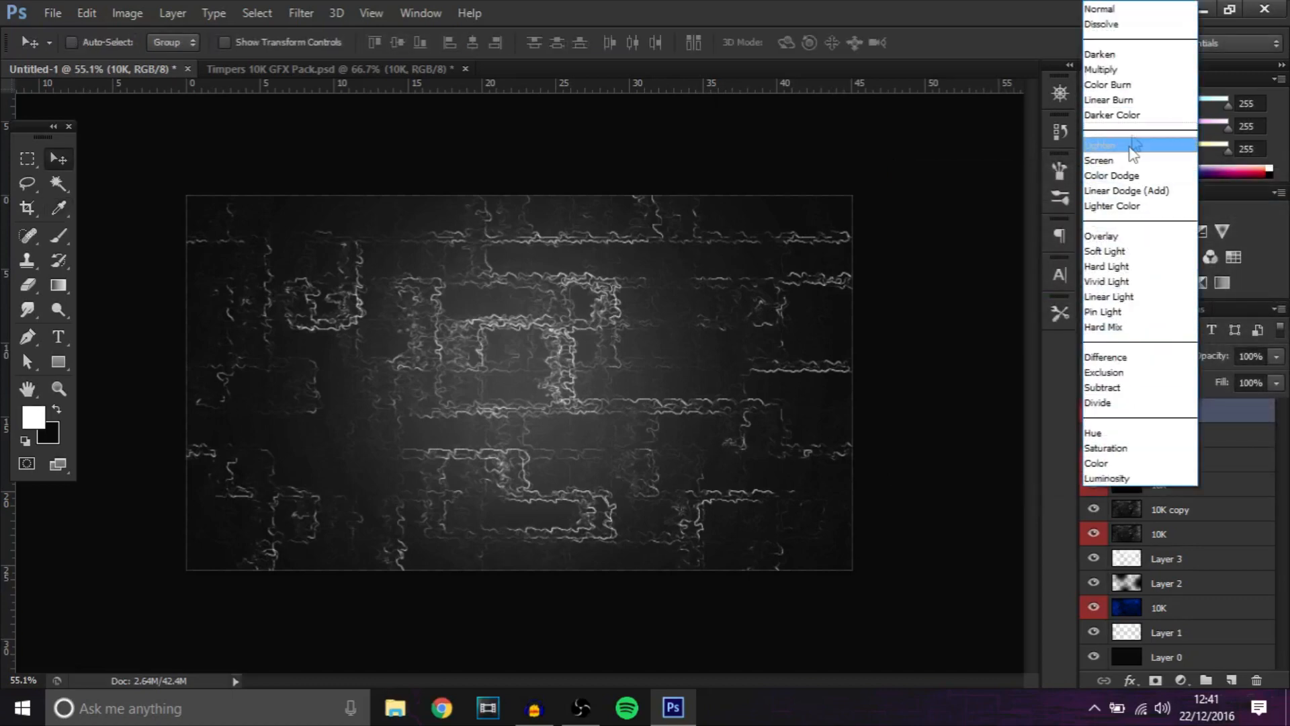
{"action": "left_click", "coordinate": [1113, 175]}
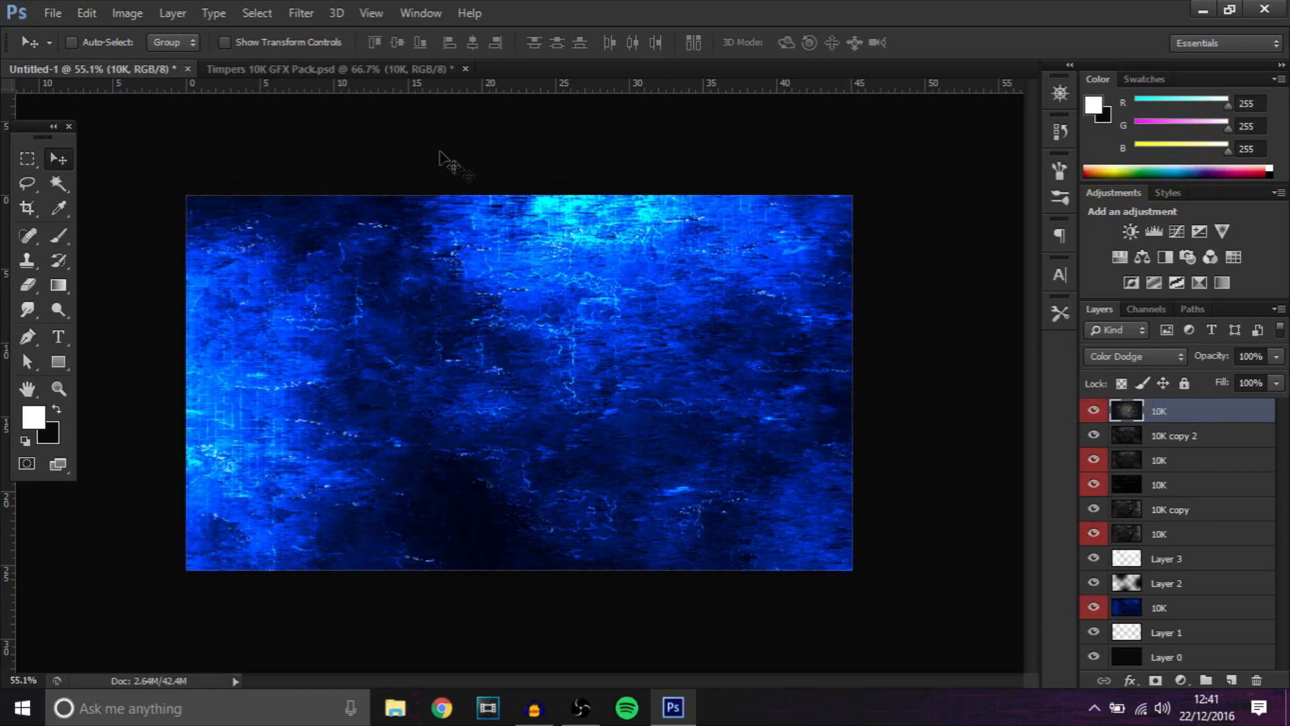
Reveal a smoky texture in the pack's Overlays group and bring it onto the canvas.
{"action": "left_click", "coordinate": [329, 69]}
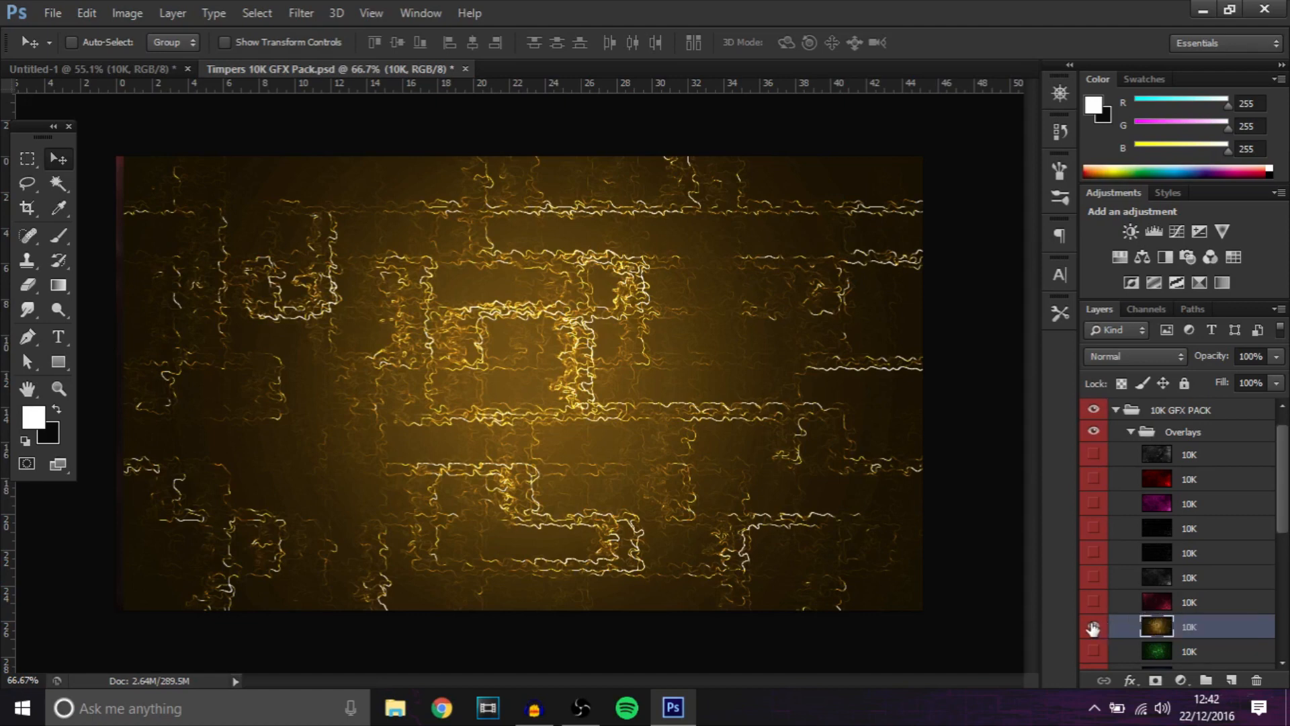
{"action": "left_click", "coordinate": [1094, 577]}
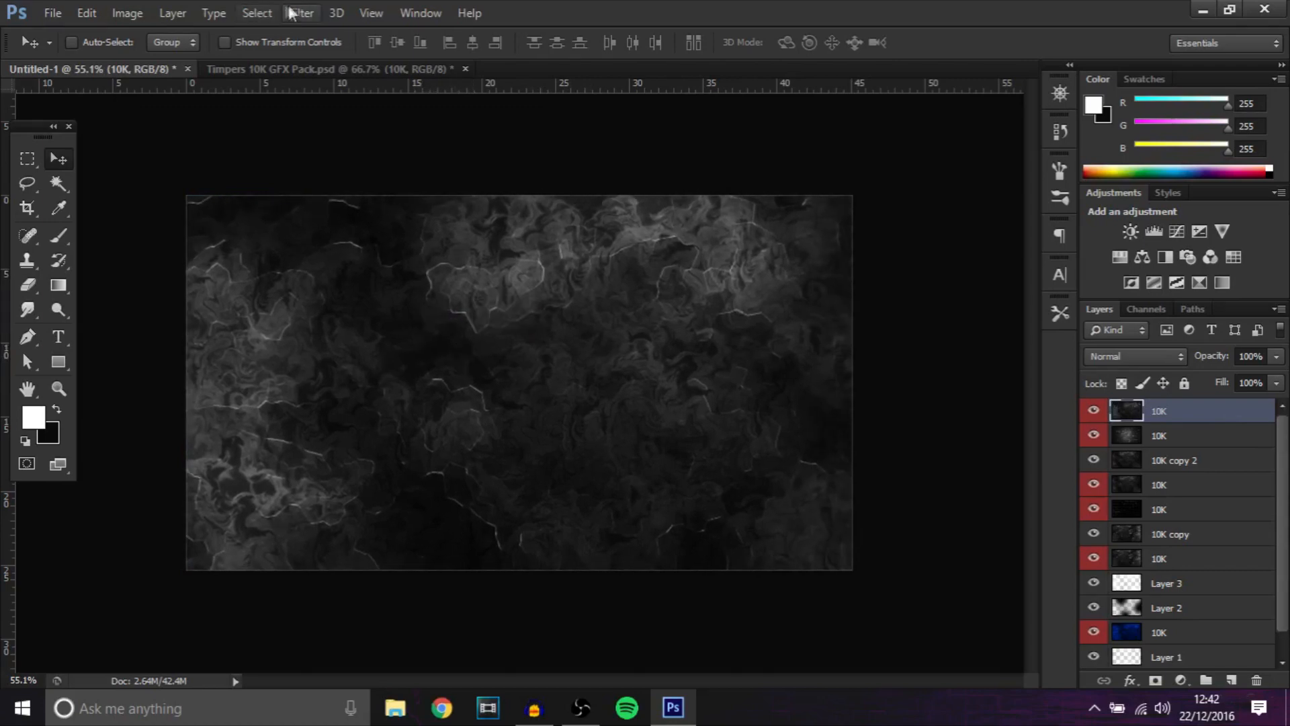
{"action": "key", "text": "ctrl+t"}
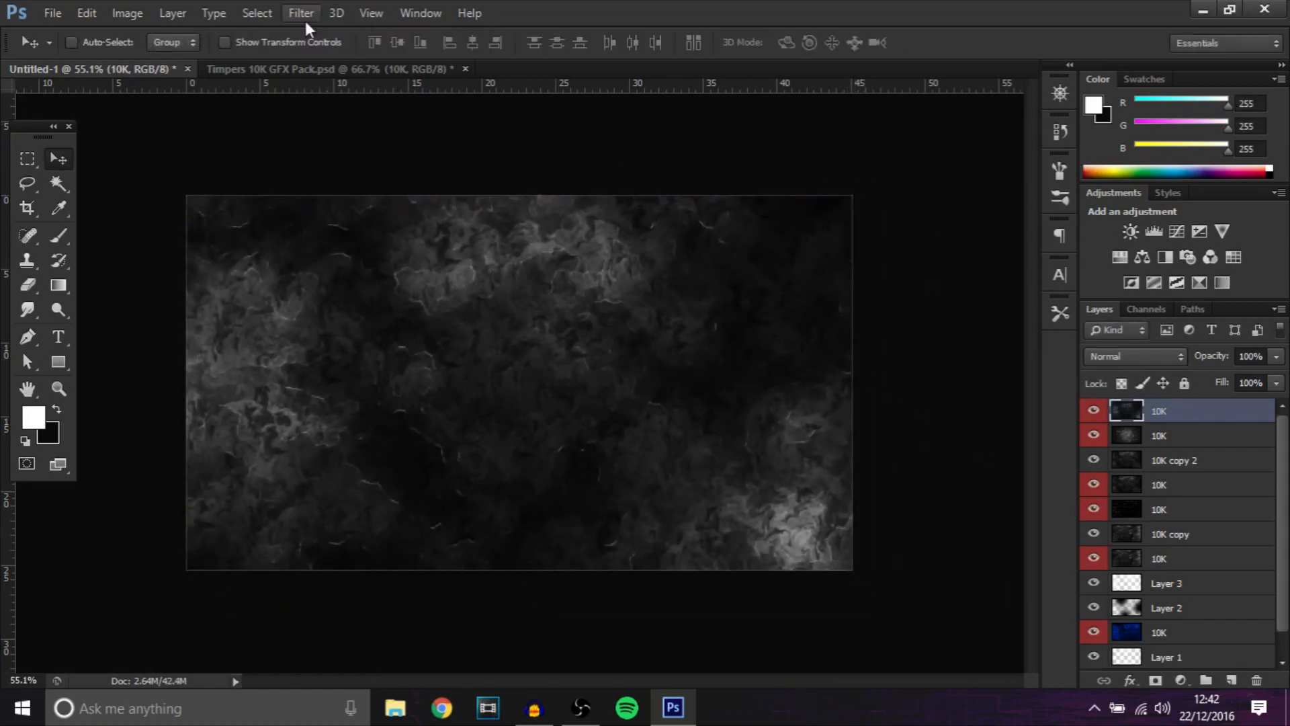
Apply a Wind filter with Stagger method blowing from the right to the top smoke texture.
{"action": "left_click", "coordinate": [302, 12]}
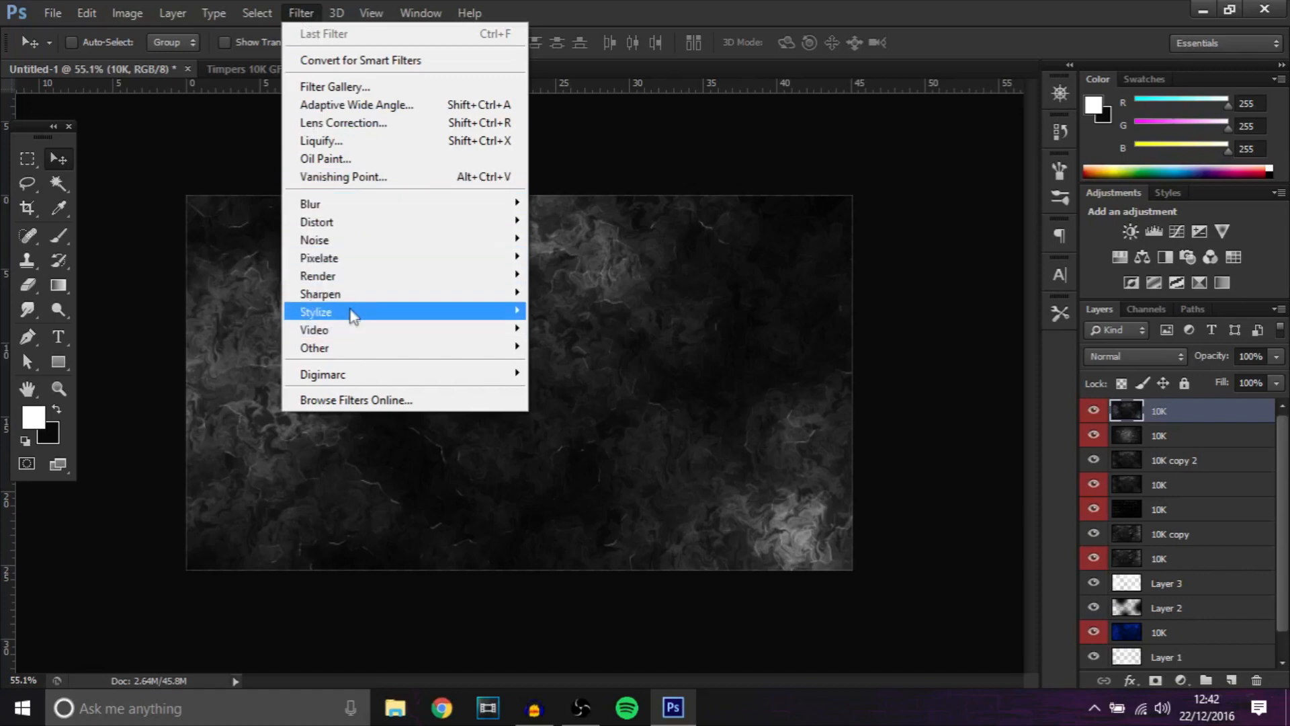
{"action": "mouse_move", "coordinate": [315, 312]}
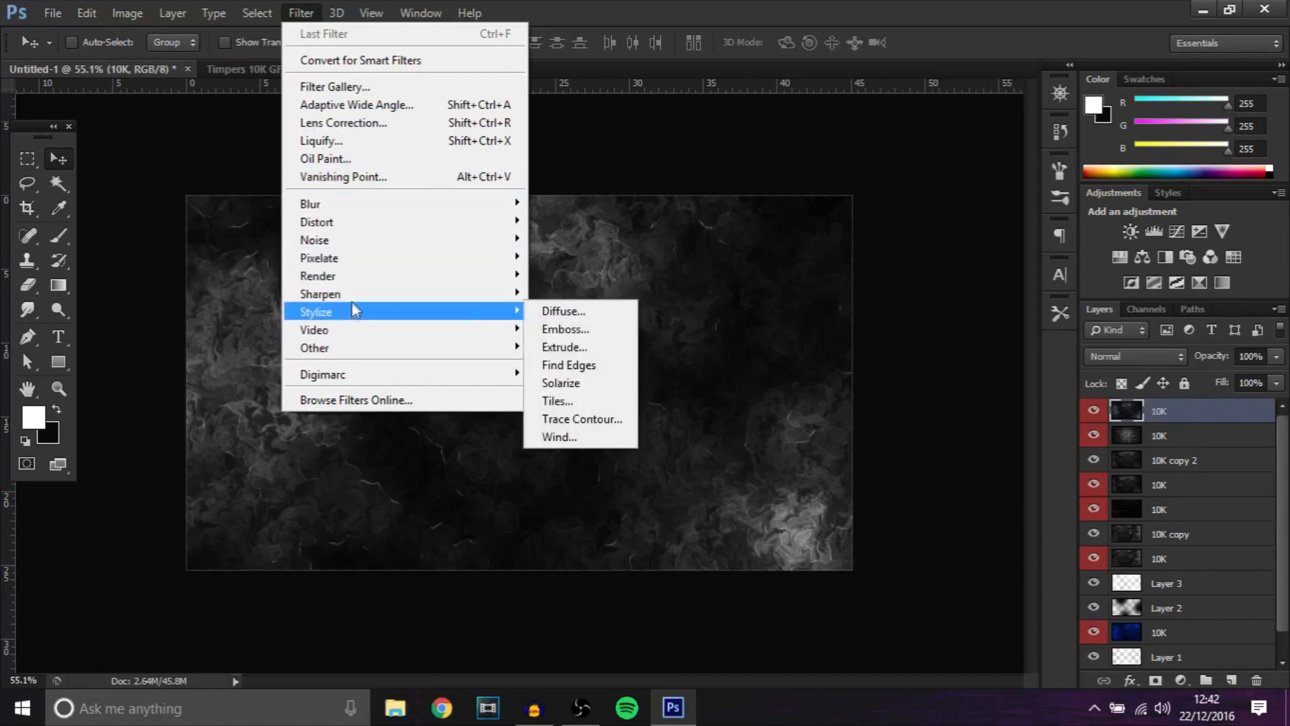
{"action": "mouse_move", "coordinate": [318, 258]}
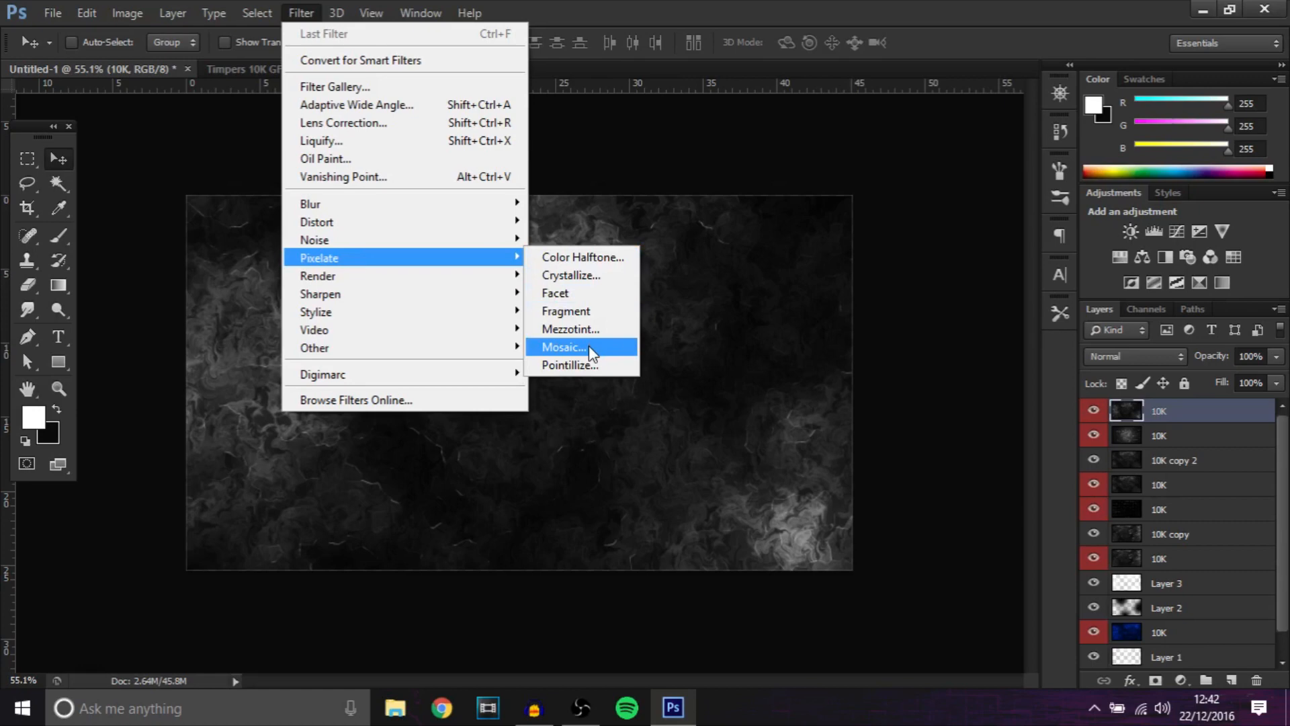
{"action": "mouse_move", "coordinate": [315, 311]}
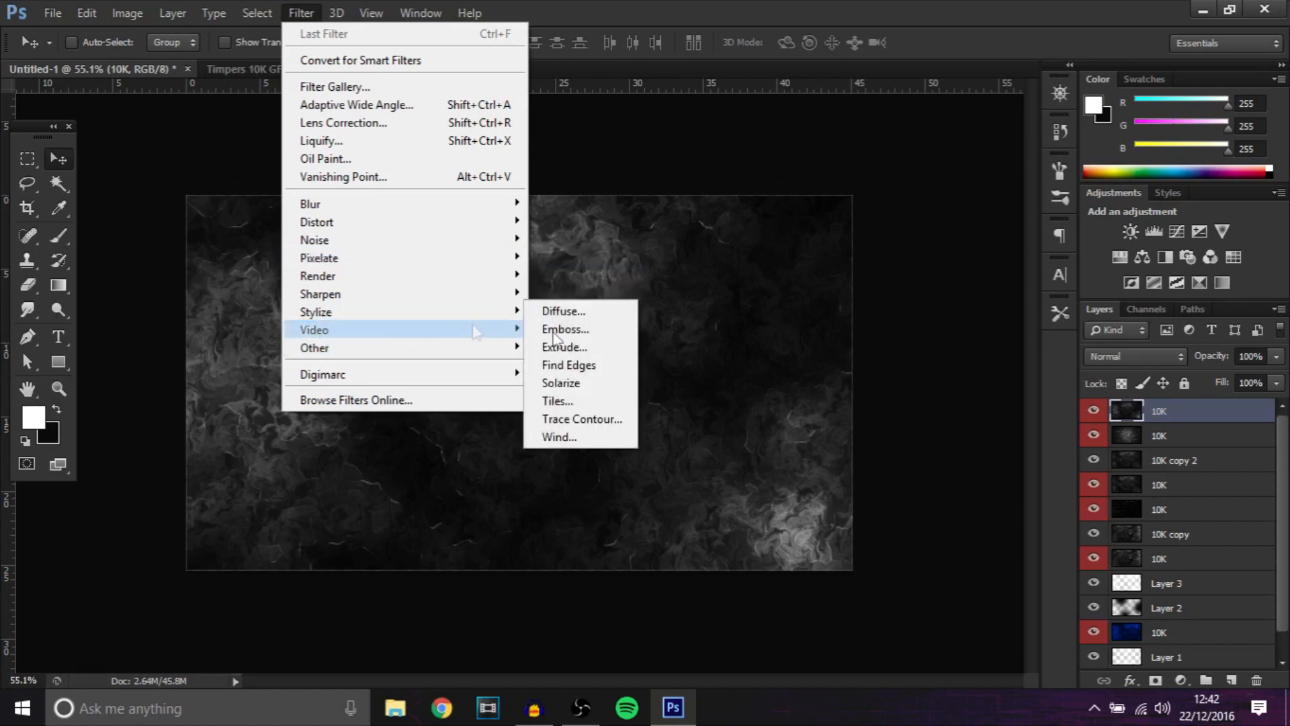
{"action": "left_click", "coordinate": [559, 436]}
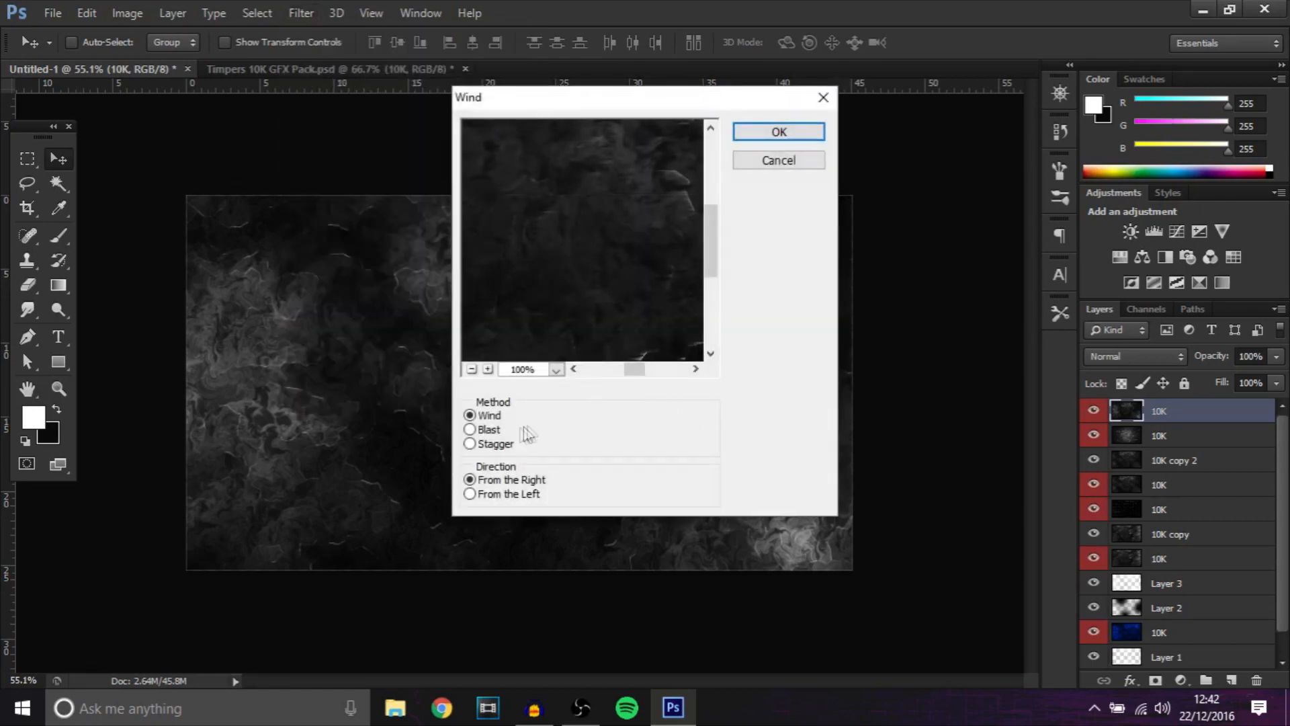
{"action": "left_click", "coordinate": [470, 444]}
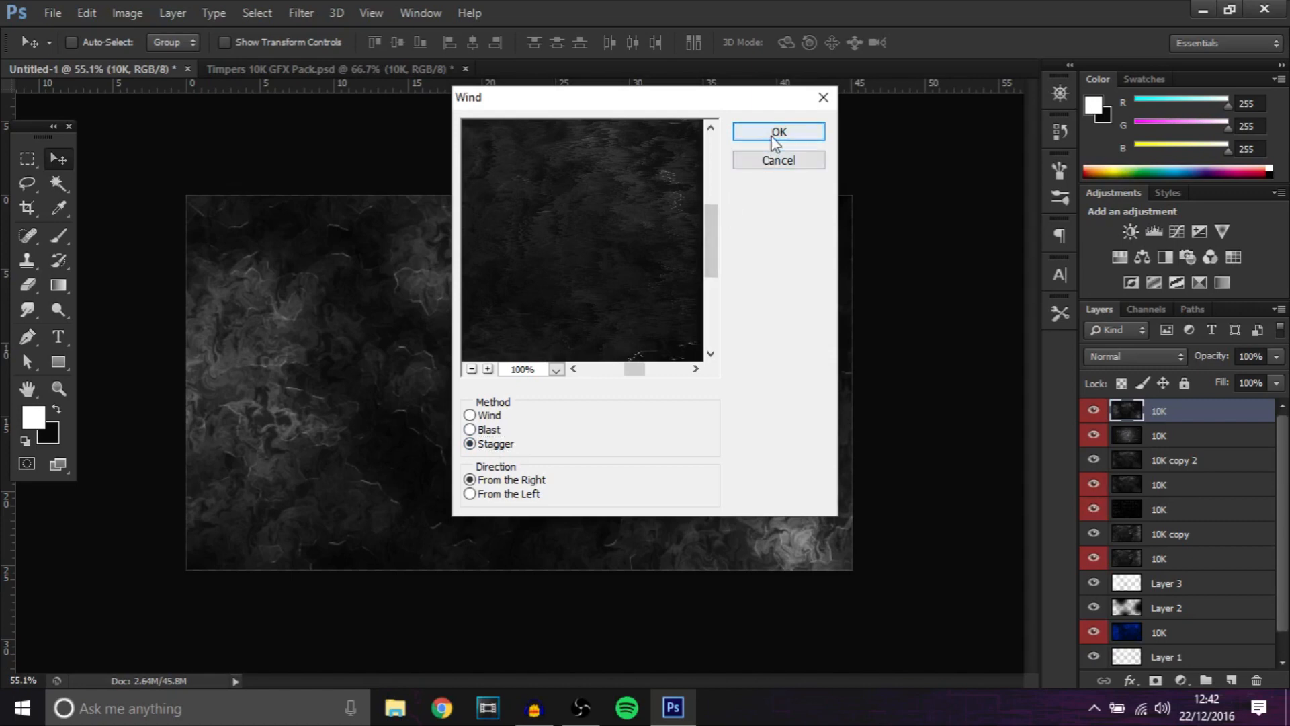
{"action": "left_click", "coordinate": [778, 131]}
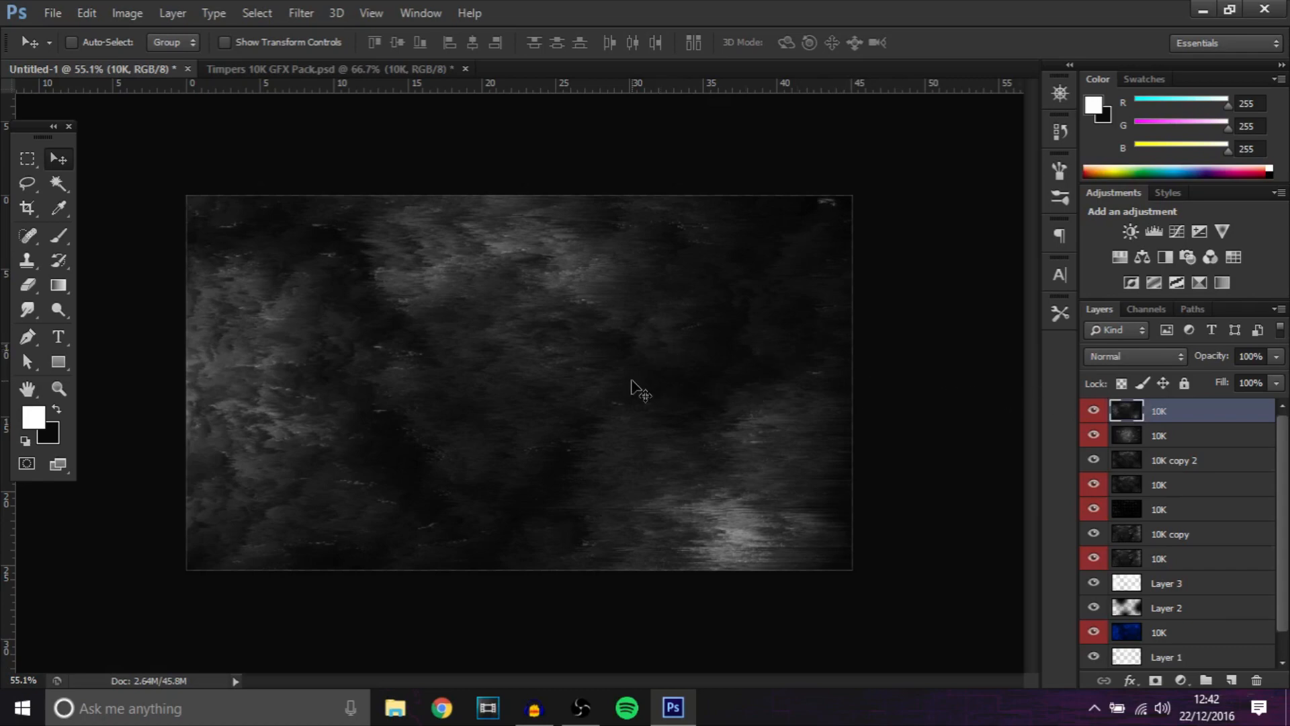
{"action": "left_click", "coordinate": [300, 12]}
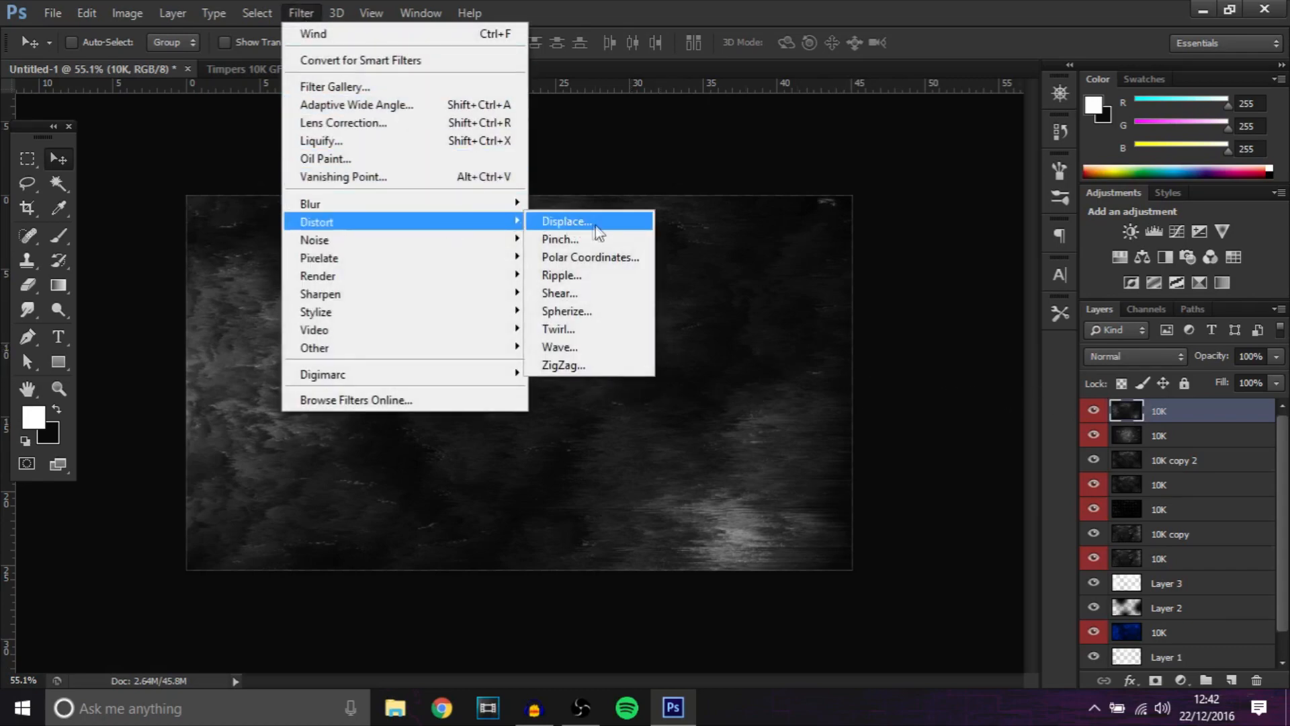
Apply a Ripple distortion with Large size and a raised amount to the streaked texture.
{"action": "left_click", "coordinate": [562, 274]}
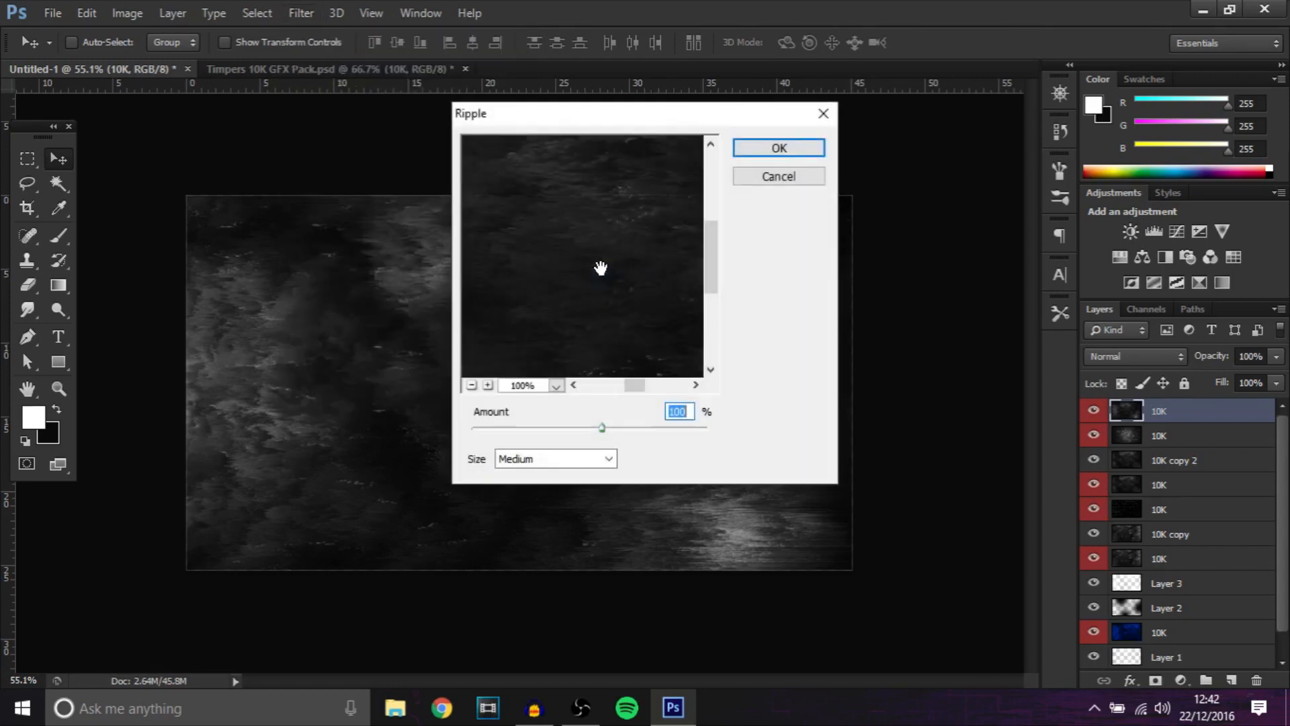
{"action": "left_click", "coordinate": [555, 458]}
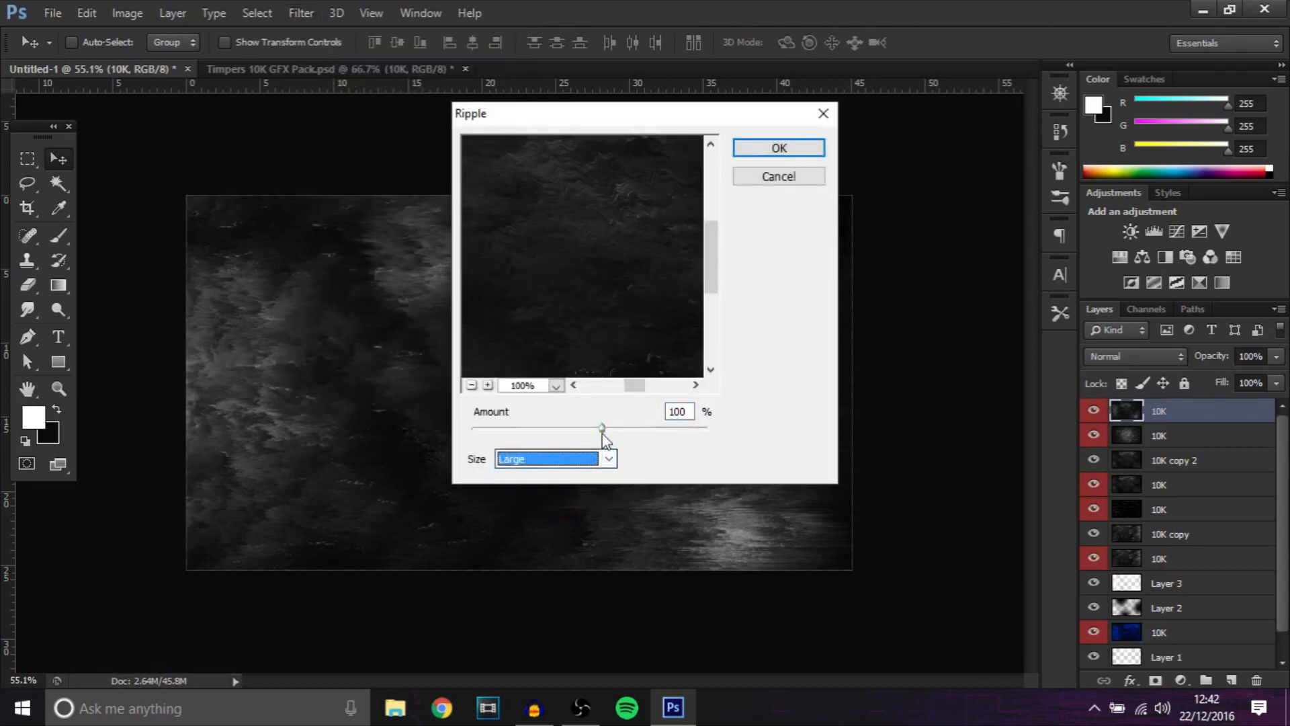
{"action": "left_click_drag", "start_coordinate": [601, 428], "coordinate": [617, 427]}
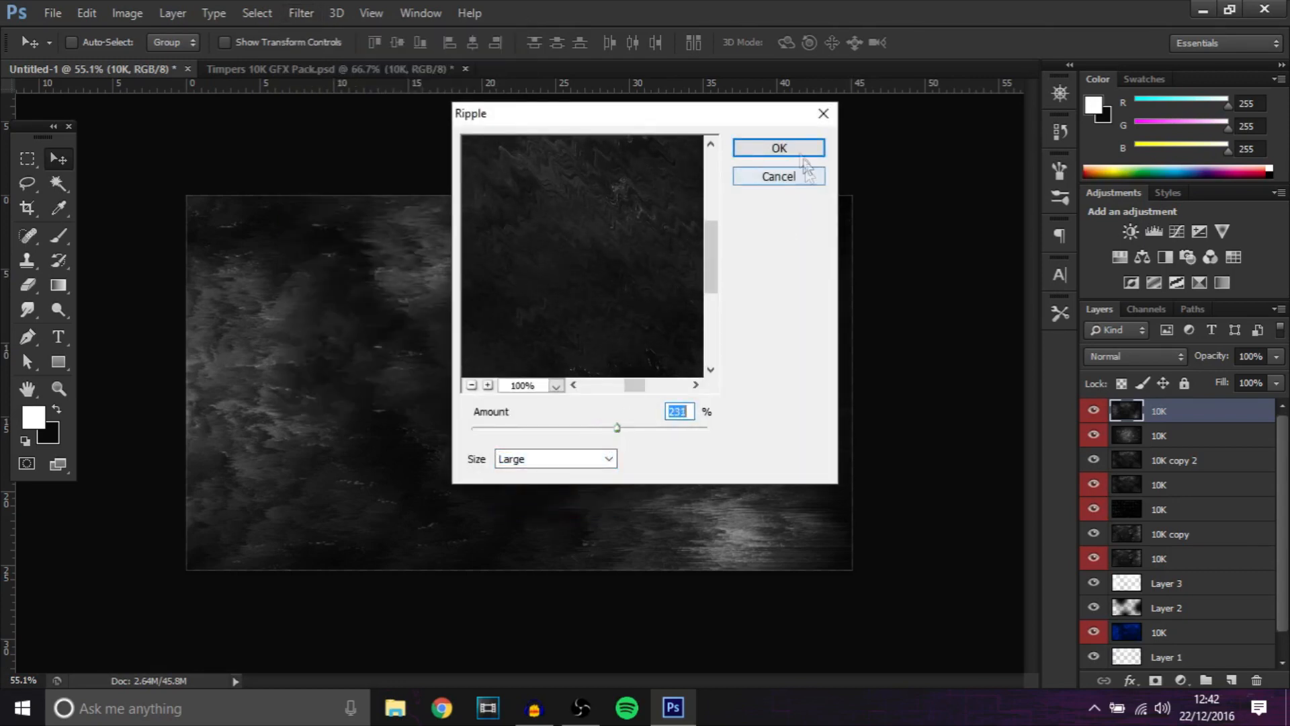
{"action": "left_click", "coordinate": [779, 148]}
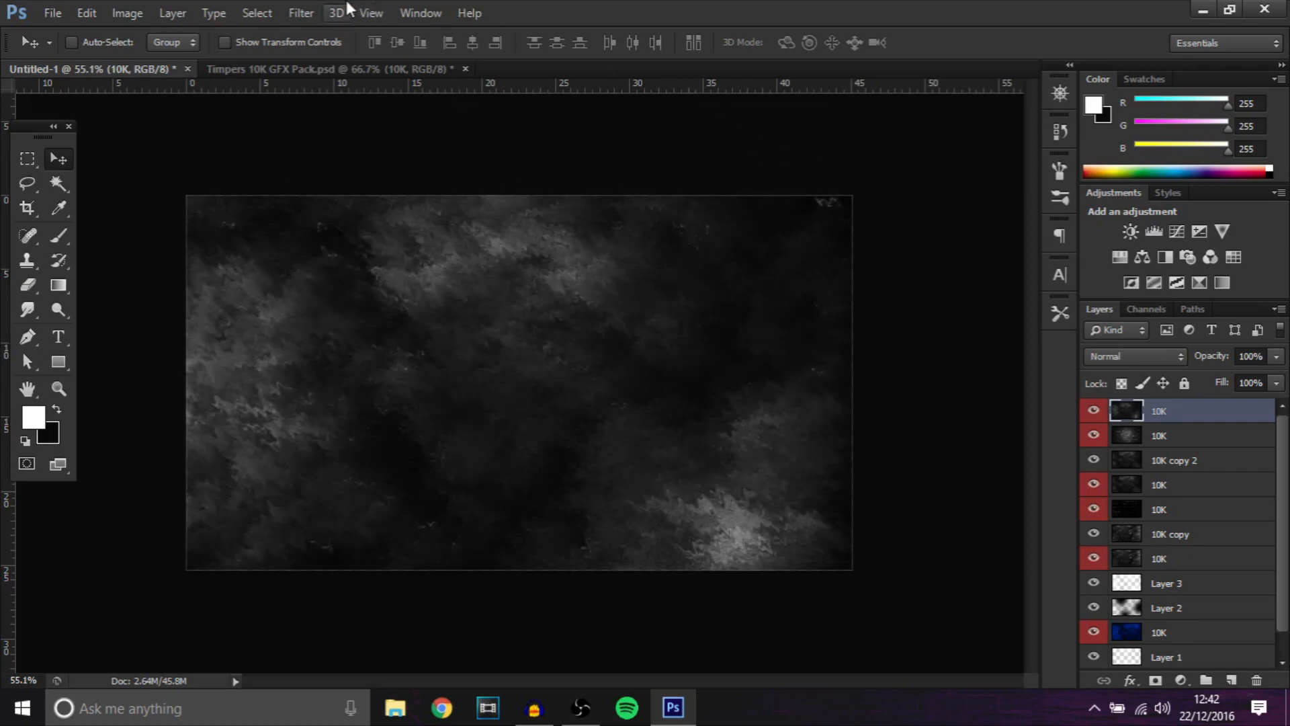
{"action": "left_click", "coordinate": [301, 12]}
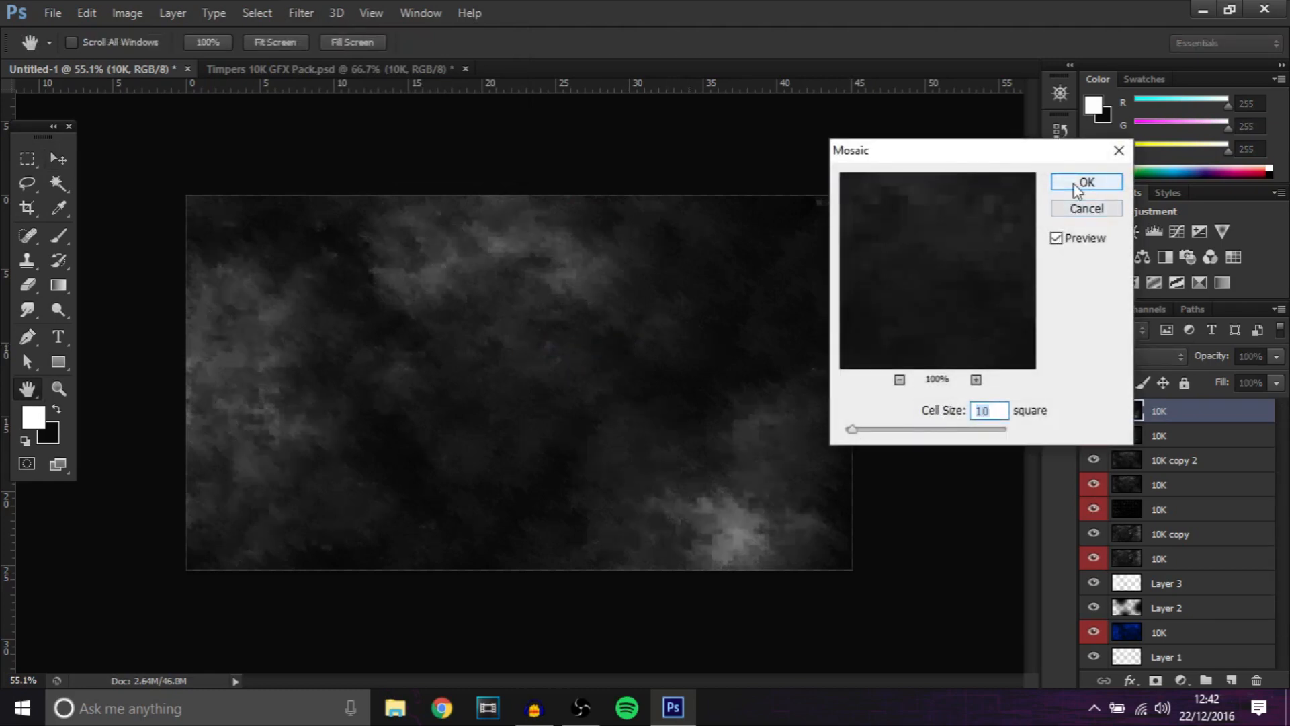
Pixelate the texture into 10-square Mosaic cells and blend it with Color Dodge.
{"action": "left_click", "coordinate": [1086, 182]}
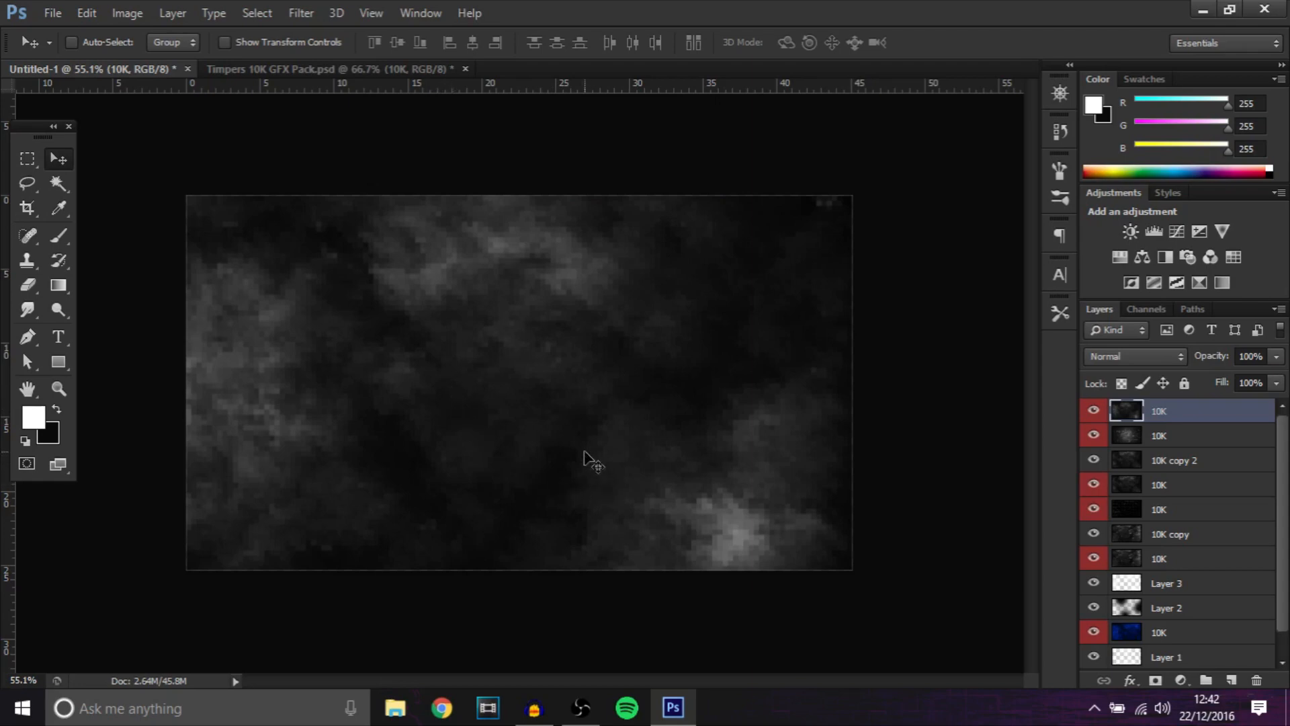
{"action": "mouse_move", "coordinate": [299, 13]}
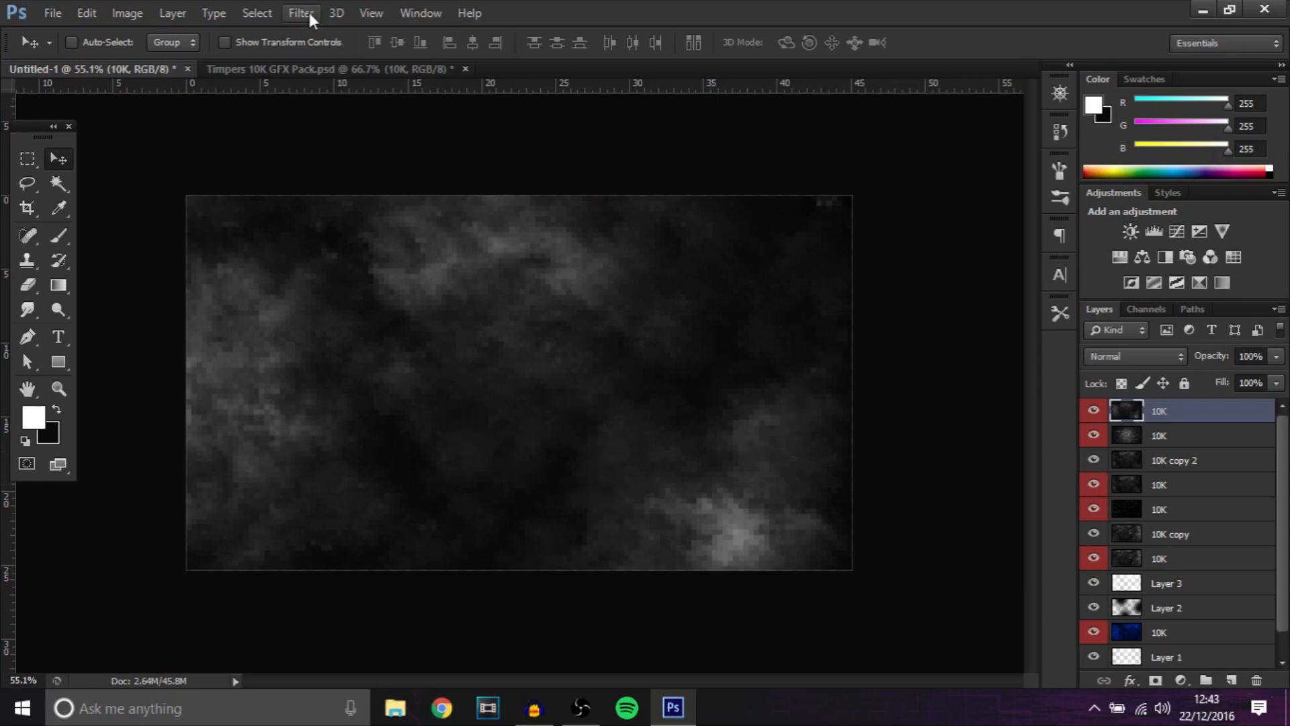
{"action": "mouse_move", "coordinate": [1128, 356]}
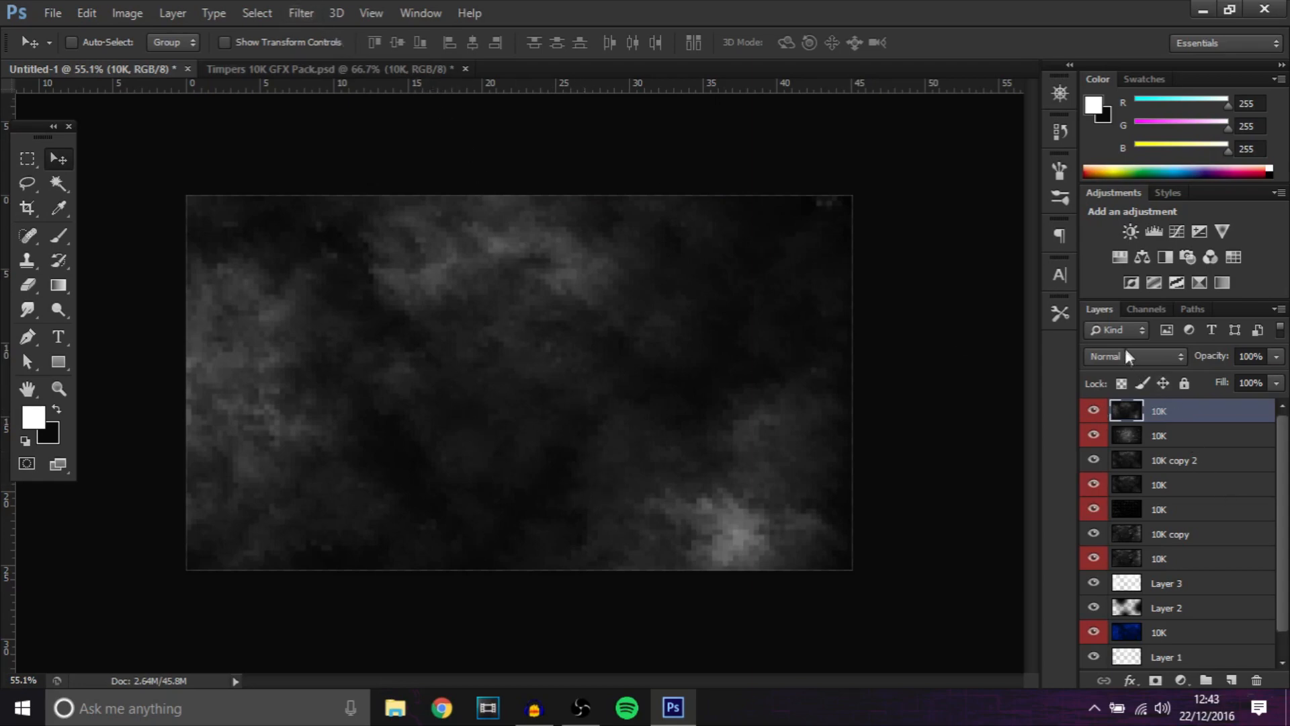
{"action": "left_click", "coordinate": [1134, 355]}
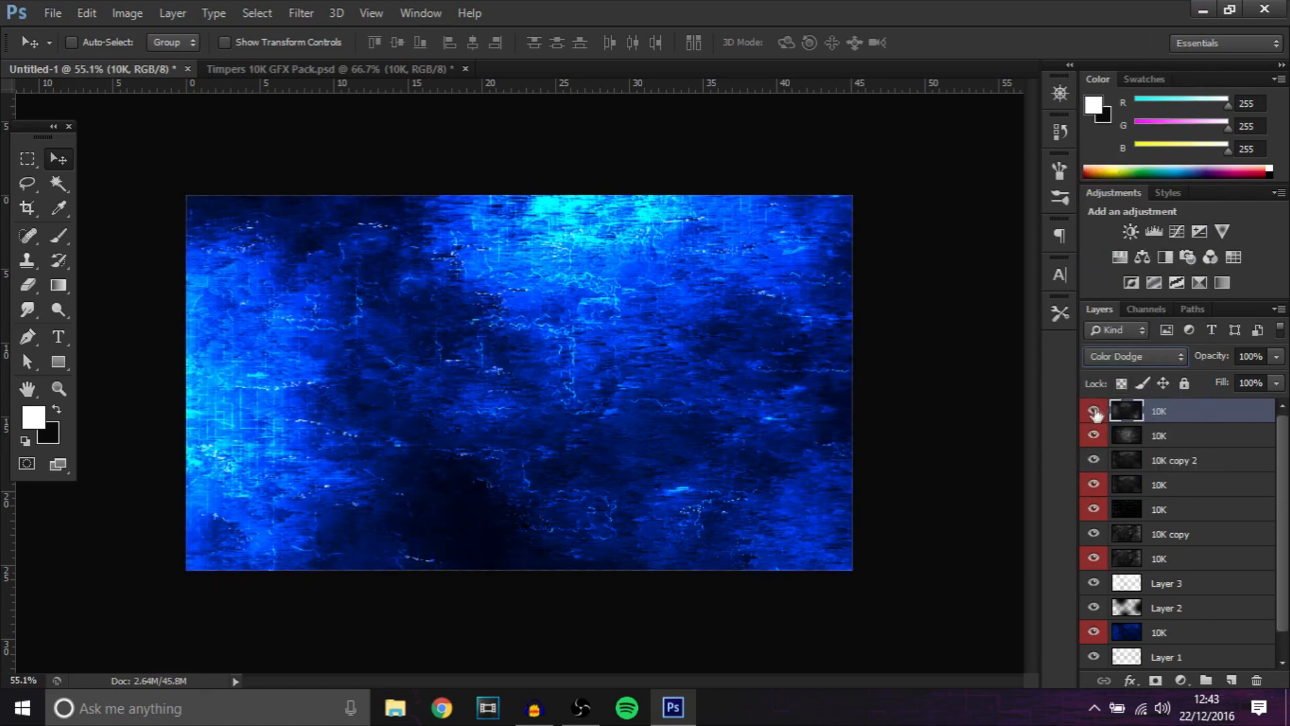
{"action": "left_click", "coordinate": [1094, 411]}
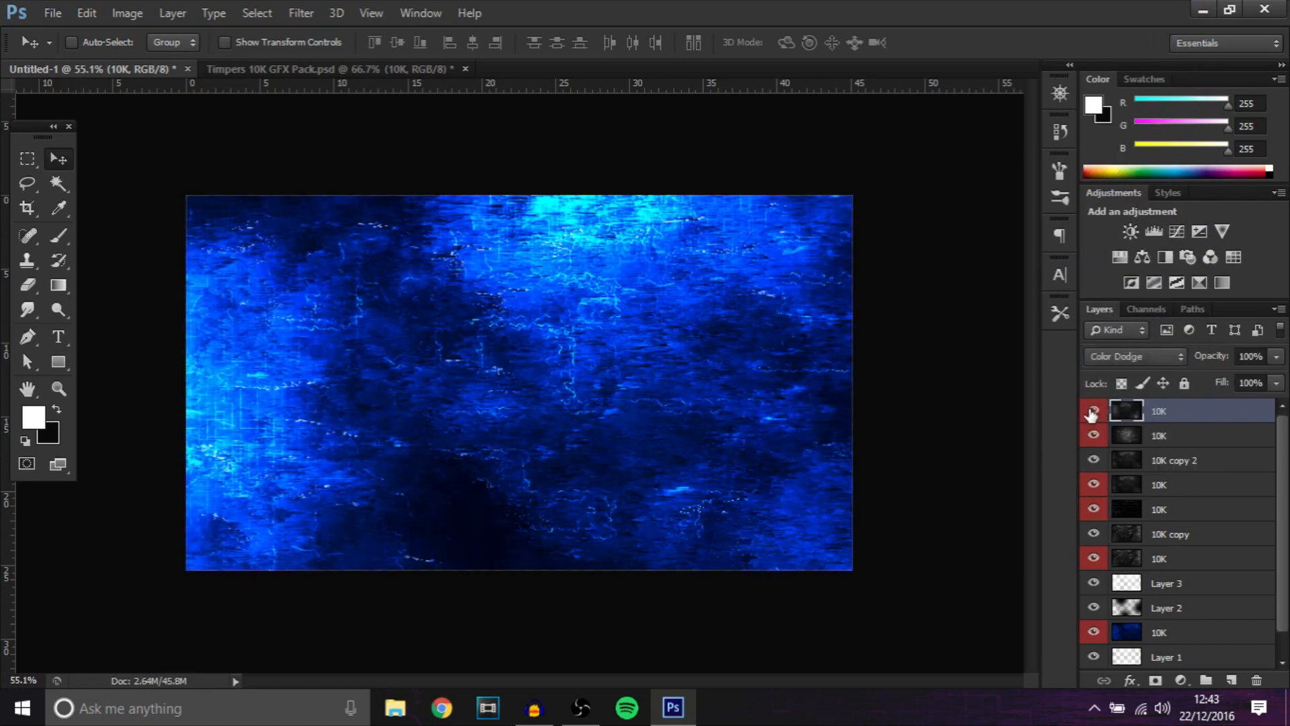
{"action": "left_click", "coordinate": [1094, 412]}
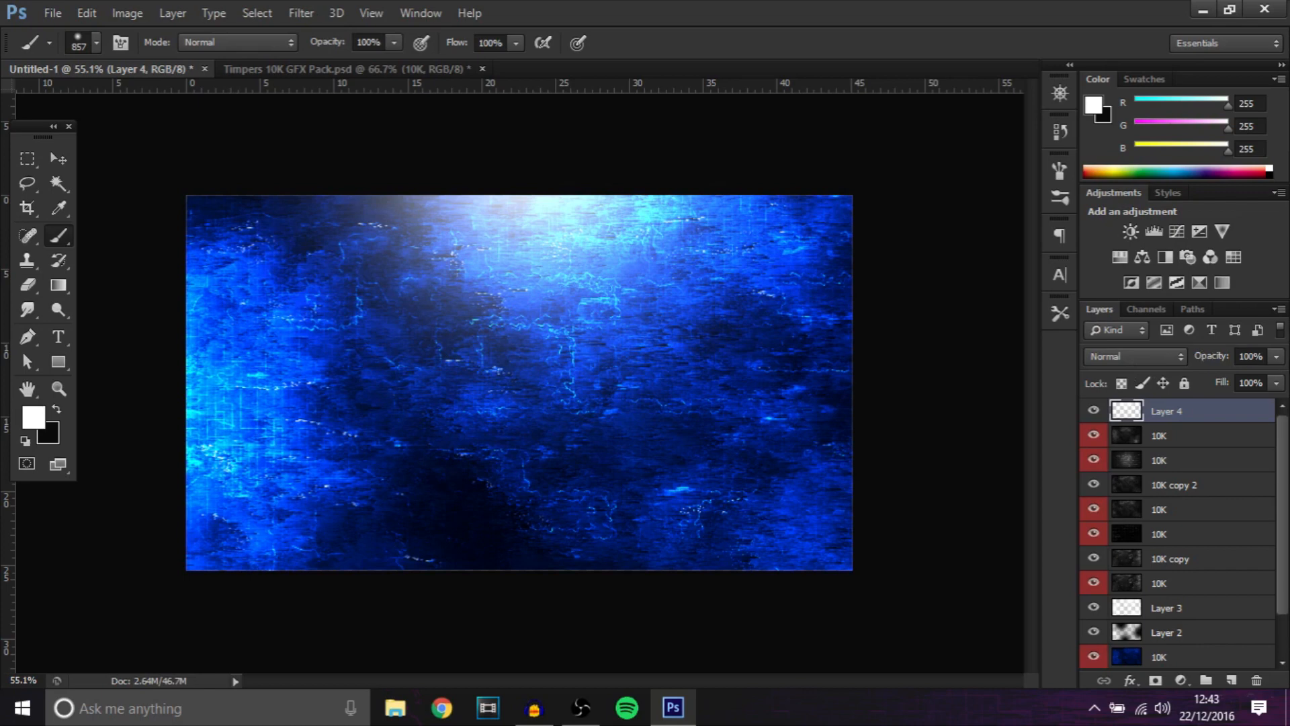
Paint soft white light across the top of the blue background on the new layer.
{"action": "left_click_drag", "start_coordinate": [1268, 375], "coordinate": [1218, 375]}
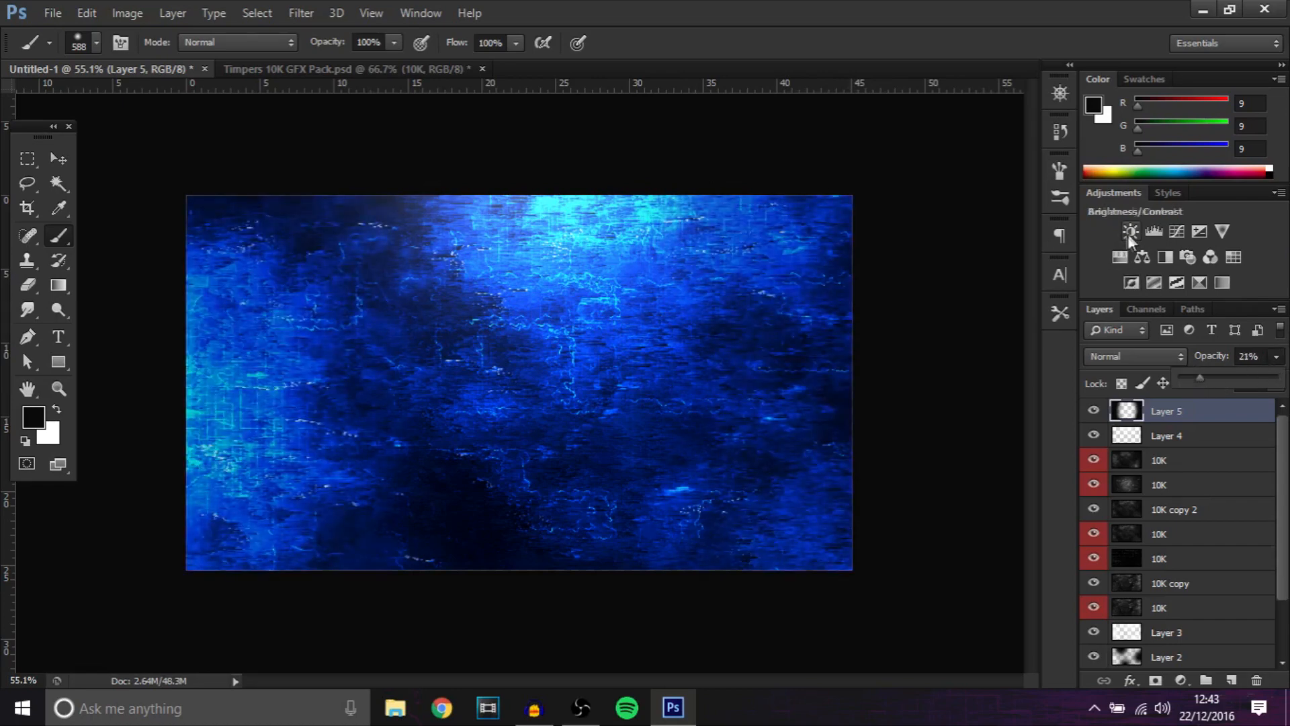
Add Brightness/Contrast, Curves and Exposure (+0.46) adjustments over the background.
{"action": "left_click", "coordinate": [1130, 231]}
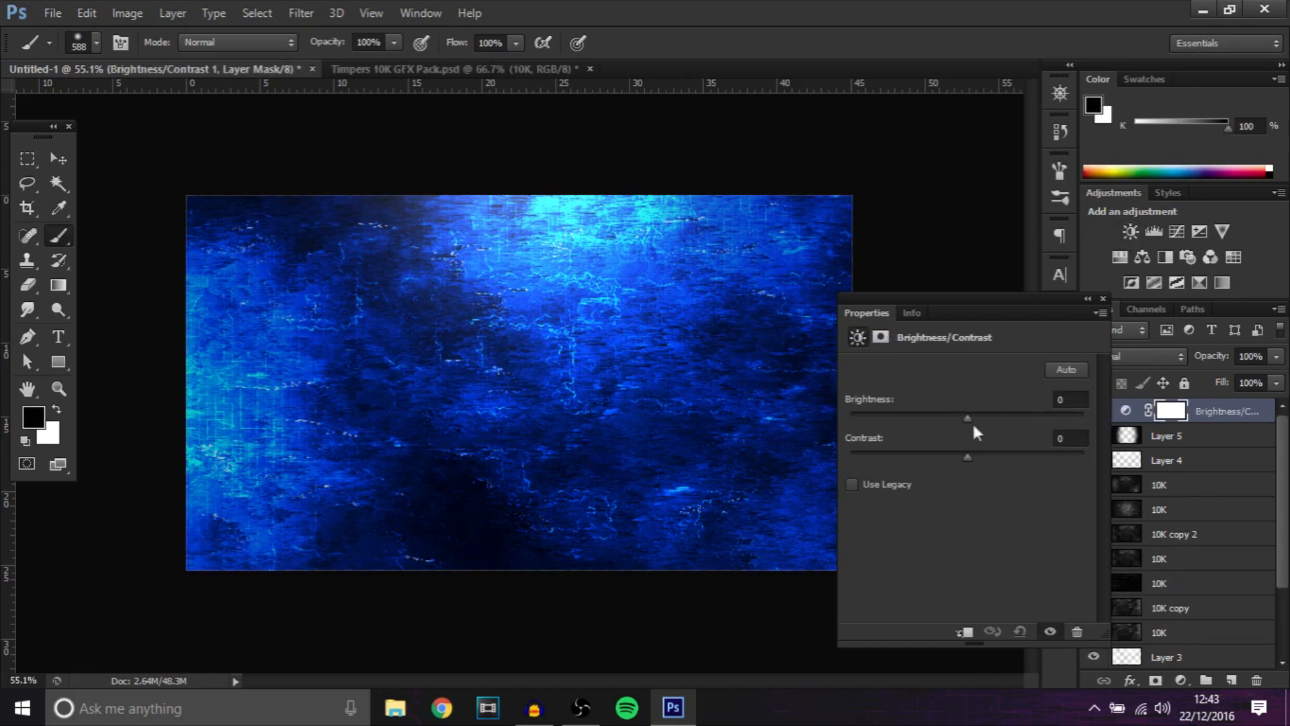
{"action": "left_click_drag", "start_coordinate": [966, 418], "coordinate": [955, 418]}
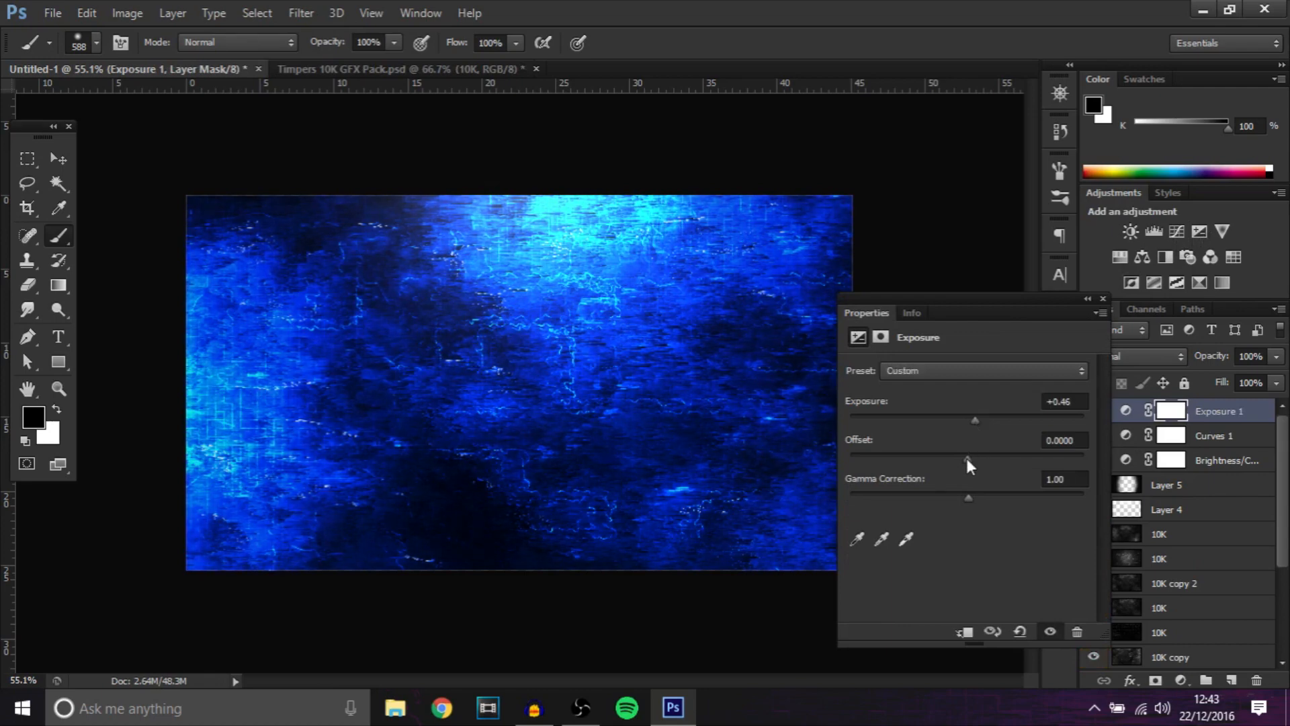
{"action": "left_click_drag", "start_coordinate": [954, 452], "coordinate": [970, 452]}
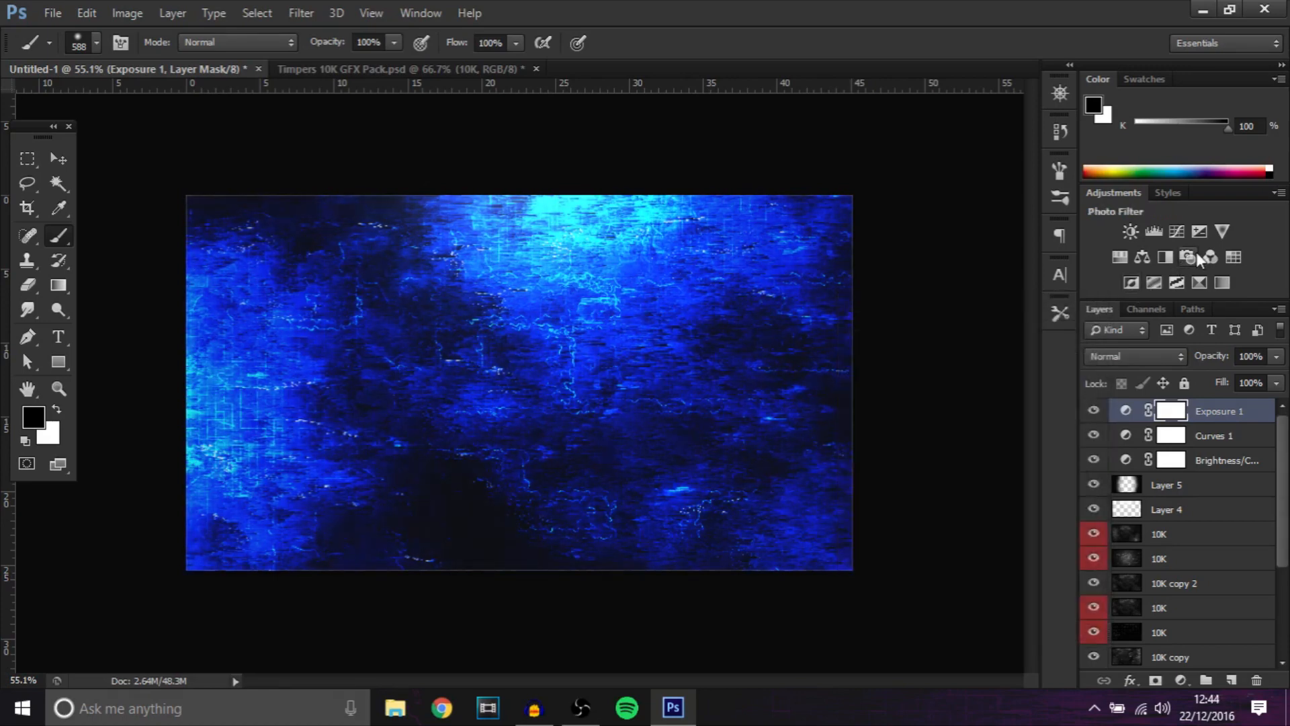
Add a Photo Filter adjustment with custom blue colour #0048ec and group the corrections.
{"action": "left_click", "coordinate": [1187, 257]}
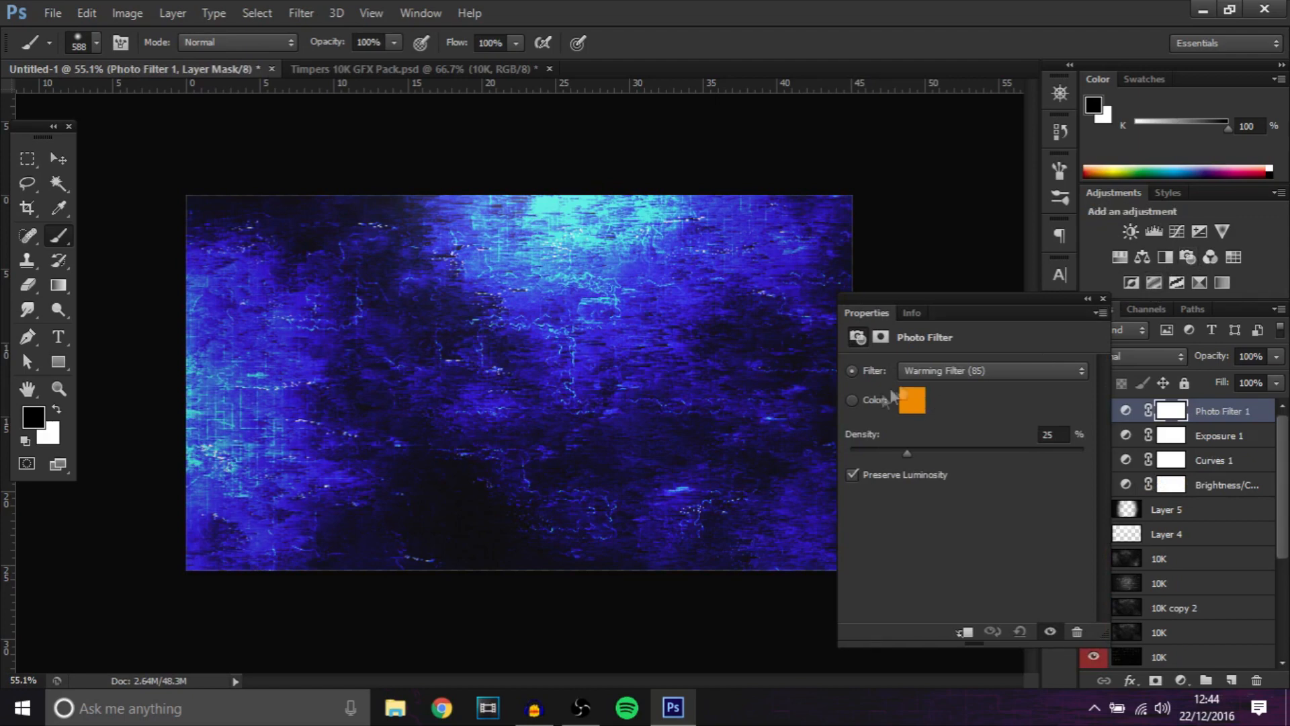
{"action": "left_click", "coordinate": [910, 401]}
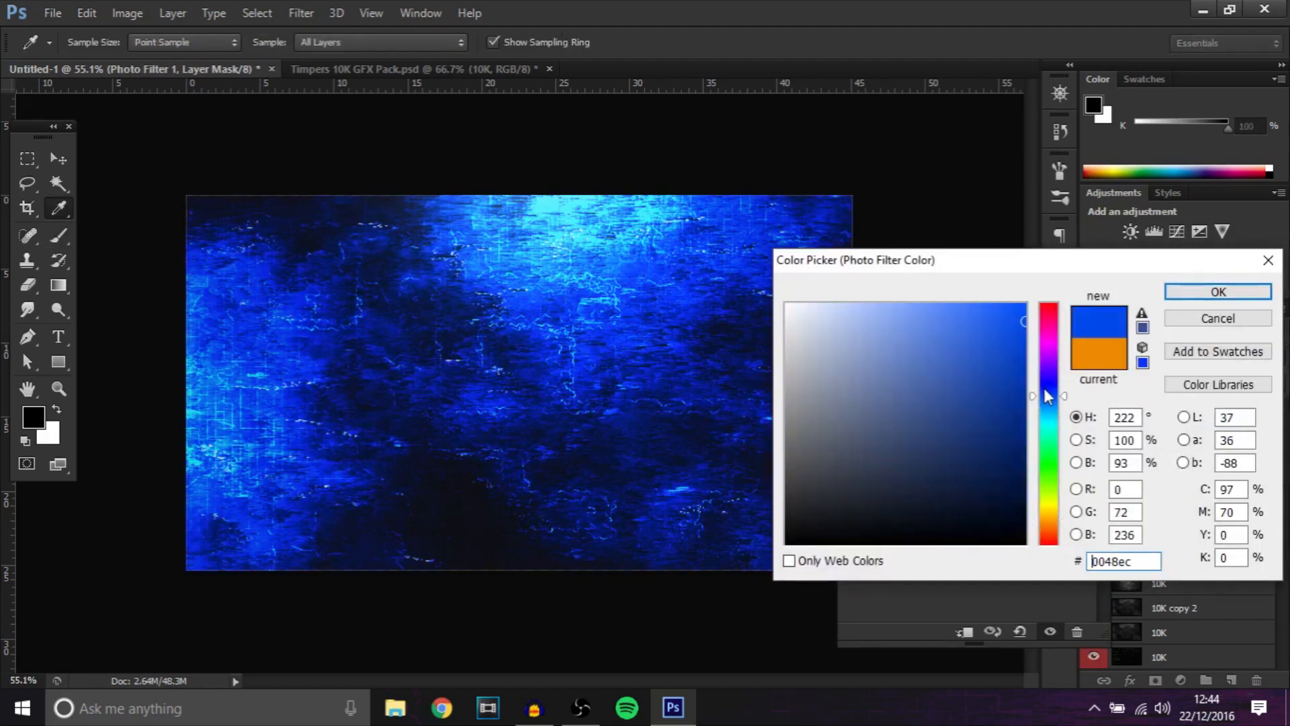
{"action": "left_click", "coordinate": [1218, 292]}
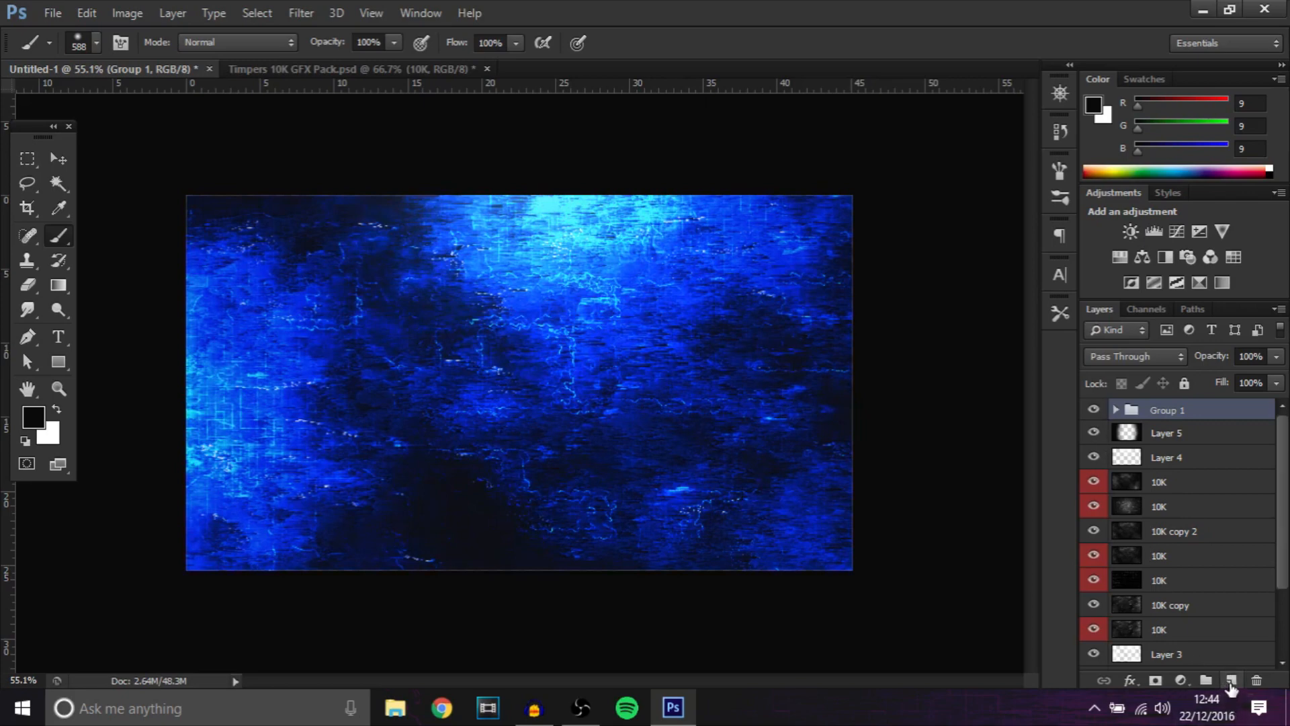
Paint white glow spots on a new Layer 7, set it to Overlay, and add a Hue/Saturation adjustment.
{"action": "left_click", "coordinate": [1232, 680]}
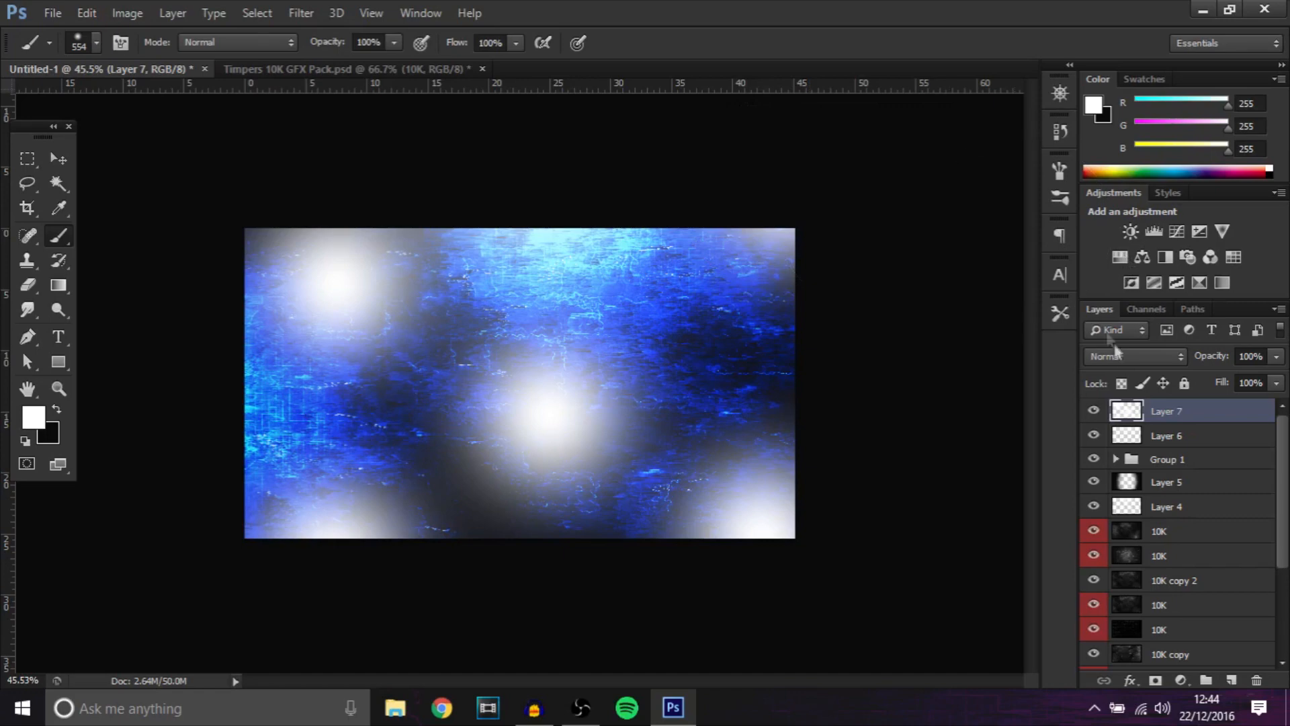
{"action": "left_click", "coordinate": [1134, 355]}
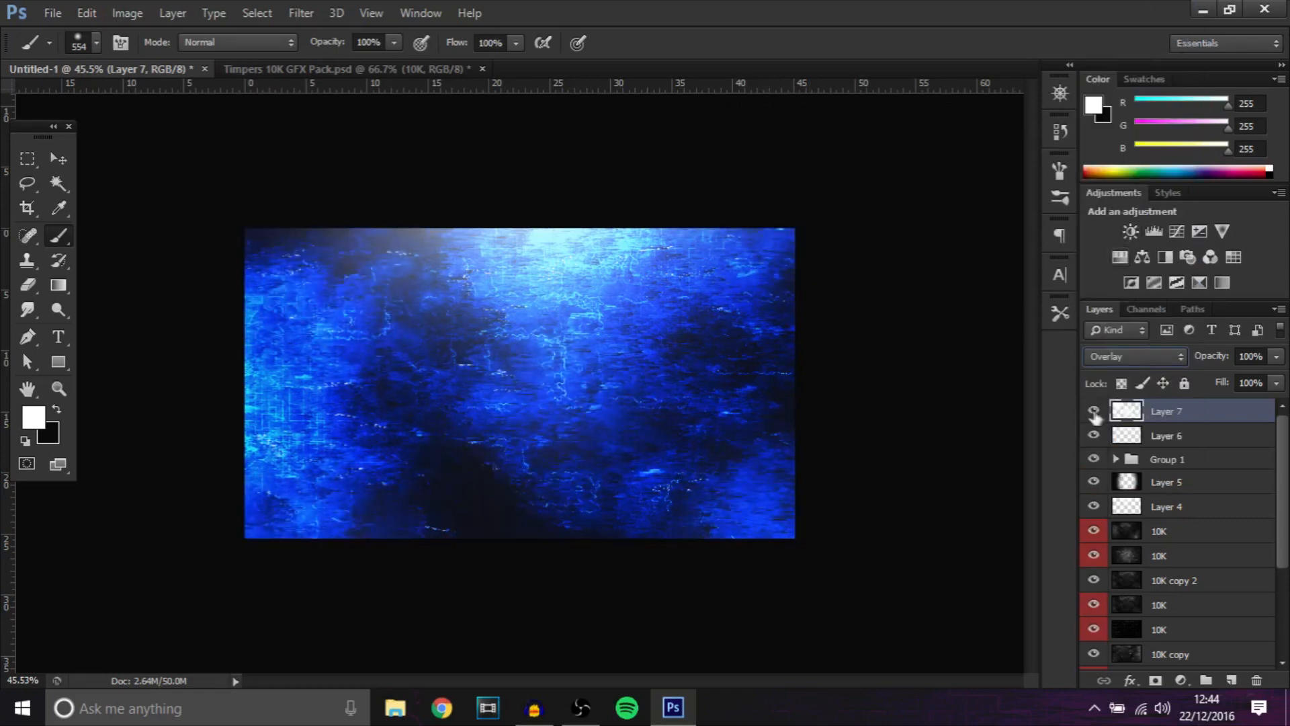
{"action": "left_click", "coordinate": [1094, 411]}
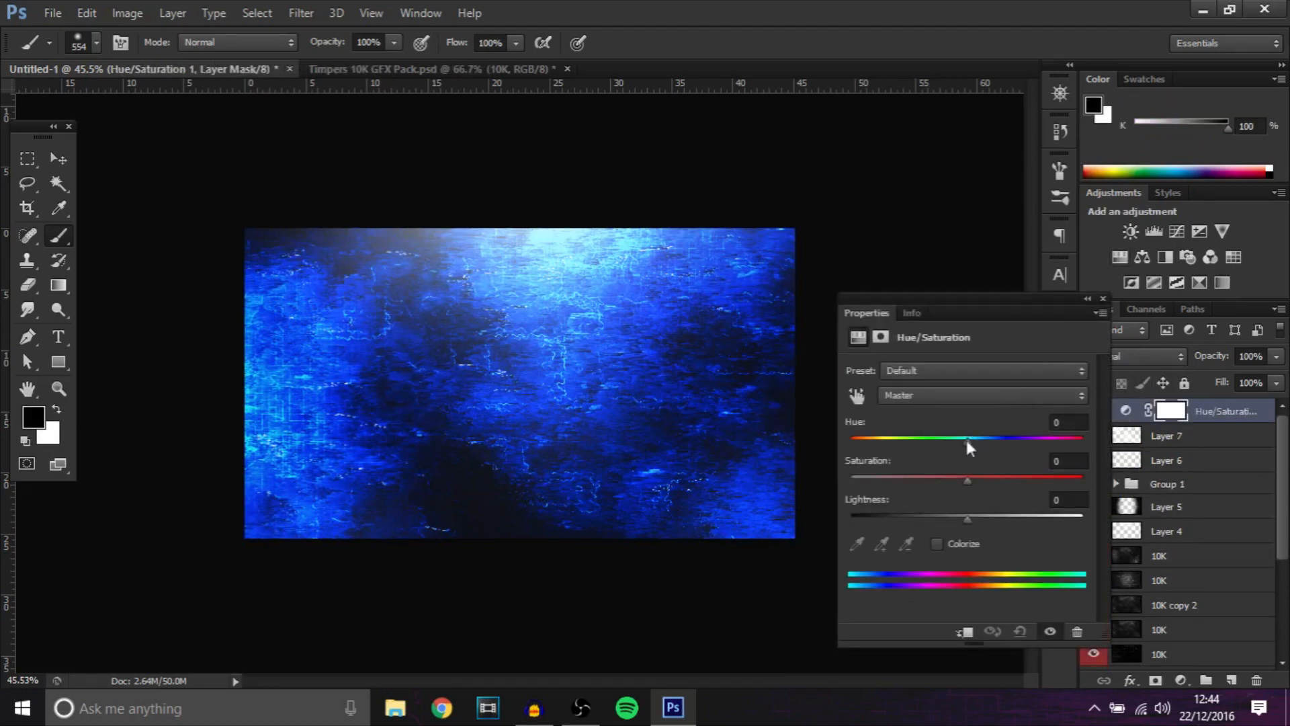
Try yellow, pink, light blue and green hue shifts, then settle back on deep blue.
{"action": "left_click_drag", "start_coordinate": [968, 439], "coordinate": [853, 439]}
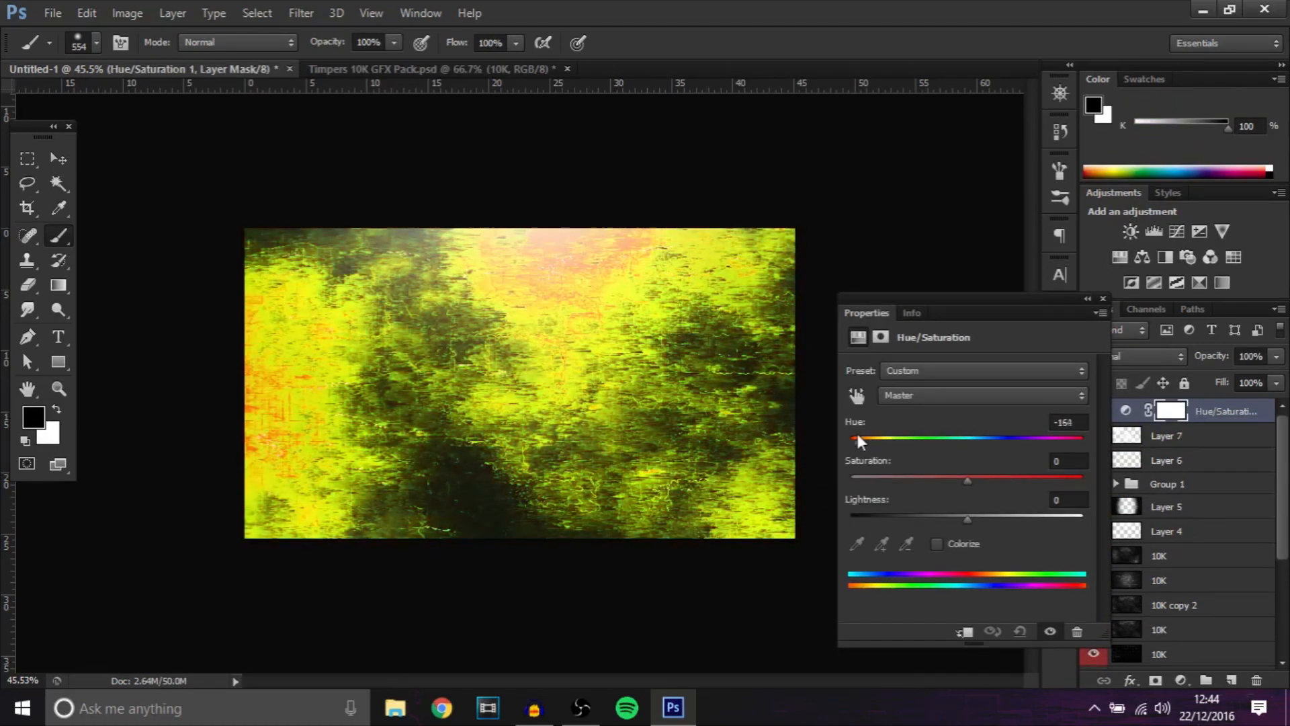
{"action": "left_click_drag", "start_coordinate": [856, 438], "coordinate": [1057, 438]}
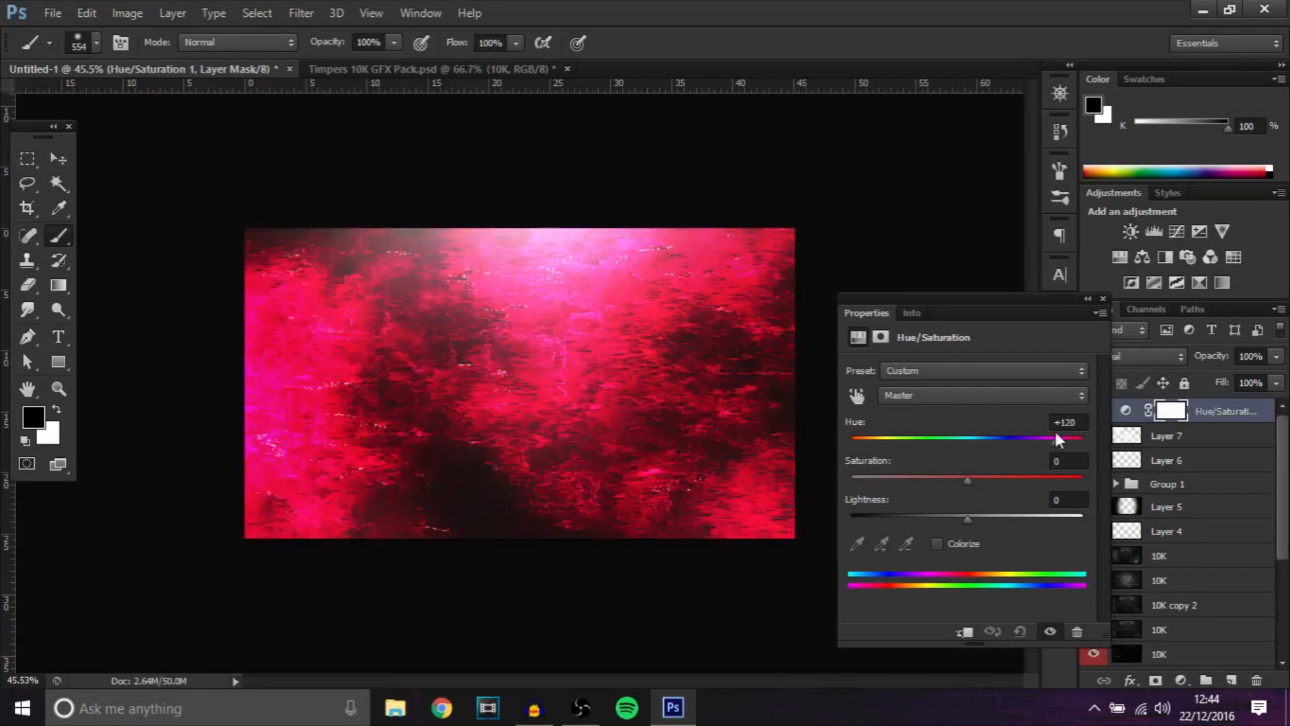
{"action": "left_click_drag", "start_coordinate": [1058, 438], "coordinate": [939, 442]}
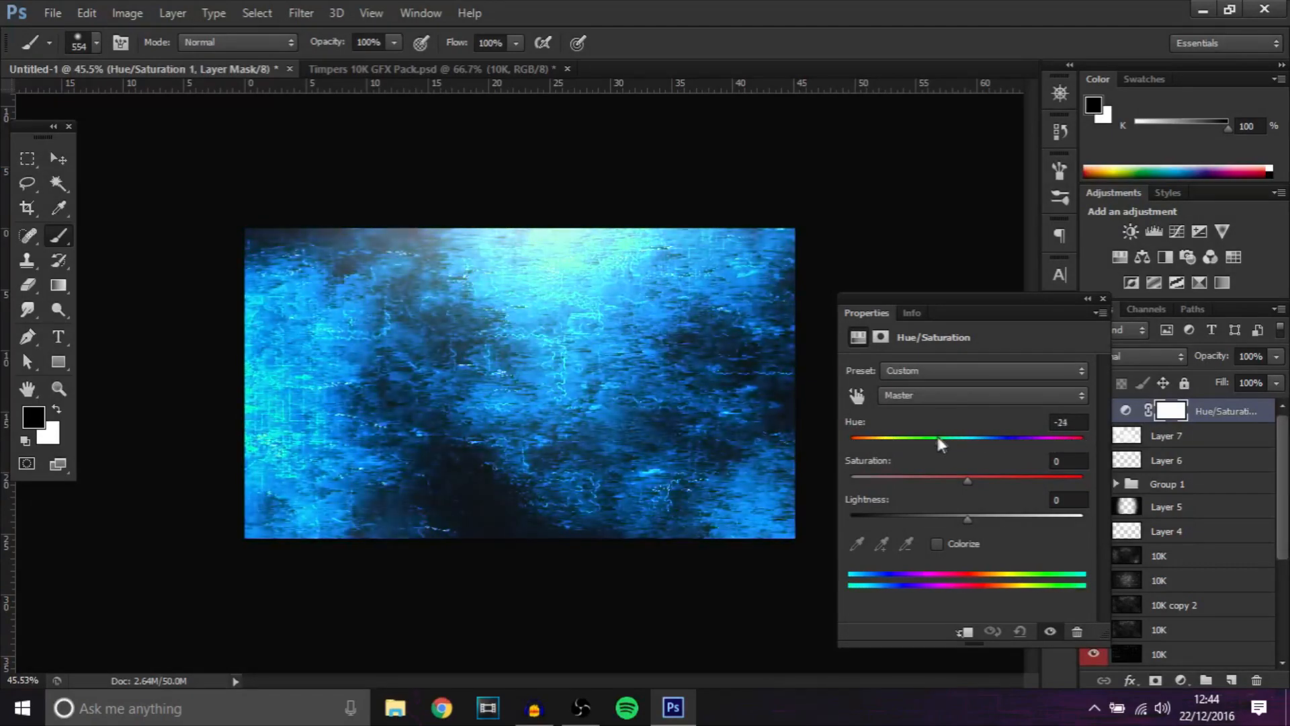
{"action": "left_click_drag", "start_coordinate": [938, 442], "coordinate": [888, 442]}
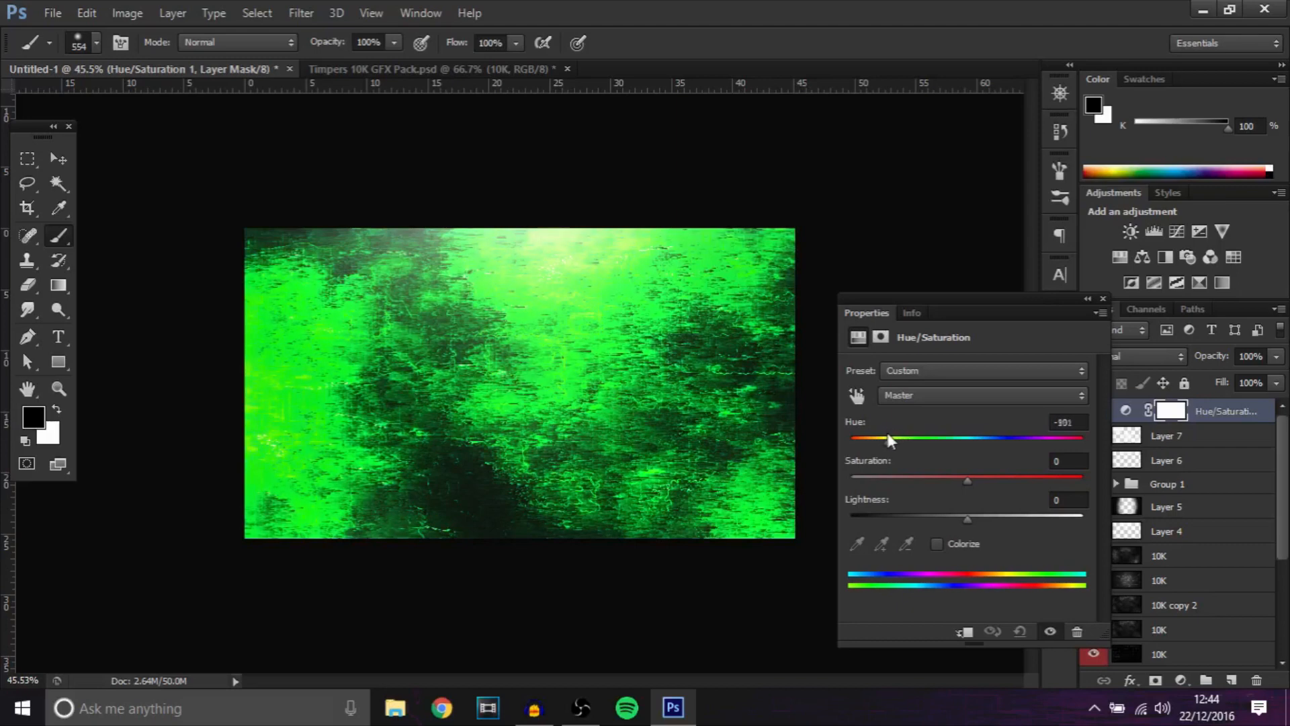
{"action": "left_click_drag", "start_coordinate": [884, 441], "coordinate": [890, 440]}
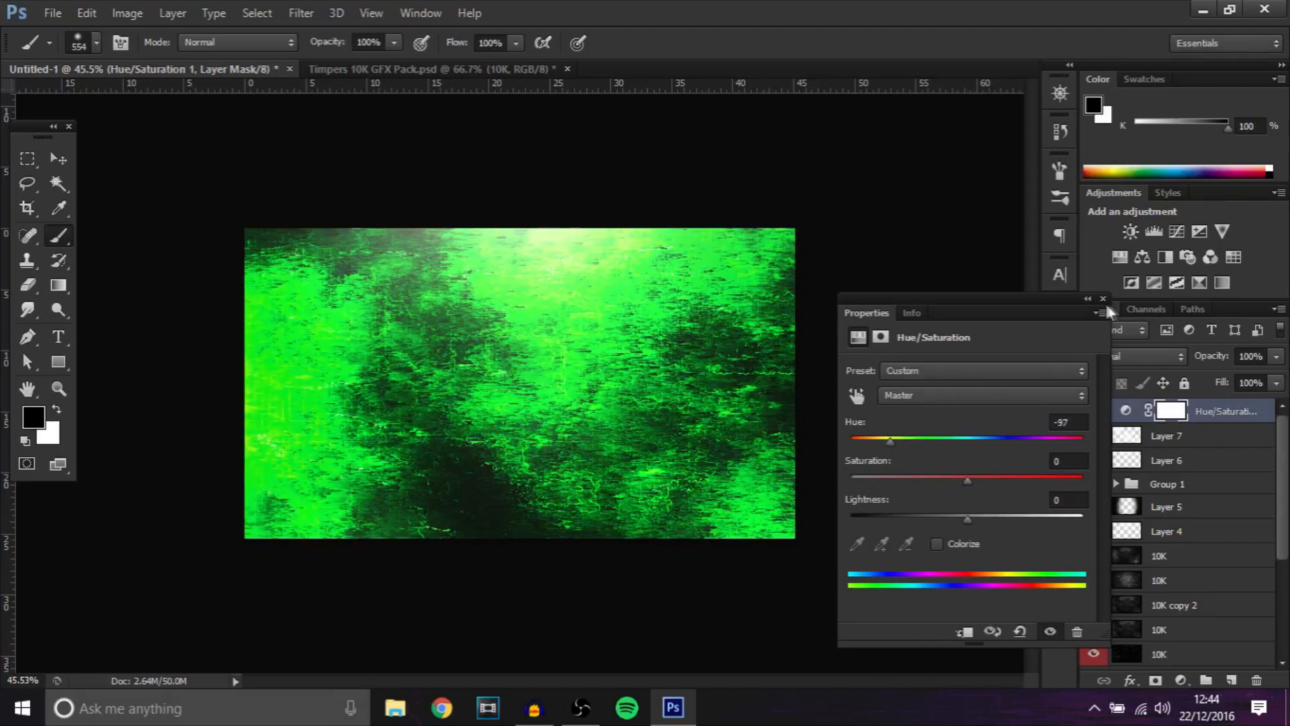
{"action": "left_click", "coordinate": [1102, 298]}
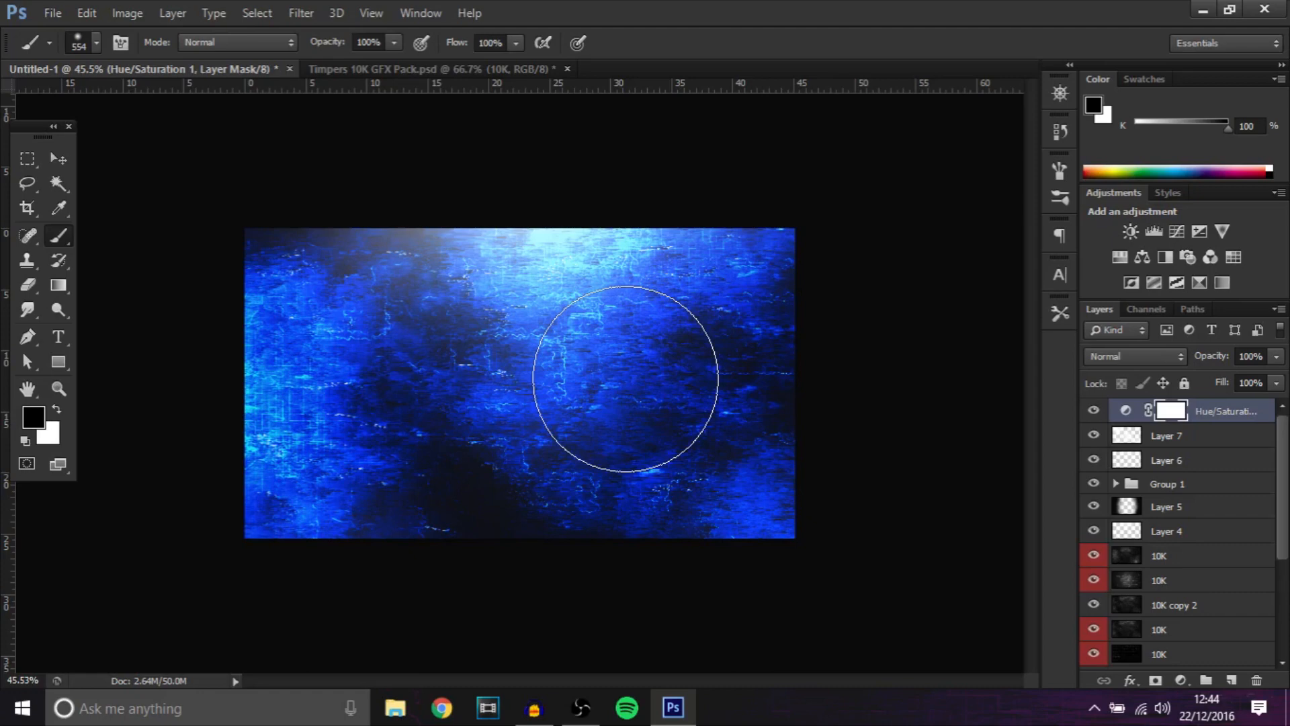
{"action": "mouse_move", "coordinate": [391, 338]}
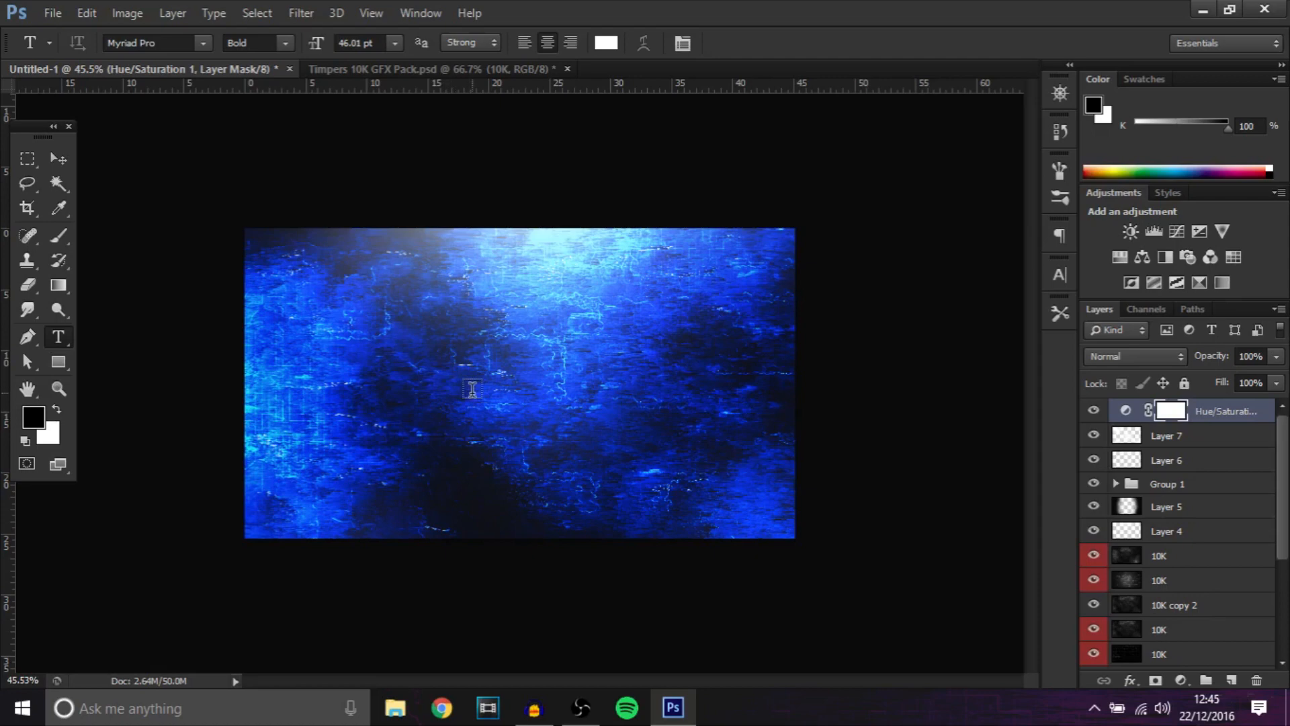
Type TIMPERS in Myriad Pro Bold at the canvas centre and erase its lower part at 67% opacity.
{"action": "left_click", "coordinate": [471, 389]}
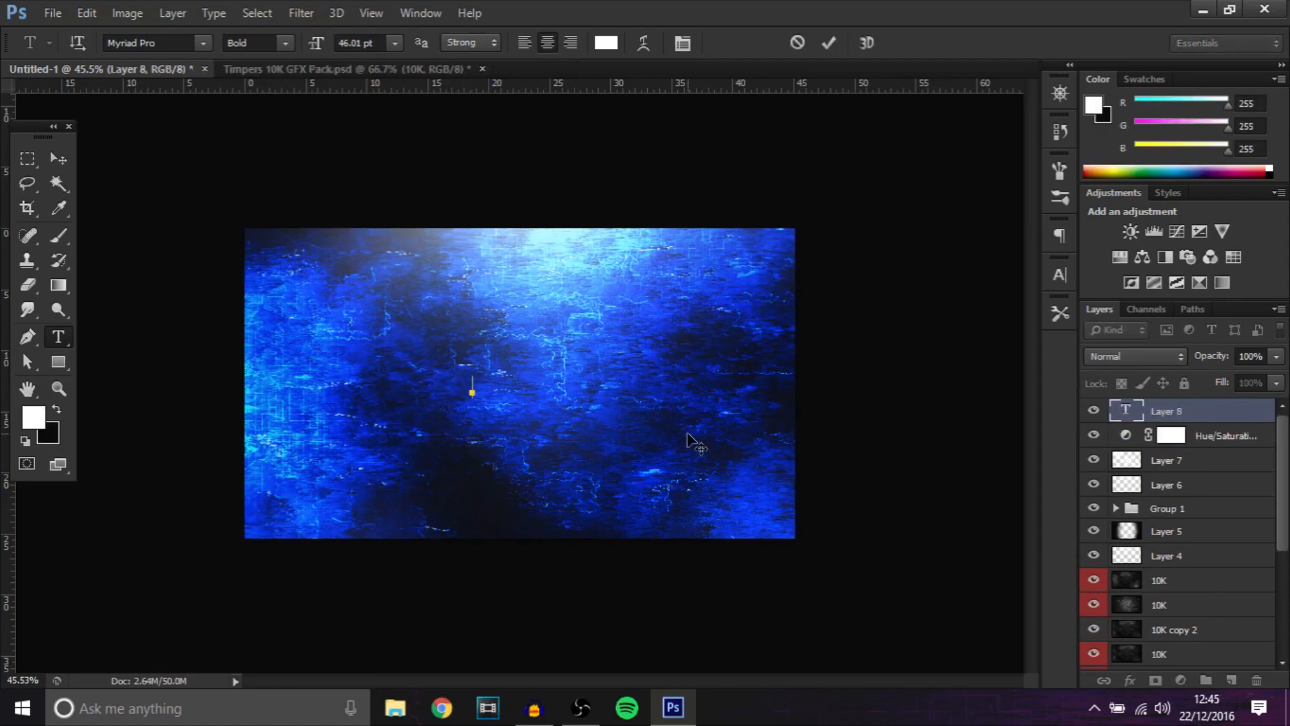
{"action": "type", "text": "TIMPE"}
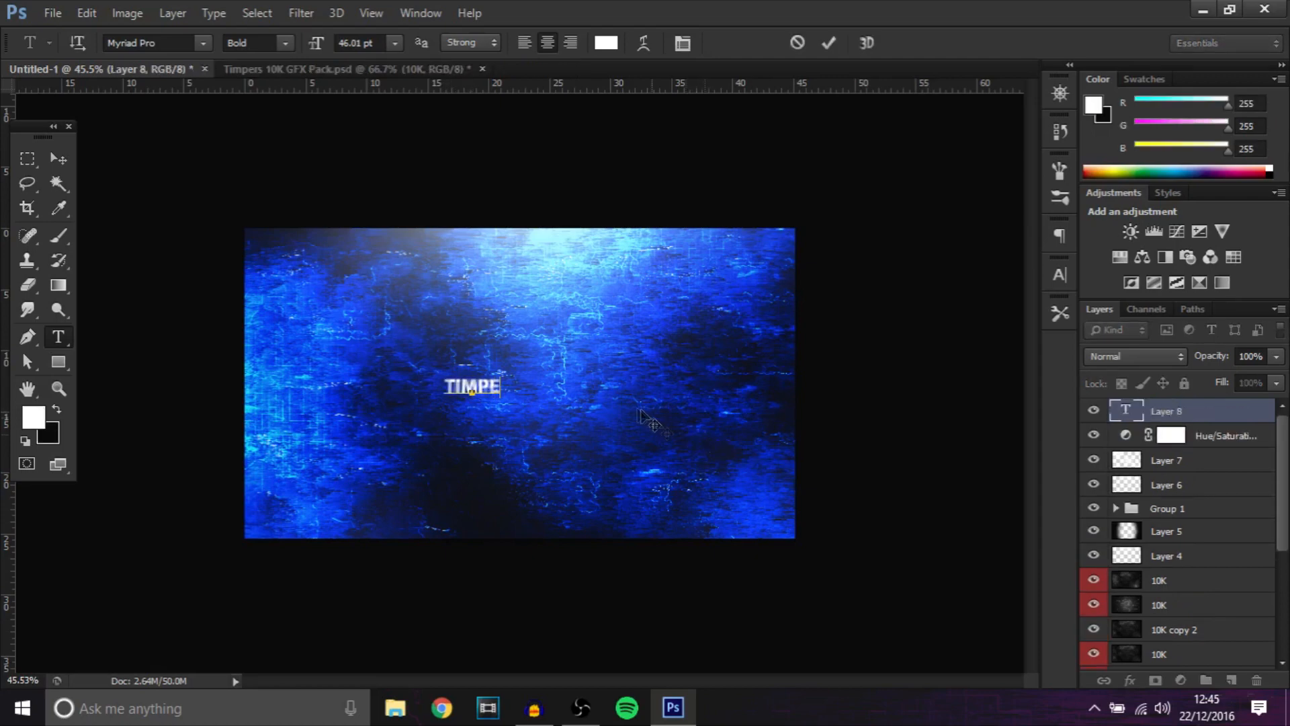
{"action": "type", "text": "RS"}
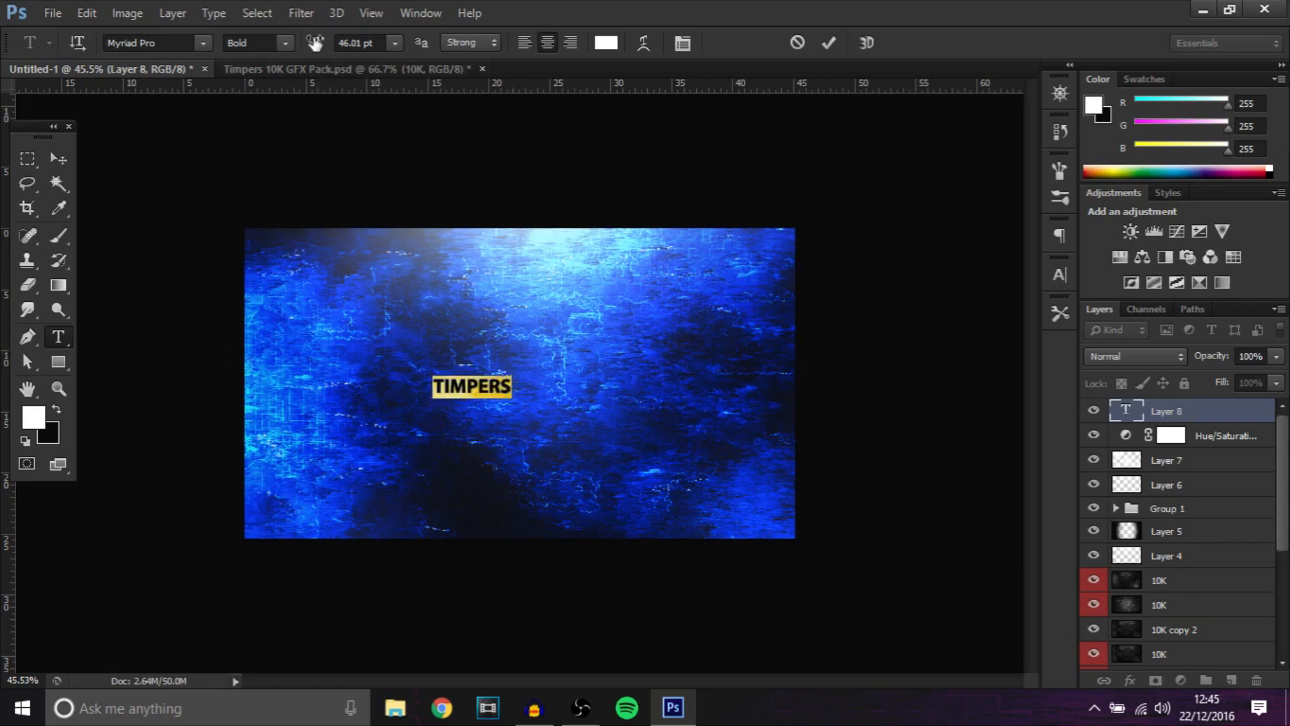
{"action": "left_click", "coordinate": [283, 43]}
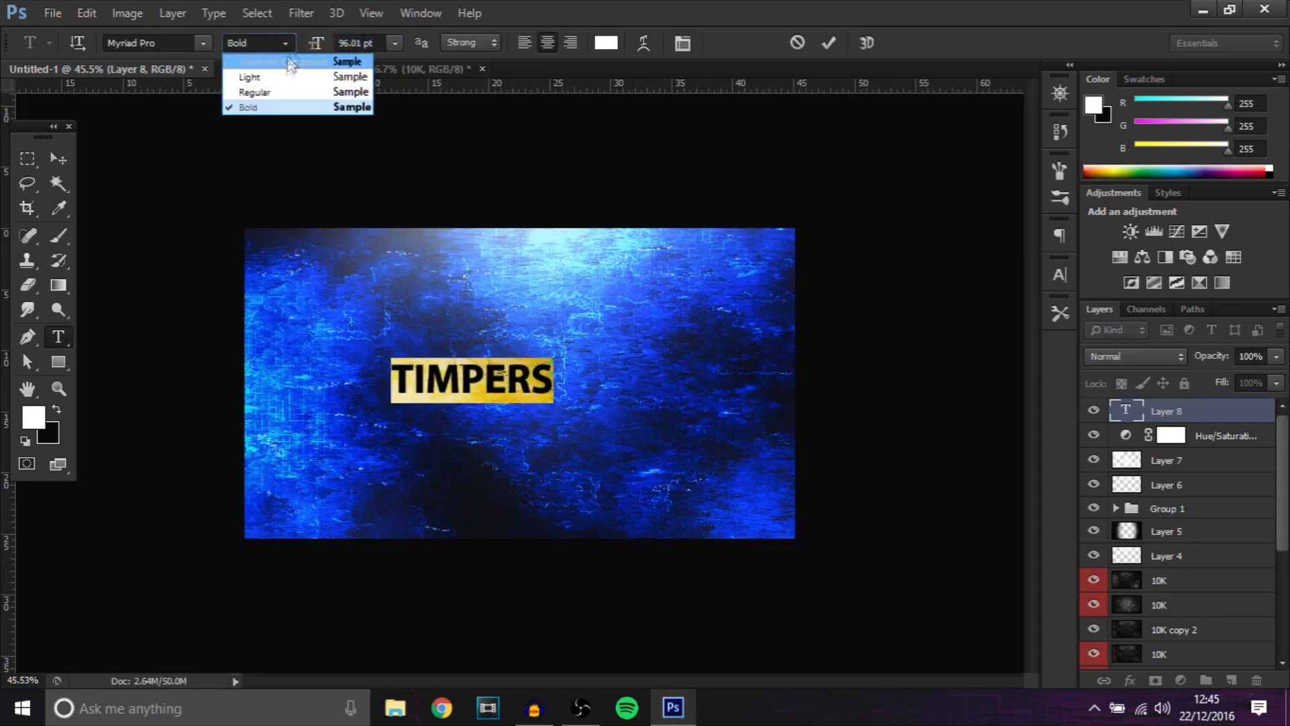
{"action": "left_click", "coordinate": [254, 91]}
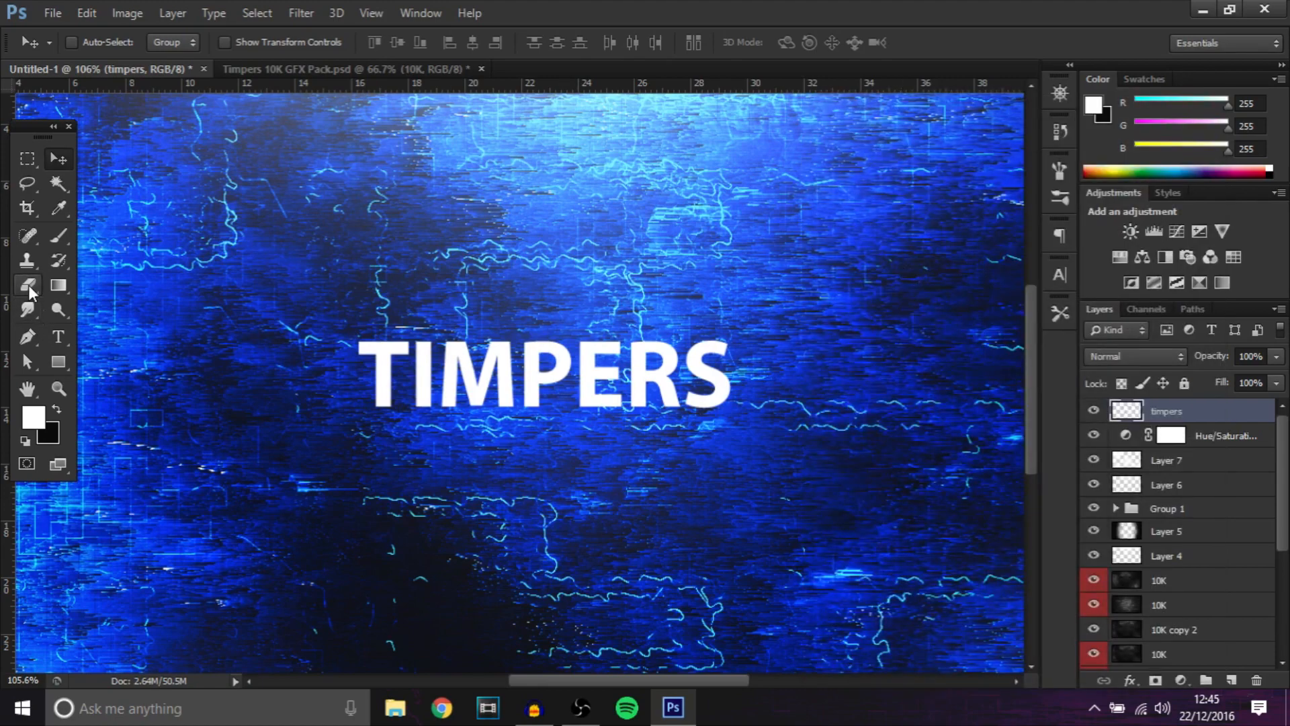
{"action": "left_click", "coordinate": [27, 285]}
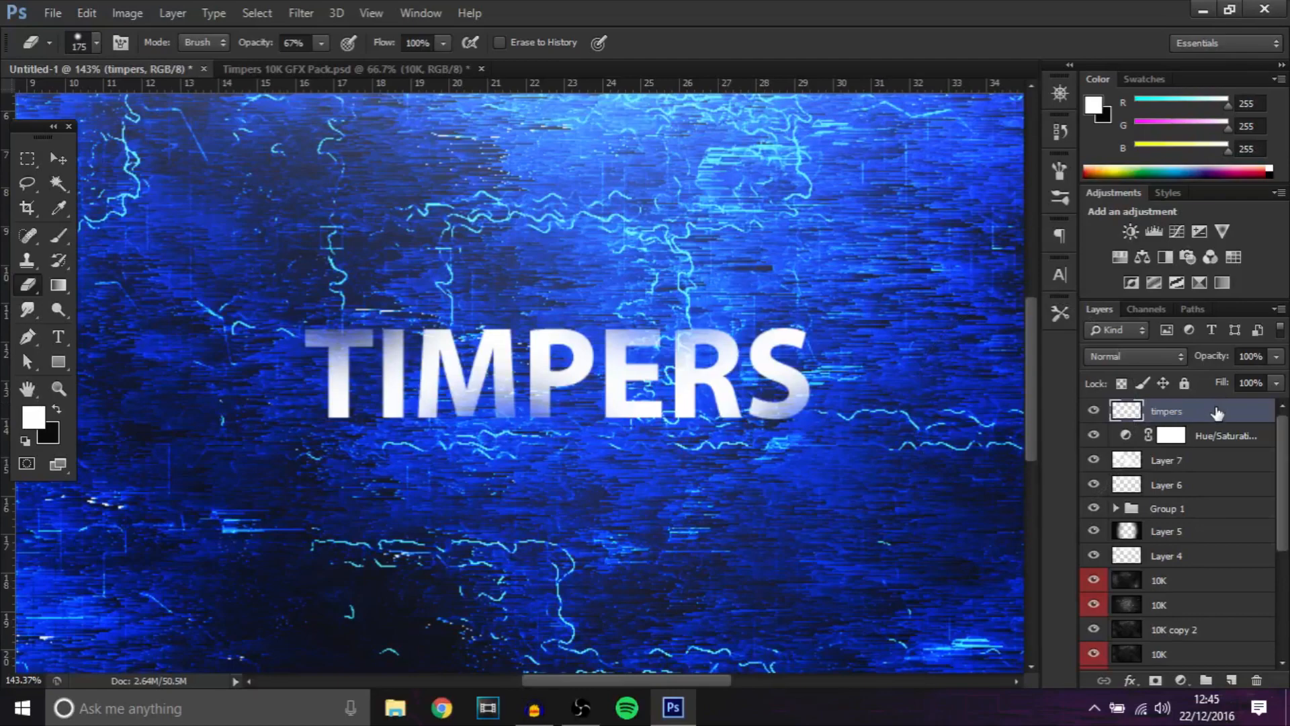
Give the timpers layer a Color Overlay effect with a bright blue colour.
{"action": "double_click", "coordinate": [1167, 412]}
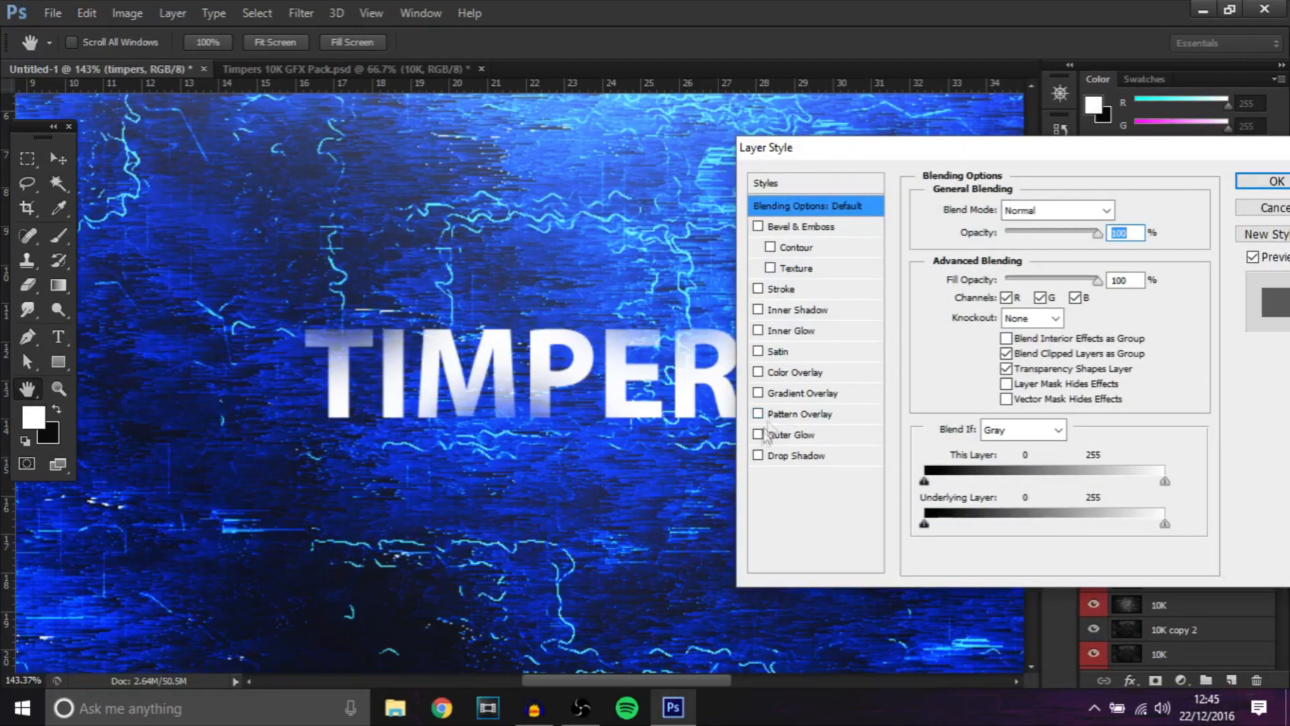
{"action": "left_click", "coordinate": [758, 372]}
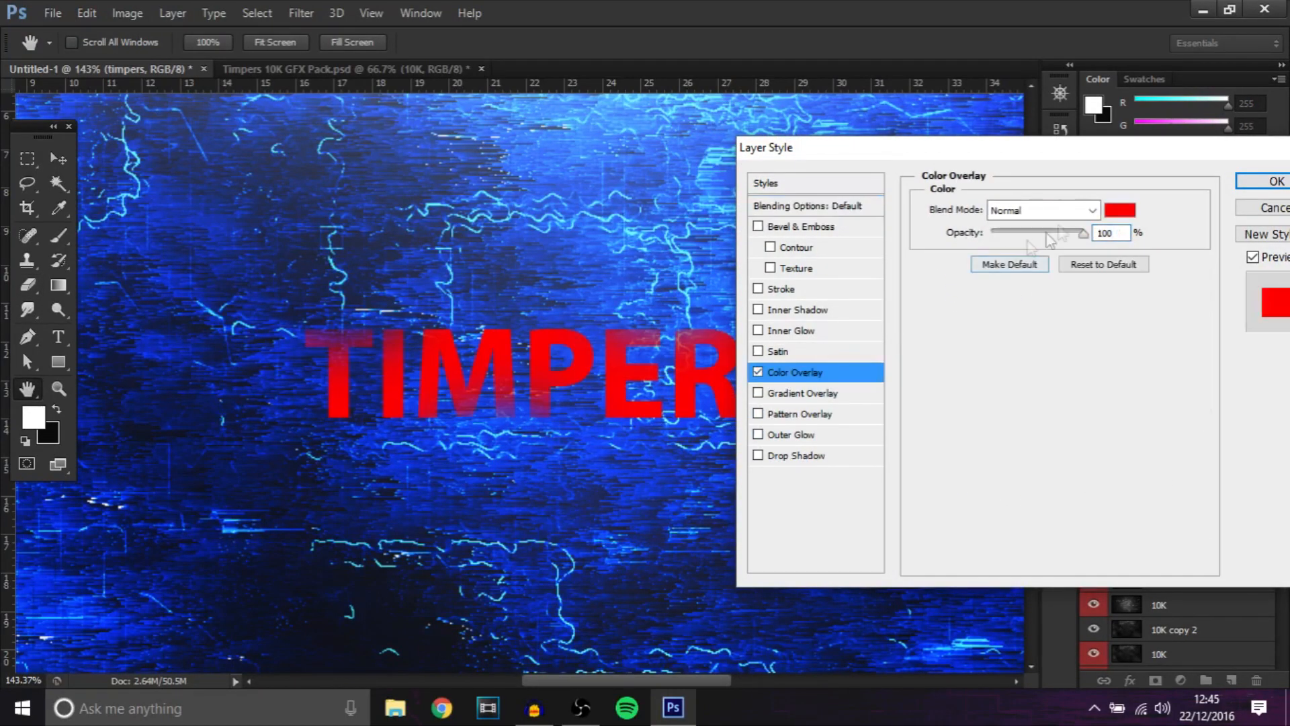
{"action": "left_click", "coordinate": [1119, 210]}
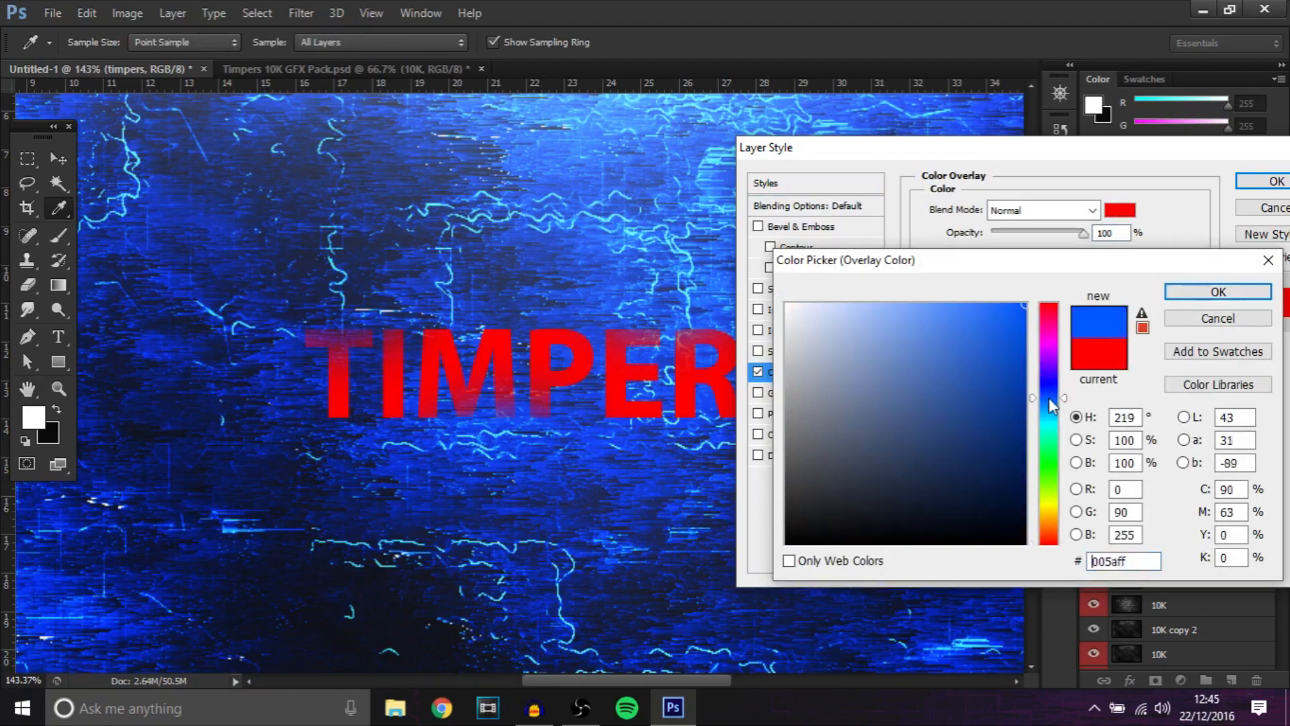
{"action": "left_click", "coordinate": [1219, 292]}
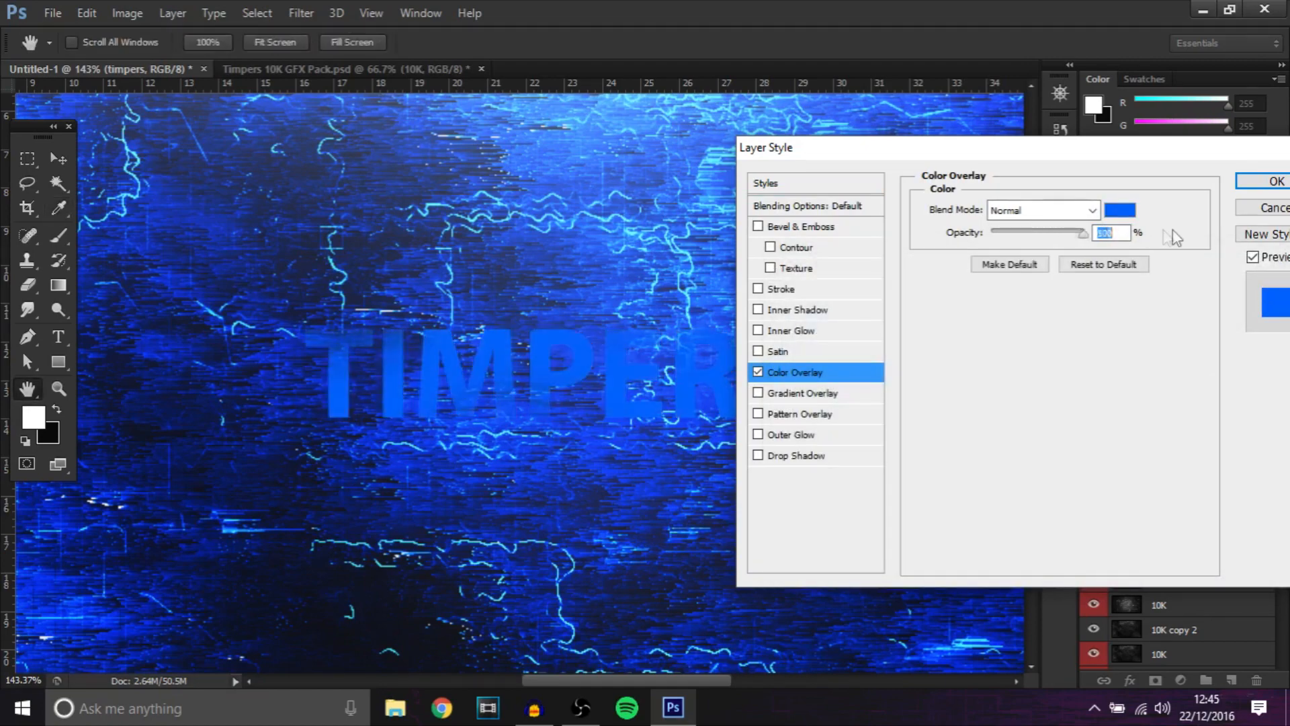
Test Multiply, Soft Light and Hard Light, then confirm Normal blend at low opacity.
{"action": "left_click", "coordinate": [1043, 210]}
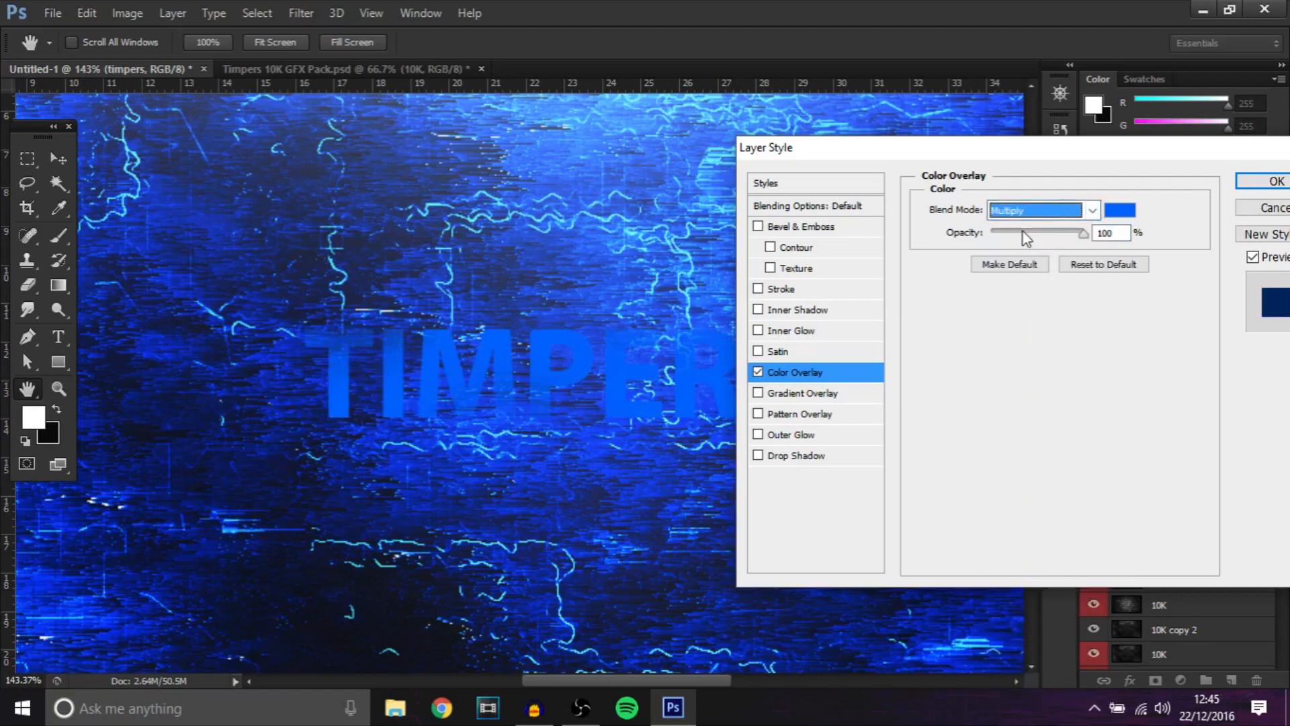
{"action": "left_click", "coordinate": [1041, 210]}
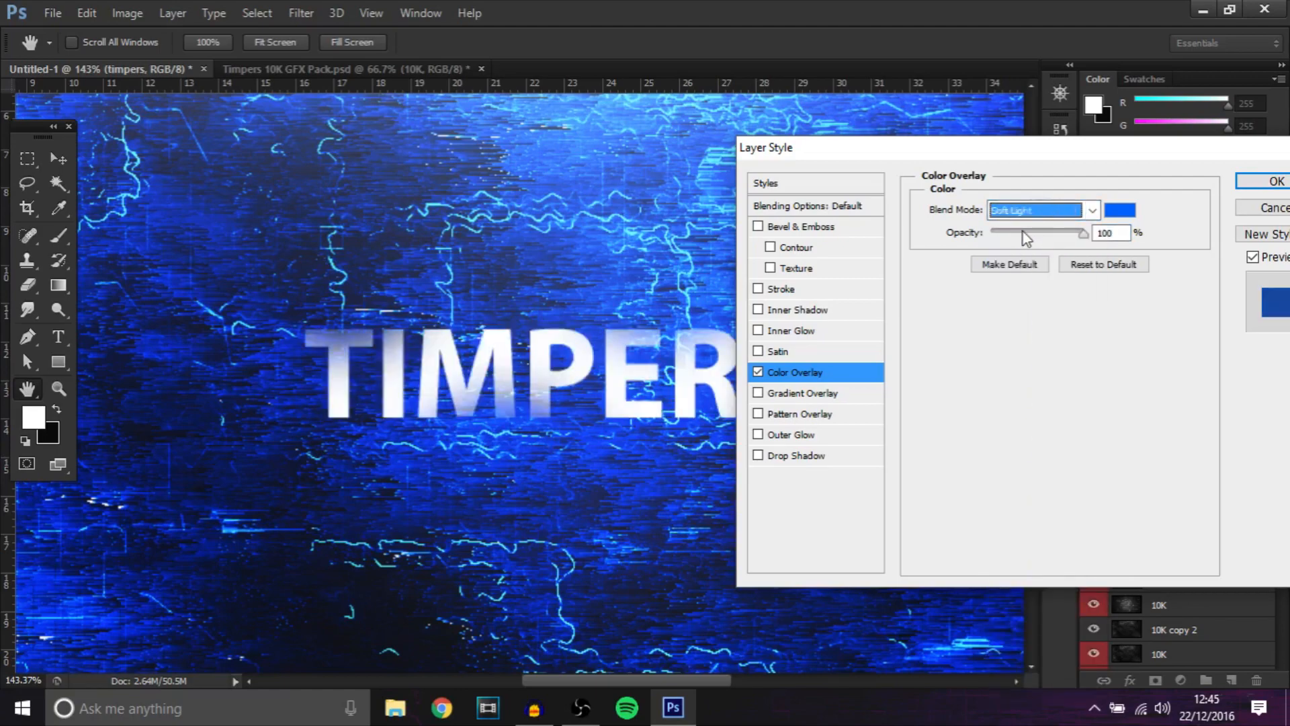
{"action": "left_click", "coordinate": [1040, 209]}
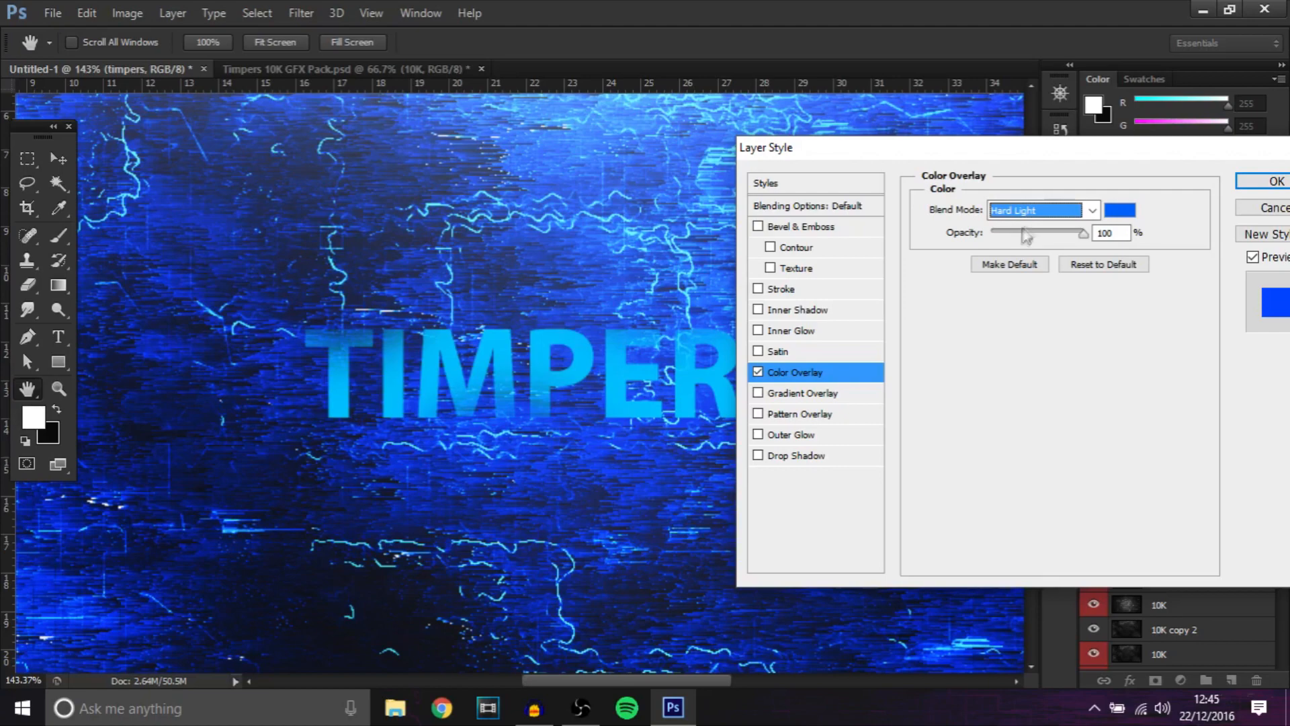
{"action": "left_click", "coordinate": [1040, 209]}
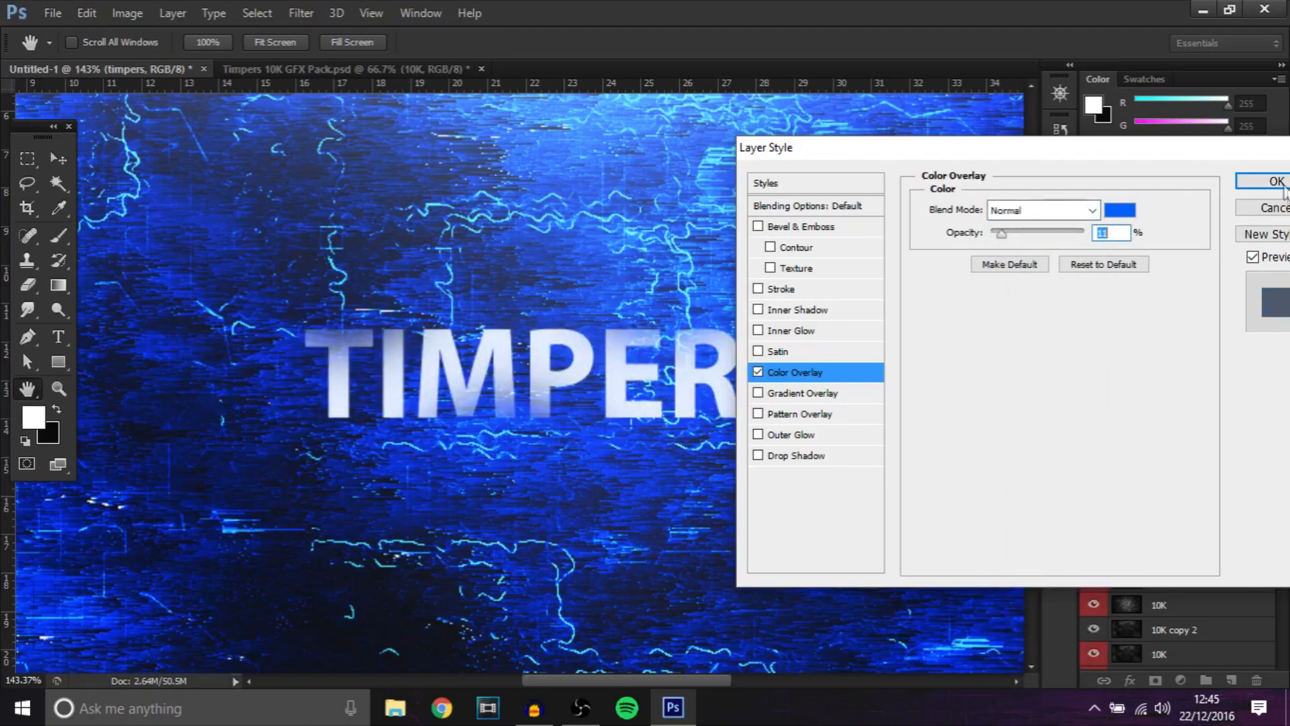
{"action": "left_click", "coordinate": [1275, 182]}
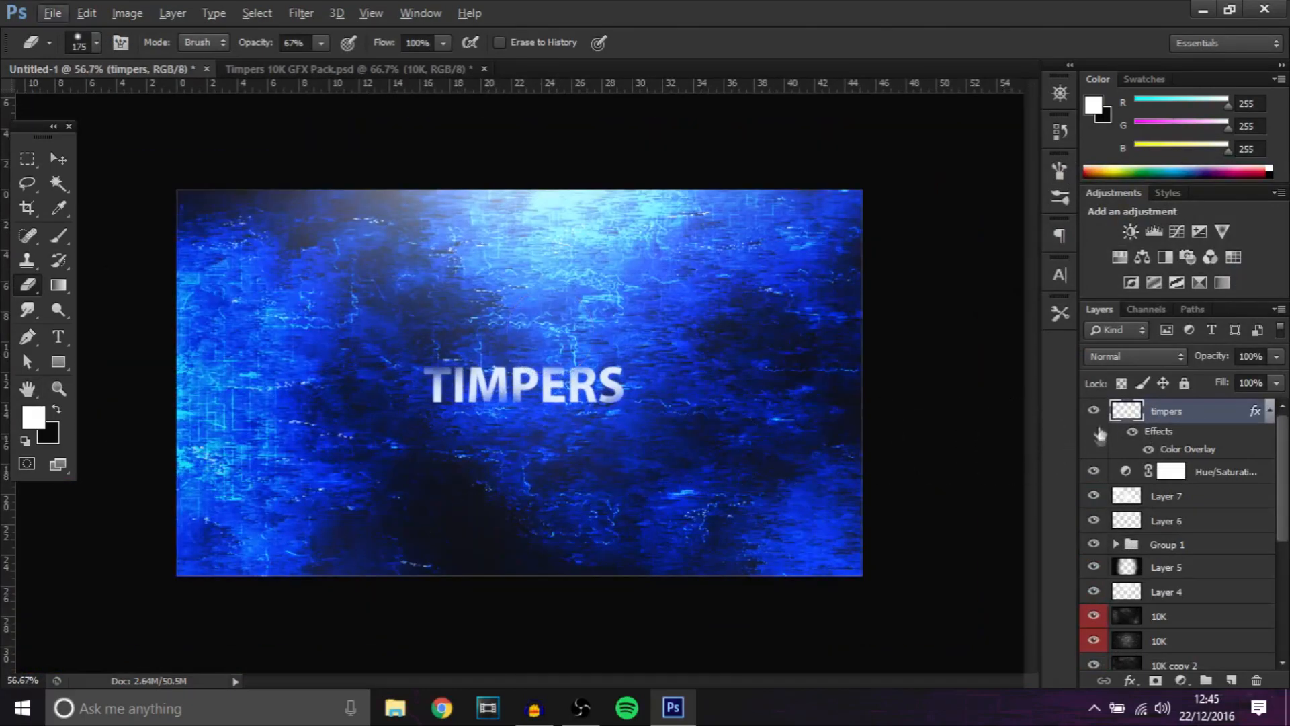